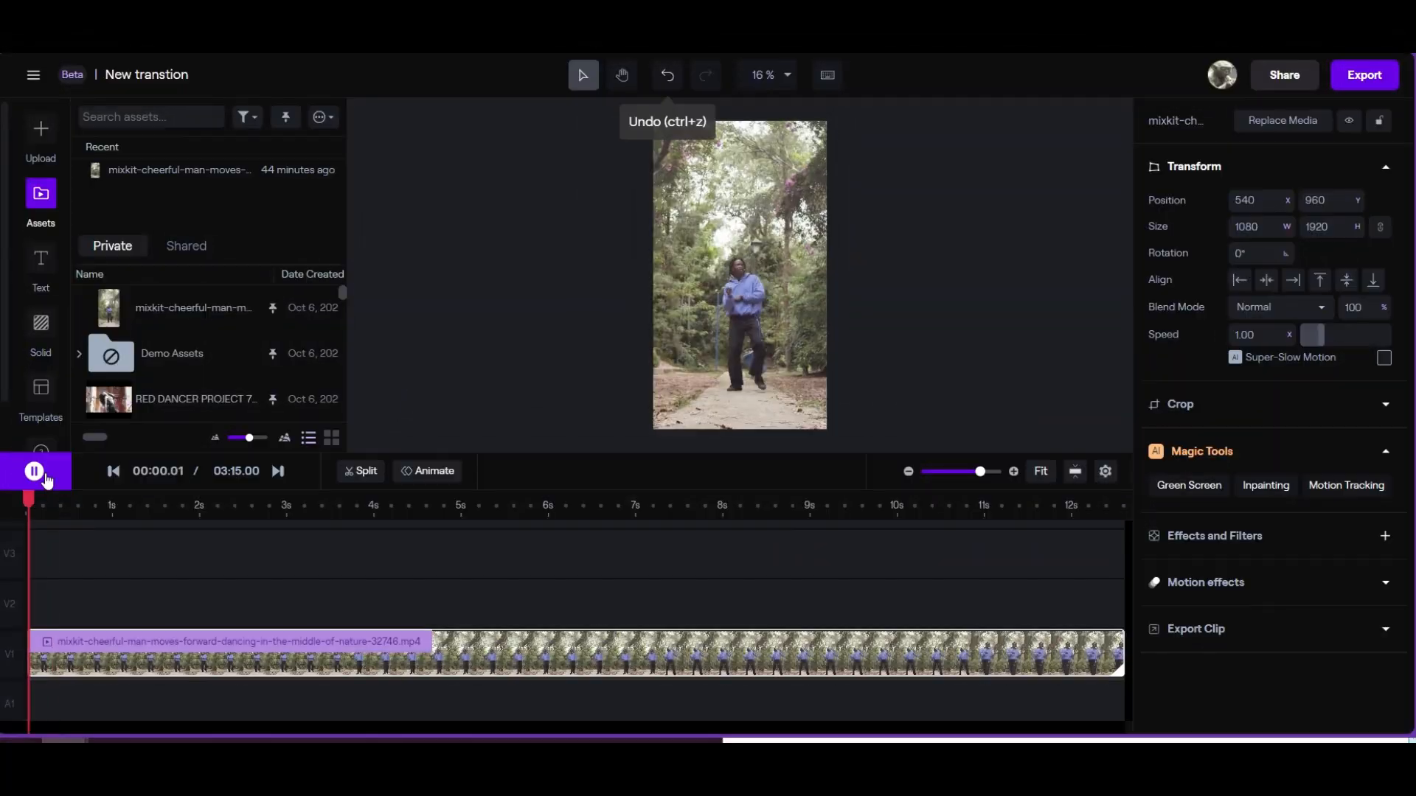
Start Green Screen masking on the clip and include the dancing man in the mask.
click(1187, 485)
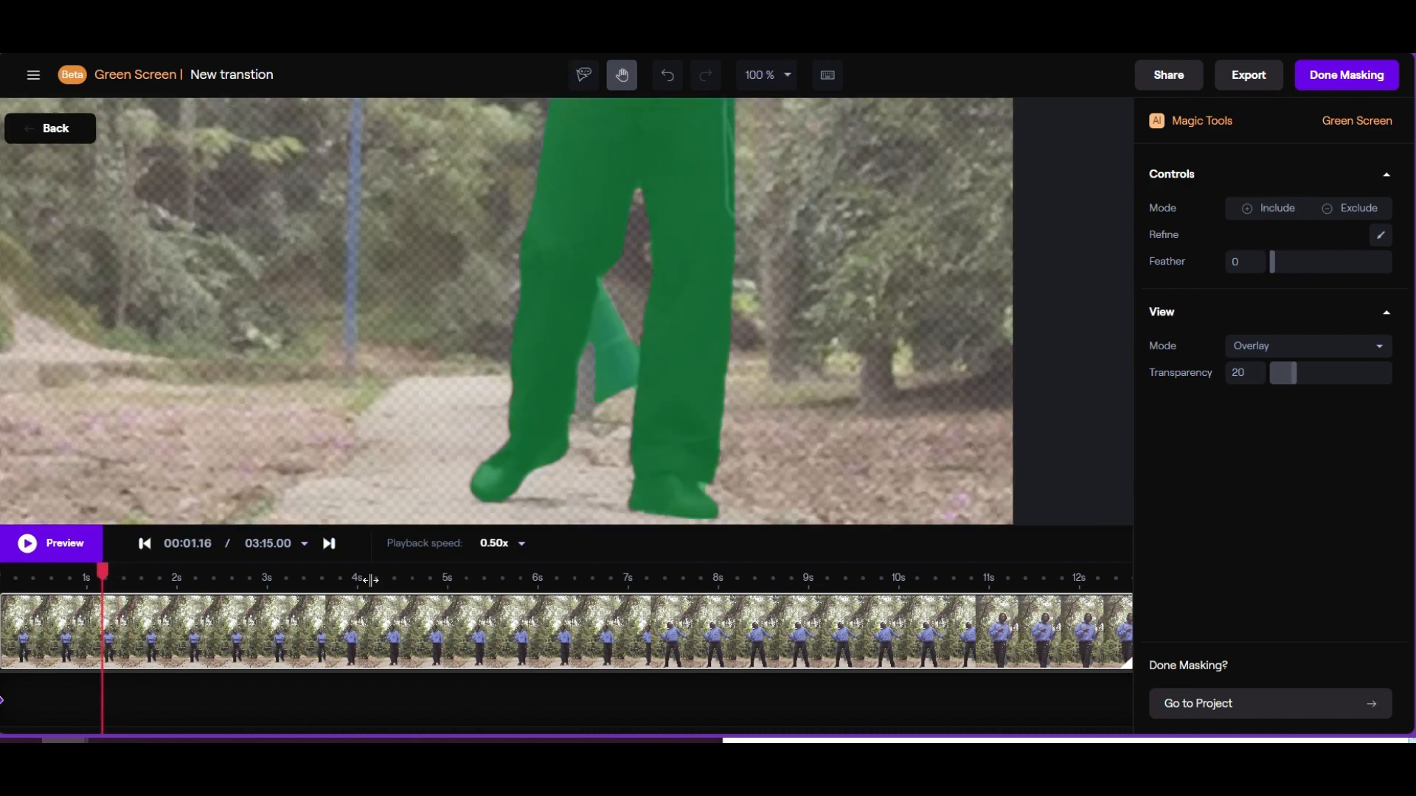
click(1348, 208)
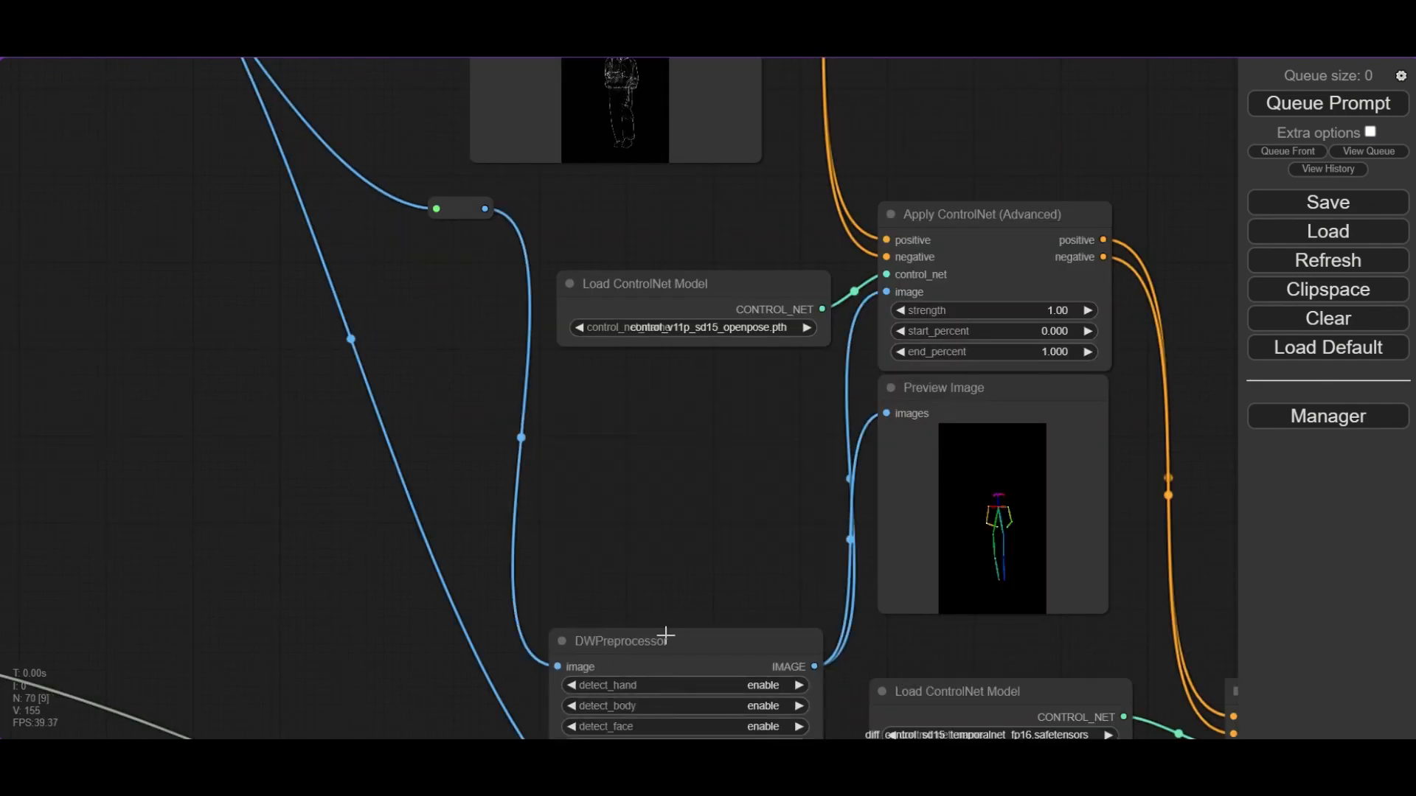
click(1326, 103)
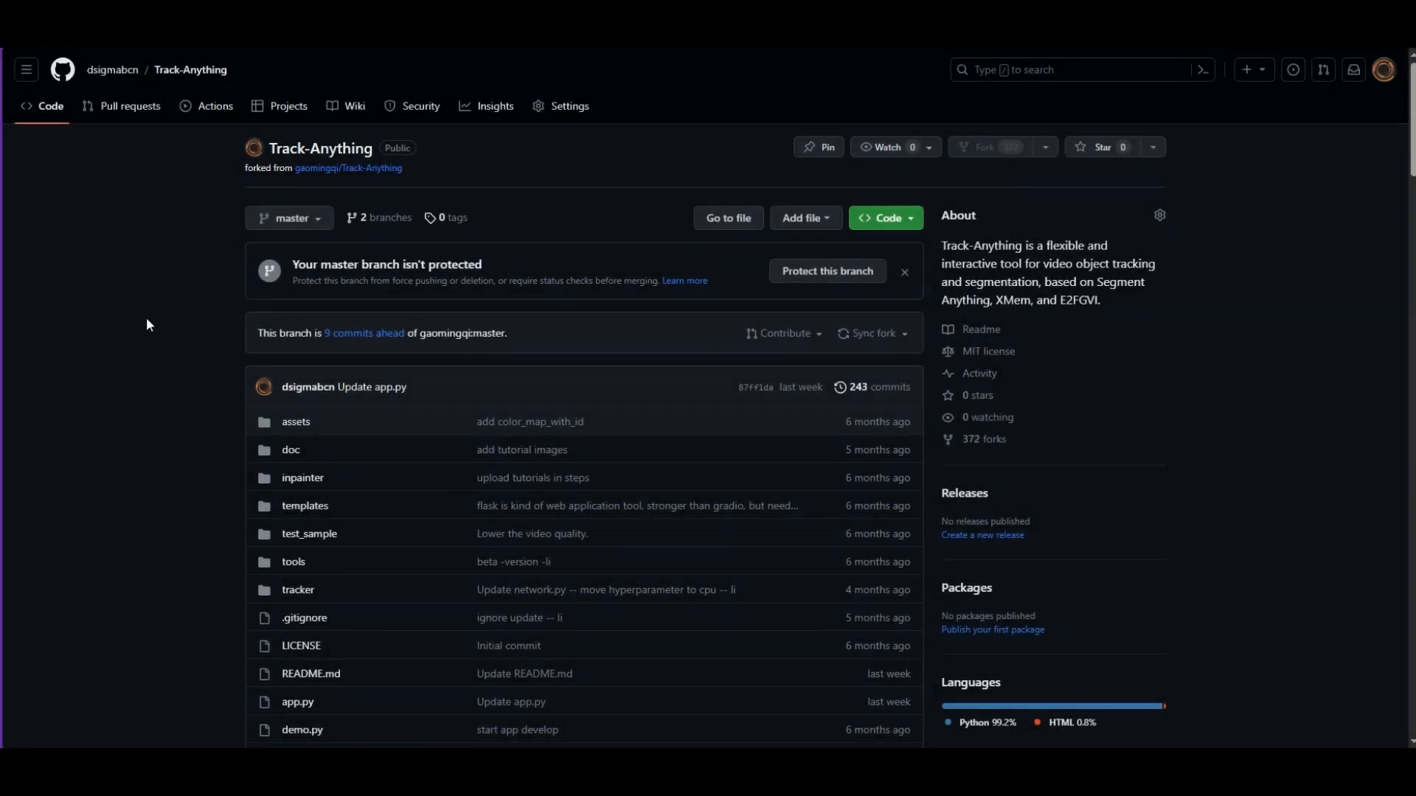
scroll(down, 3)
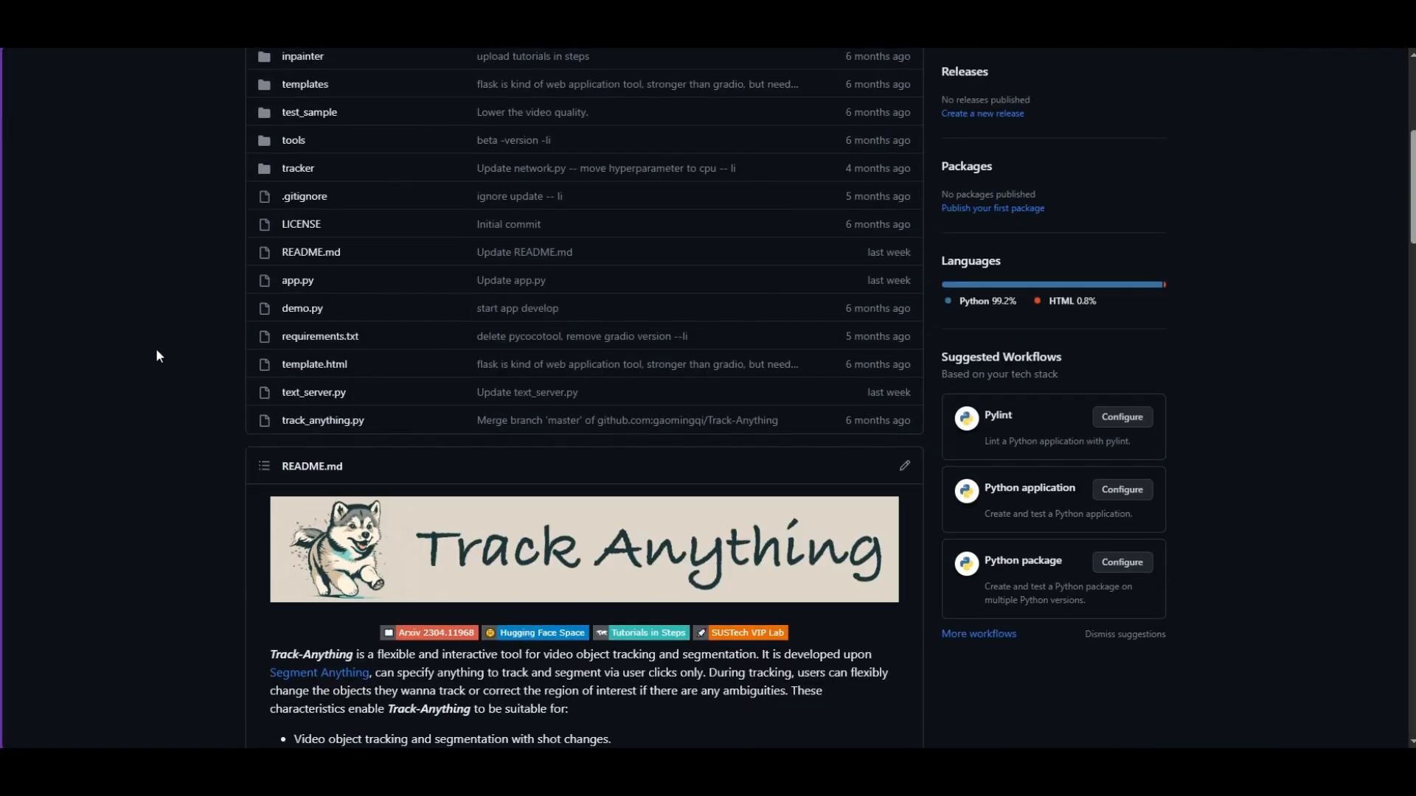
scroll(down, 3)
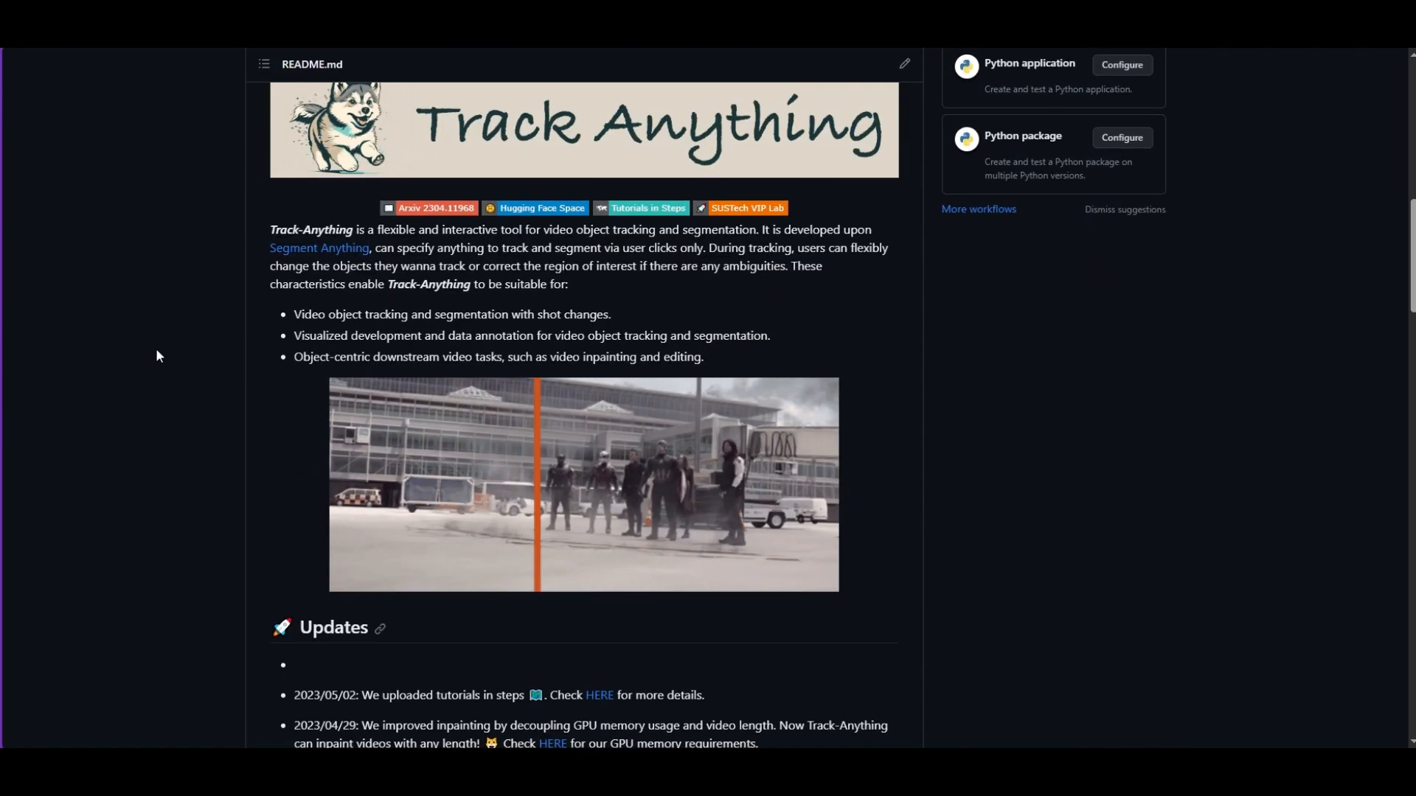
scroll(down, 3)
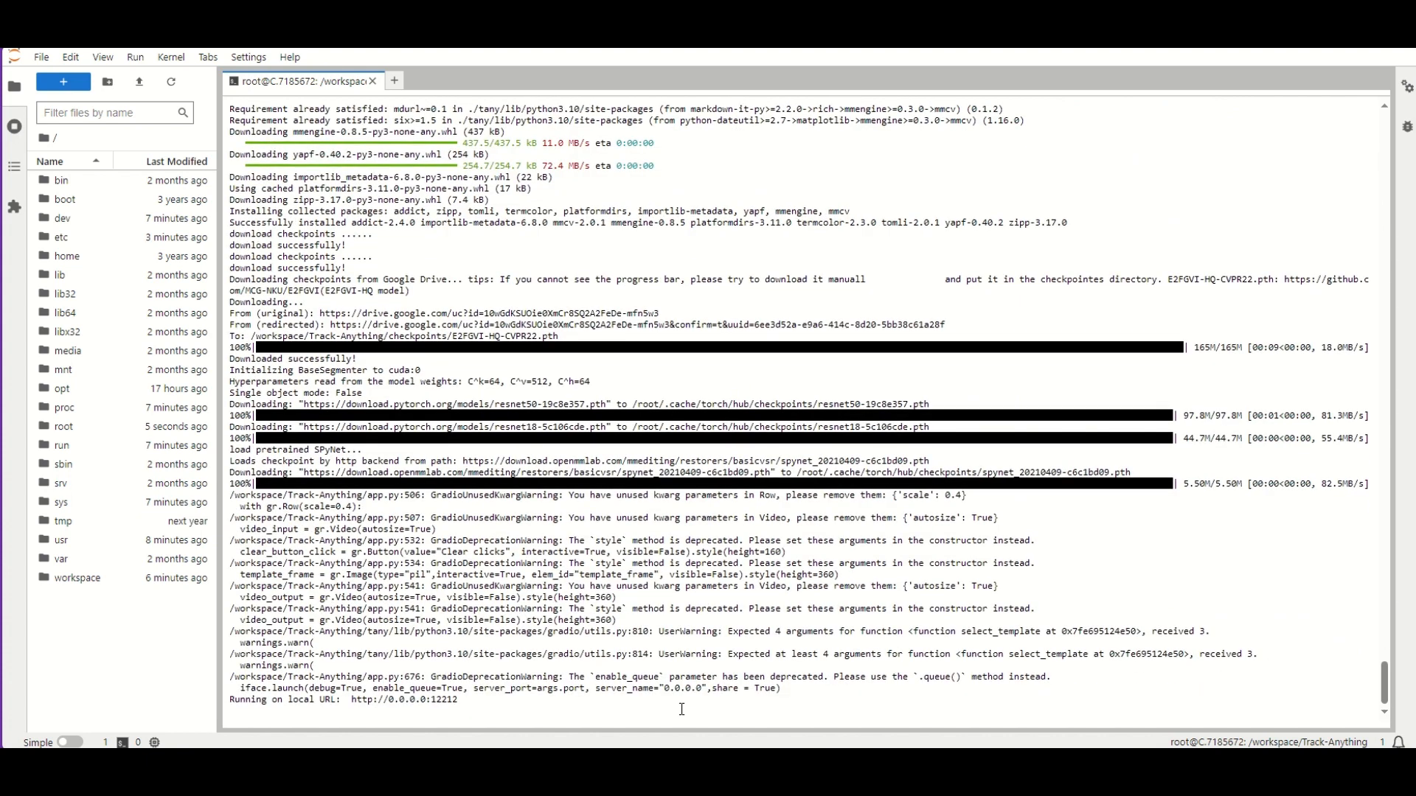
mouse_move(649, 701)
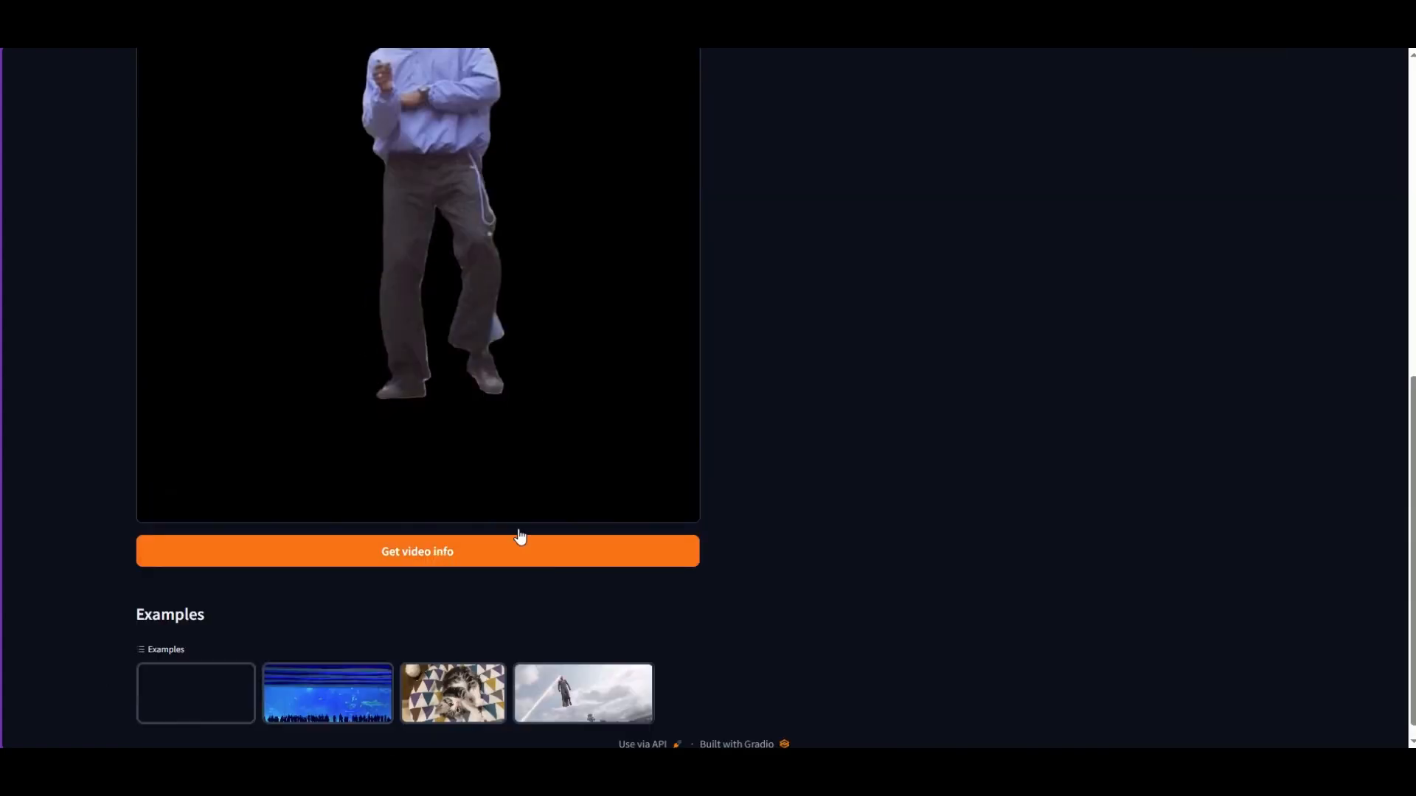
Load the video frames, mark the man's clothing and save it as a mask.
click(416, 552)
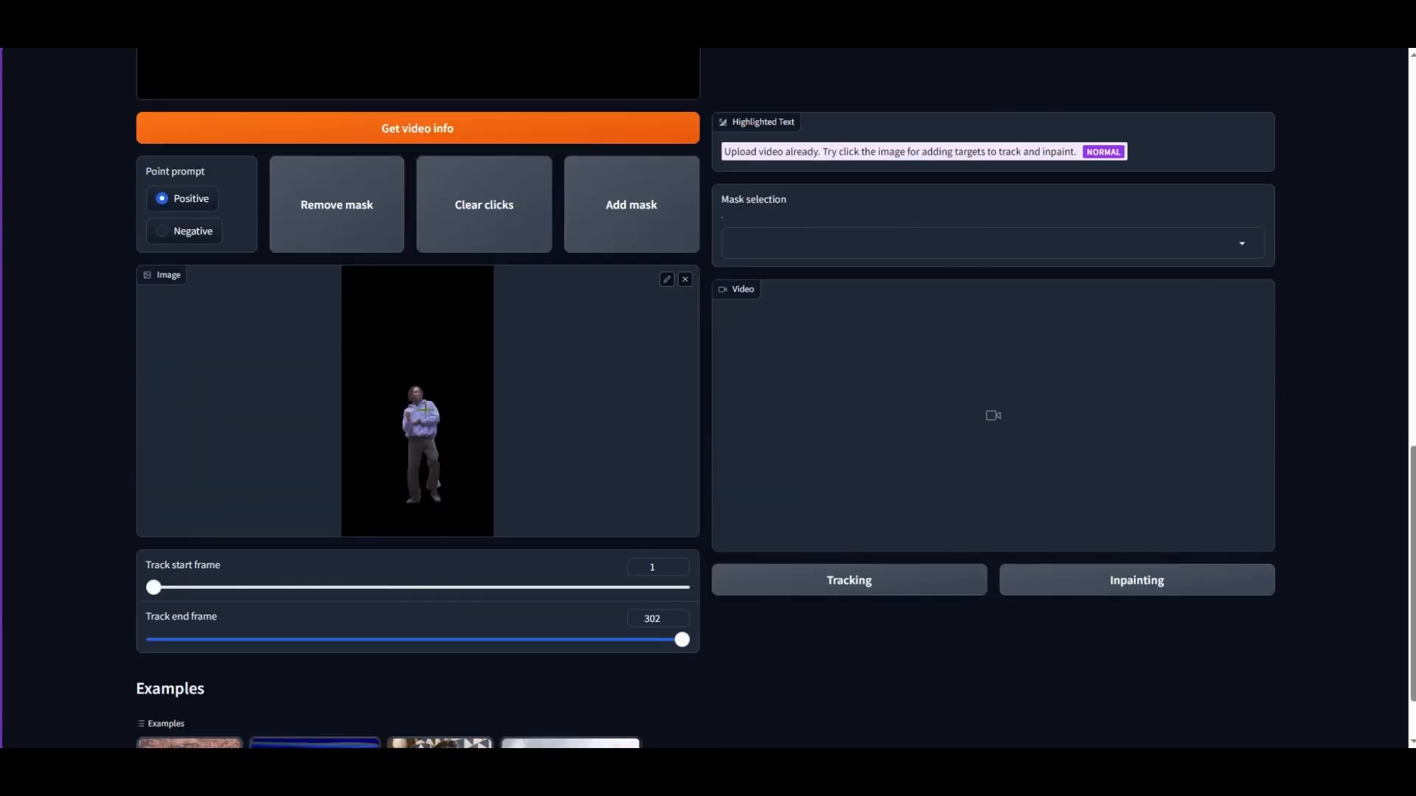
click(418, 416)
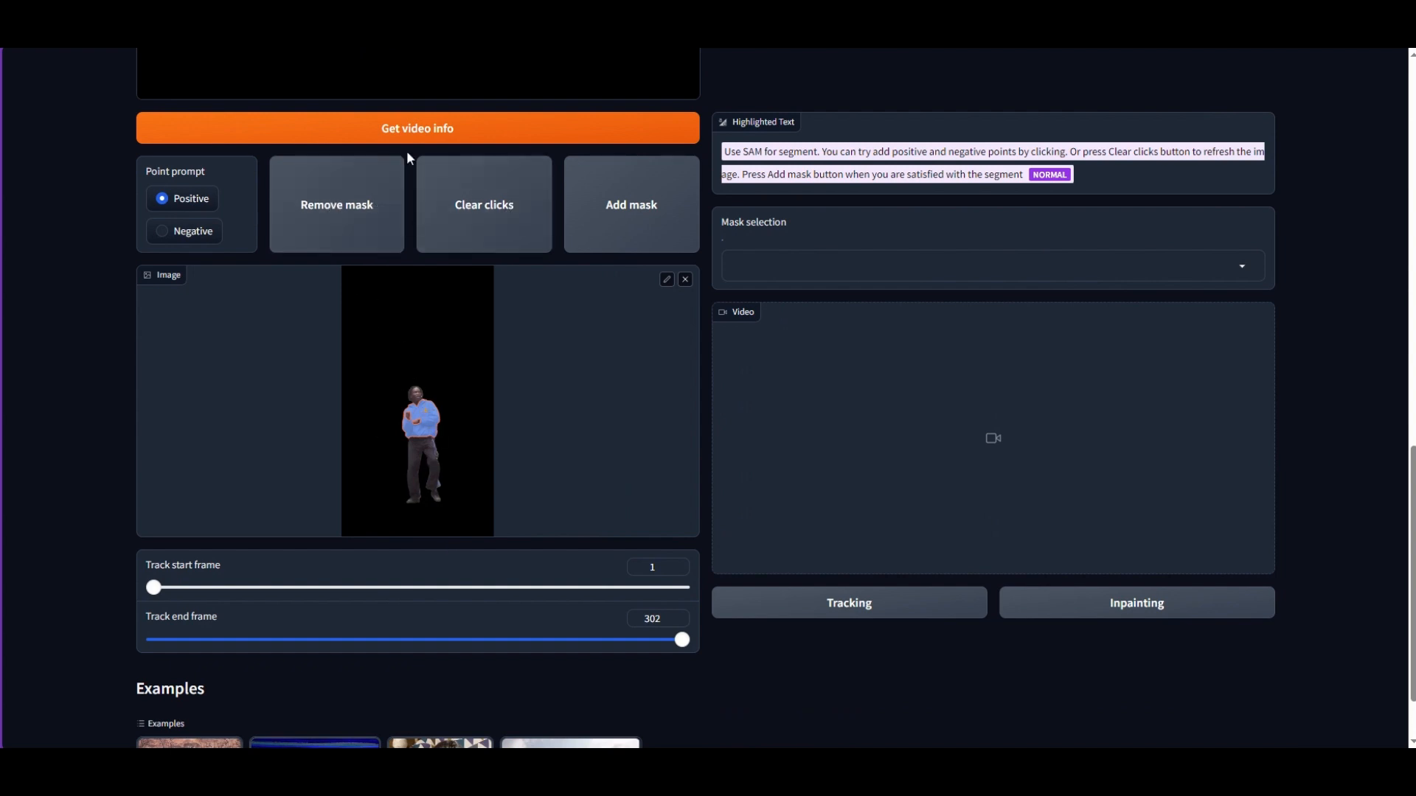
click(631, 203)
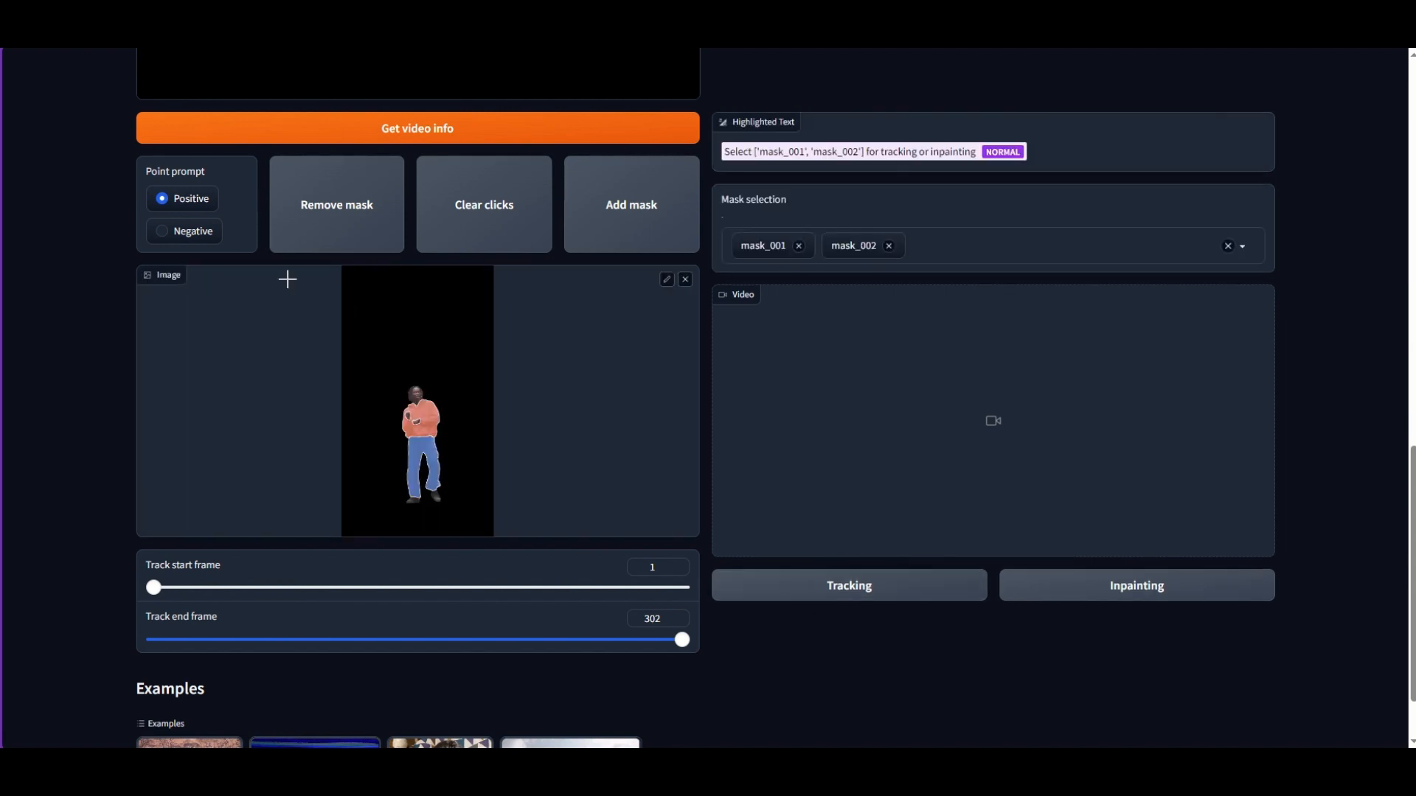
click(850, 585)
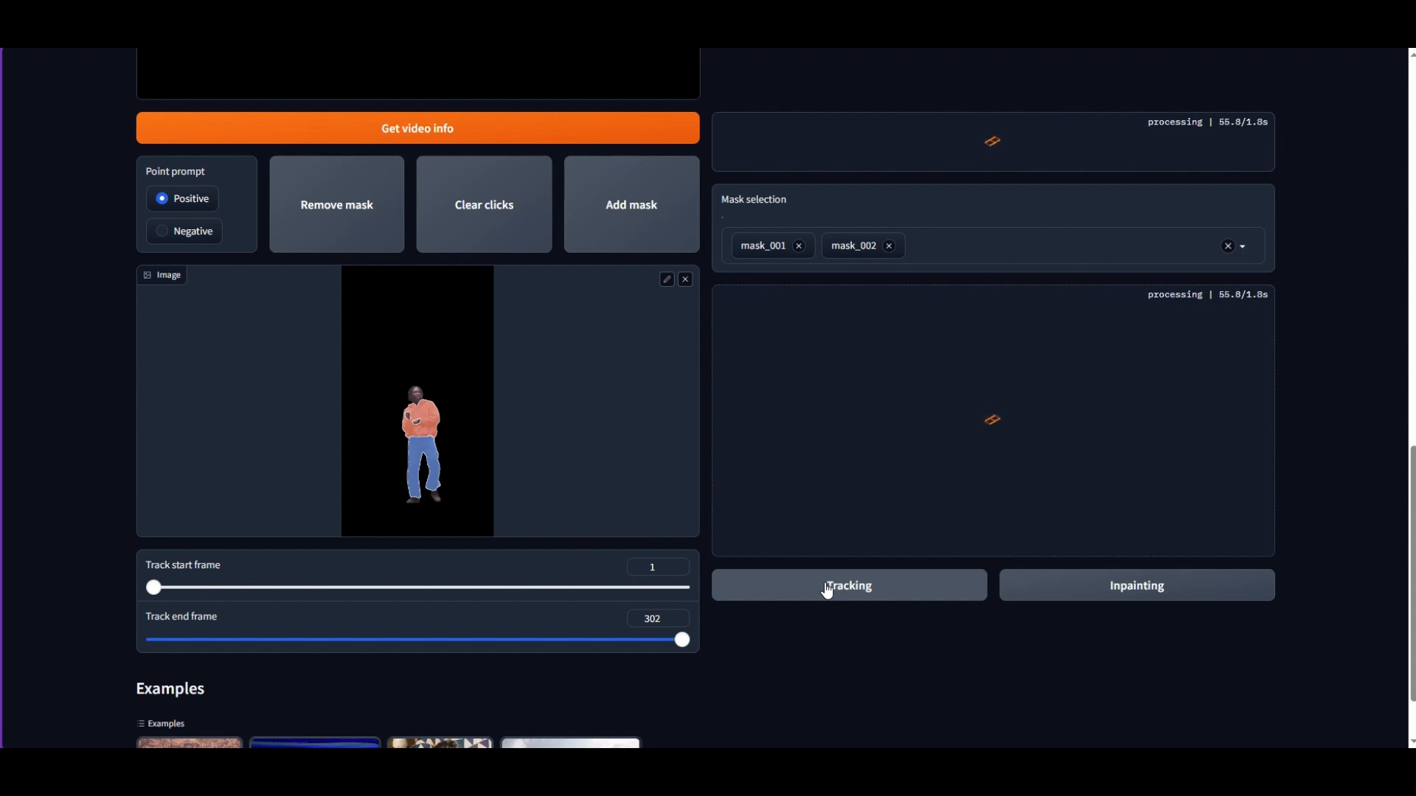
Track both masks through all 302 frames and pause the resulting colour-masked preview.
click(849, 585)
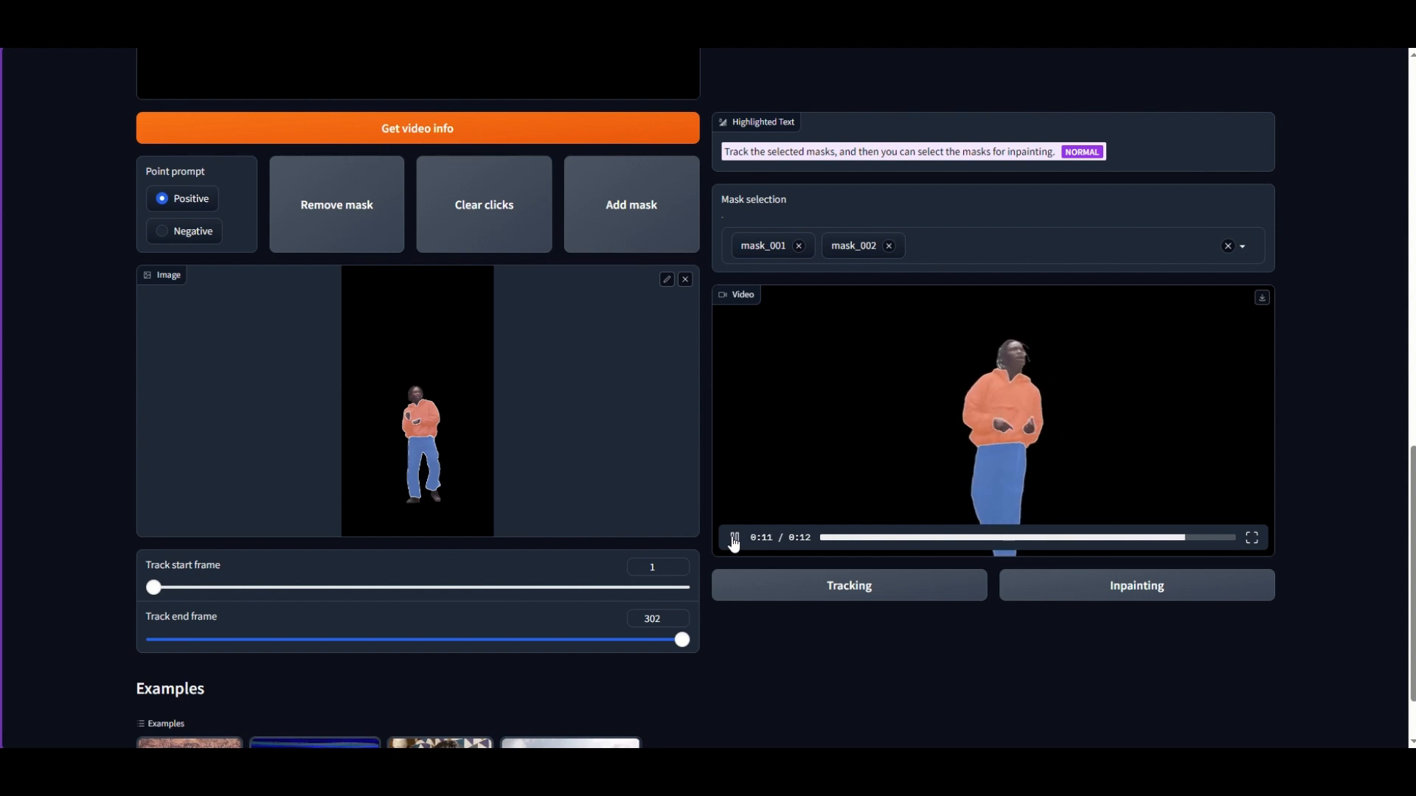
click(734, 537)
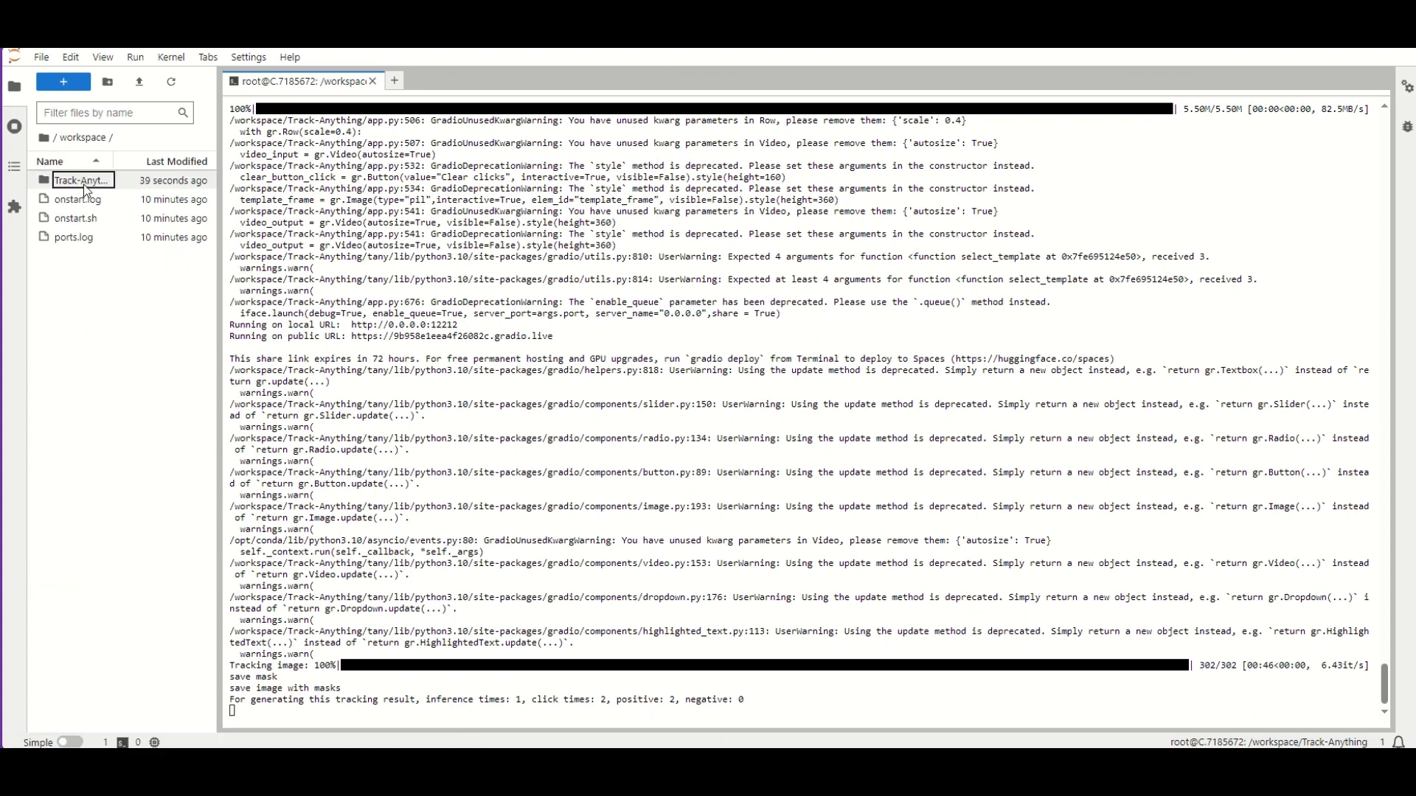
Download the Rotoscoped image_mask folder from Track-Anything results as a zip archive.
double_click(83, 180)
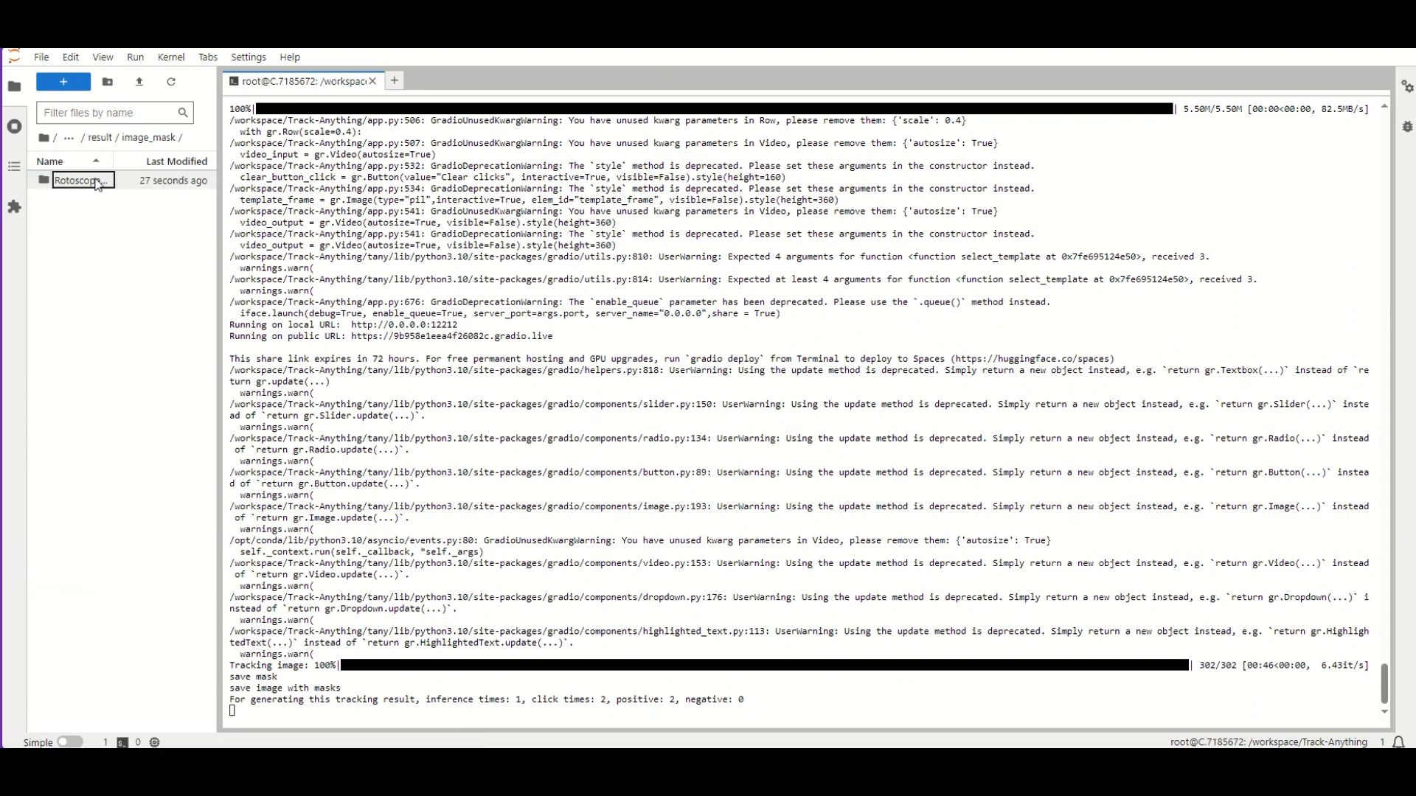
right_click(77, 180)
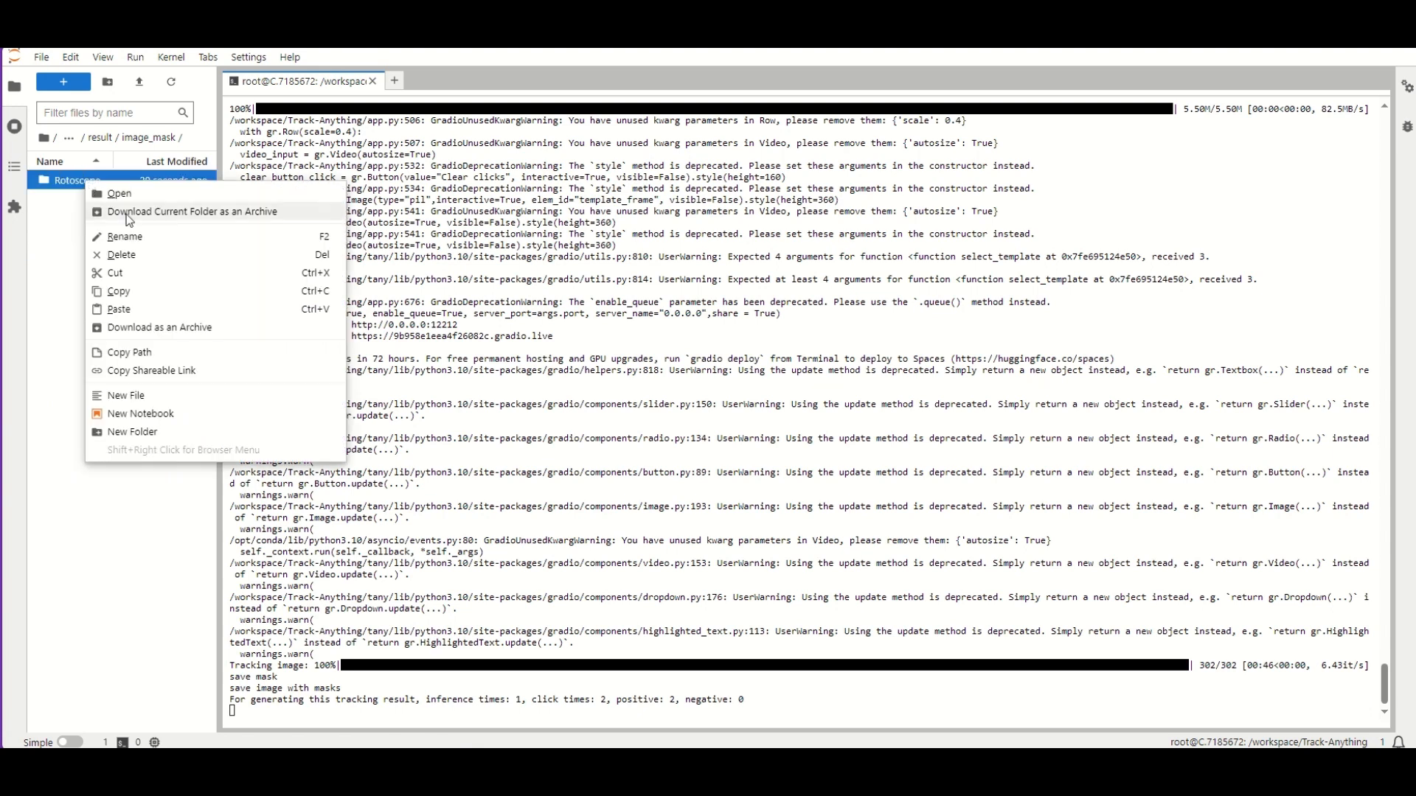
click(193, 213)
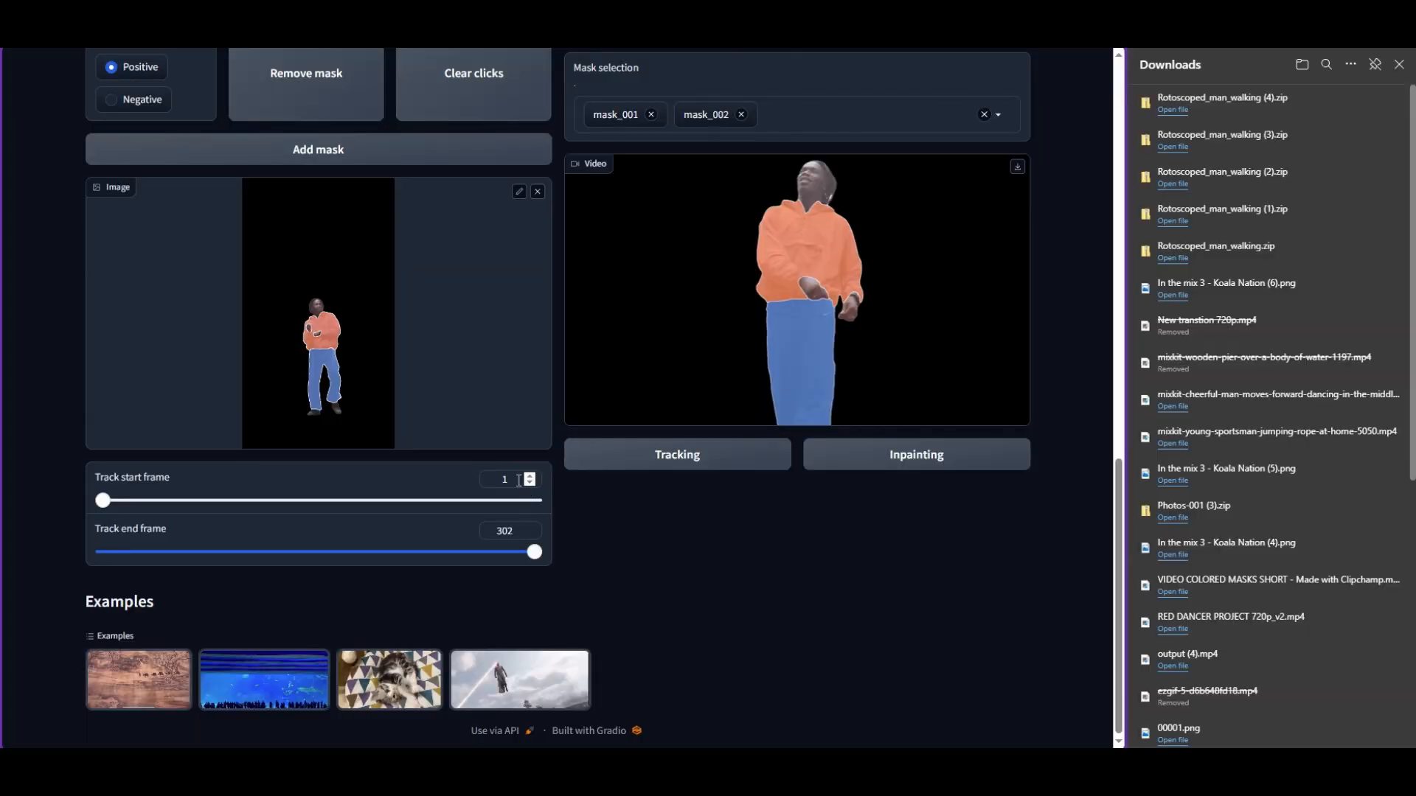
Change the track start frame to 48.
text(48)
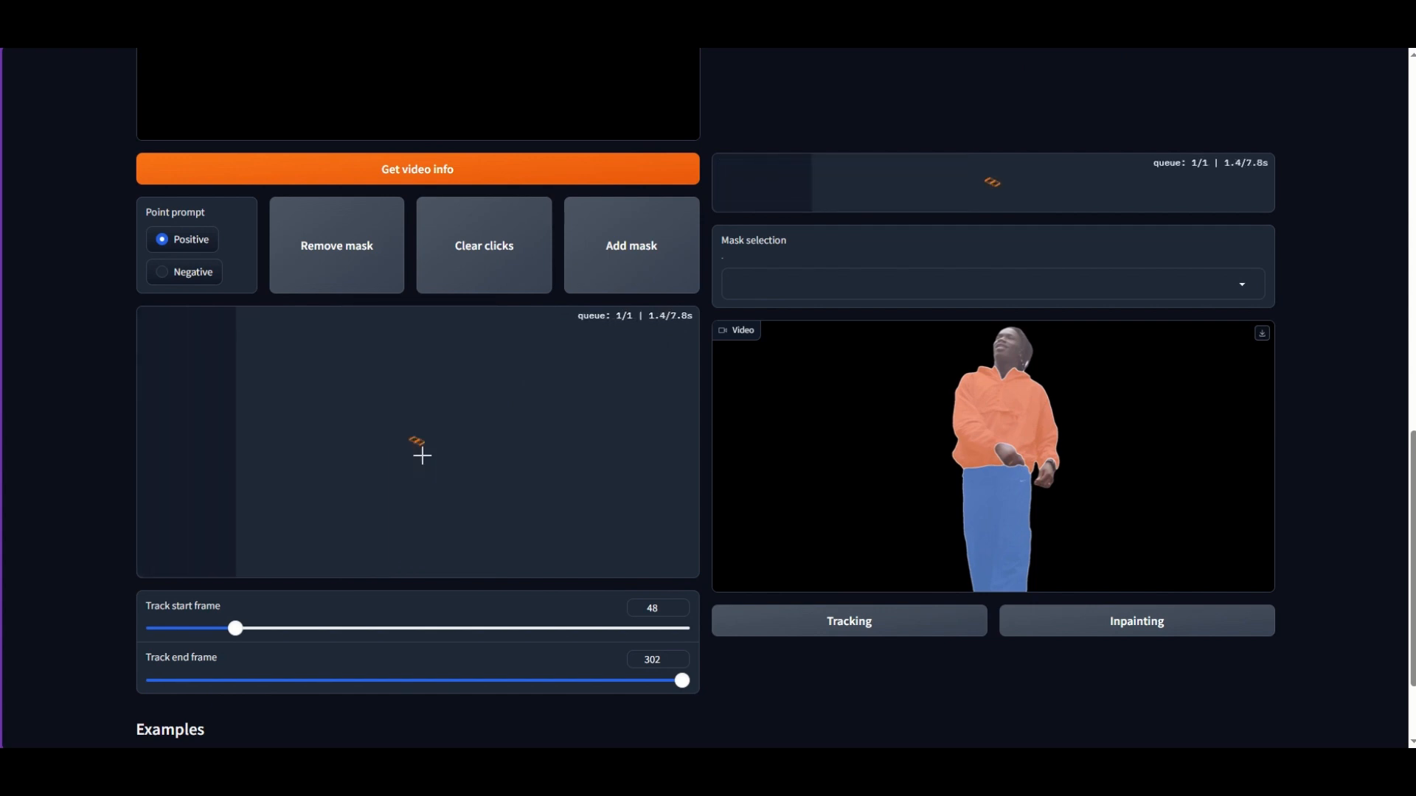
Mark the man on frame 48, save him as mask_001, then mark another part of him.
click(421, 457)
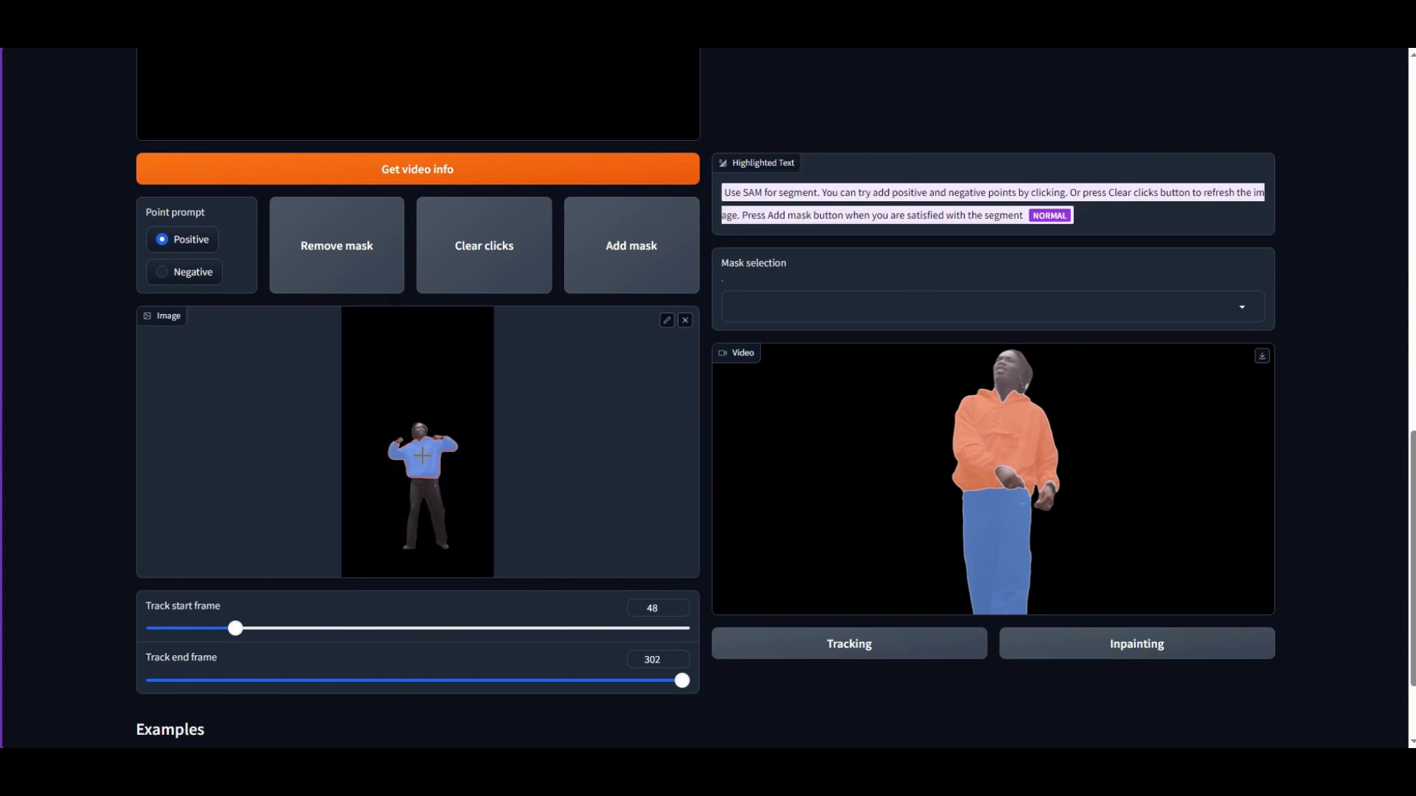
click(618, 250)
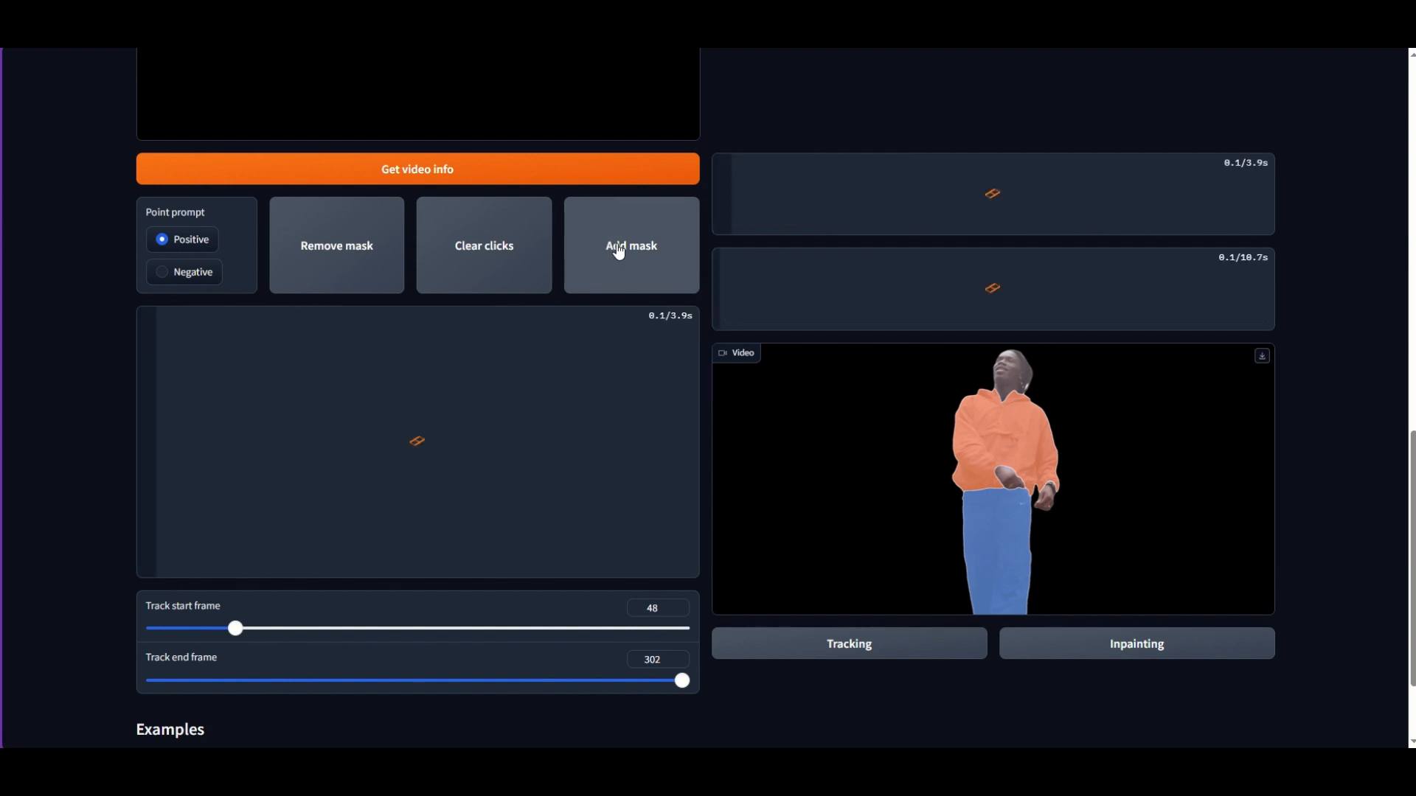
click(631, 250)
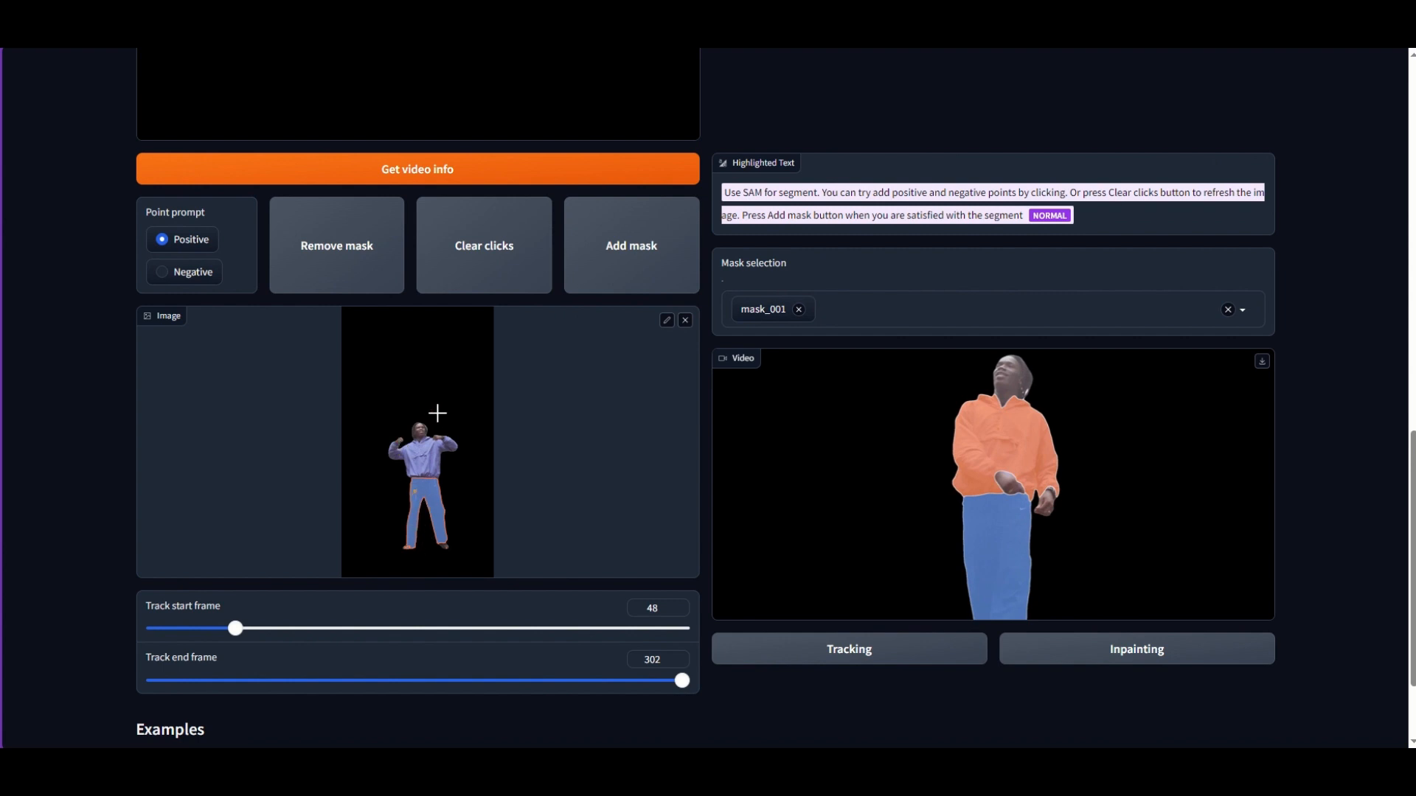
click(162, 272)
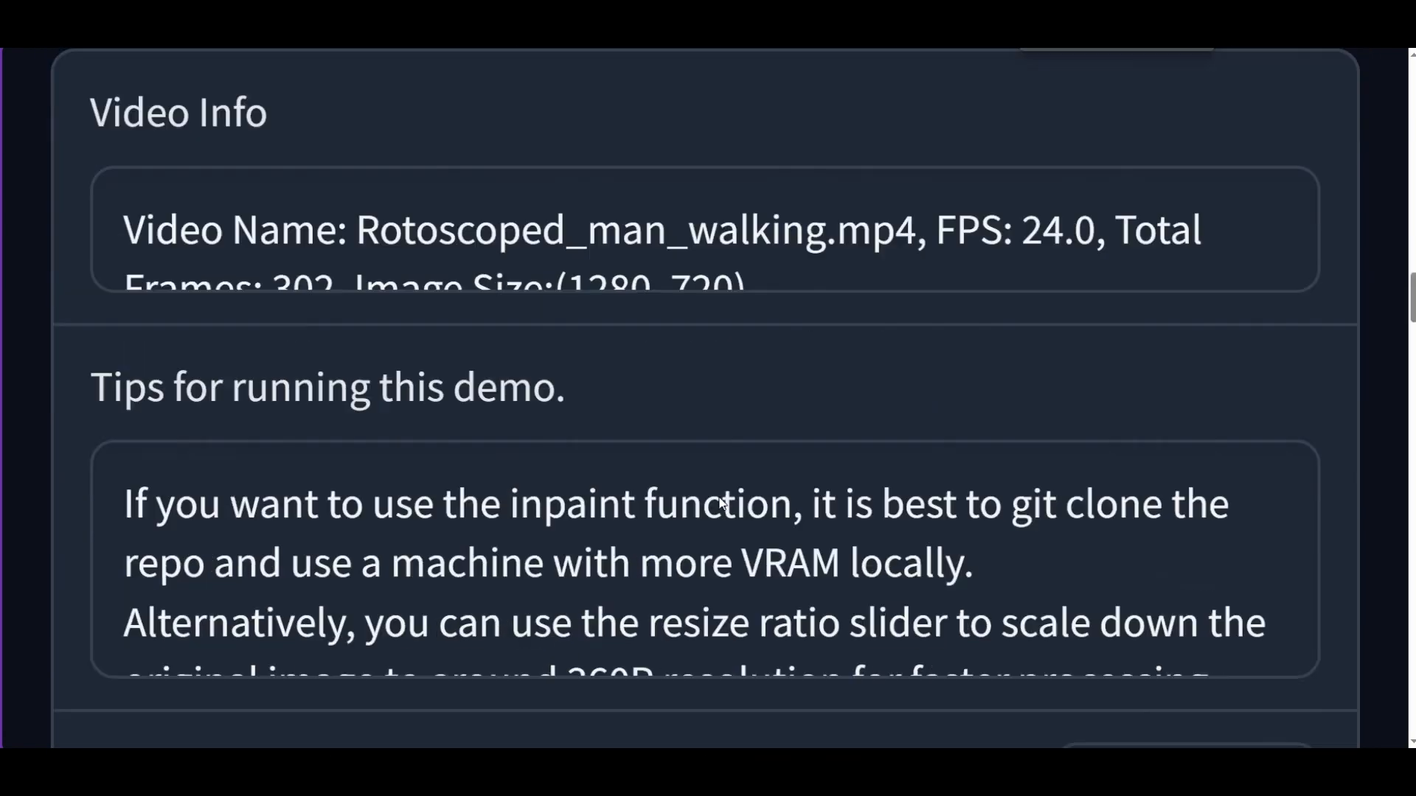
scroll(down, 3)
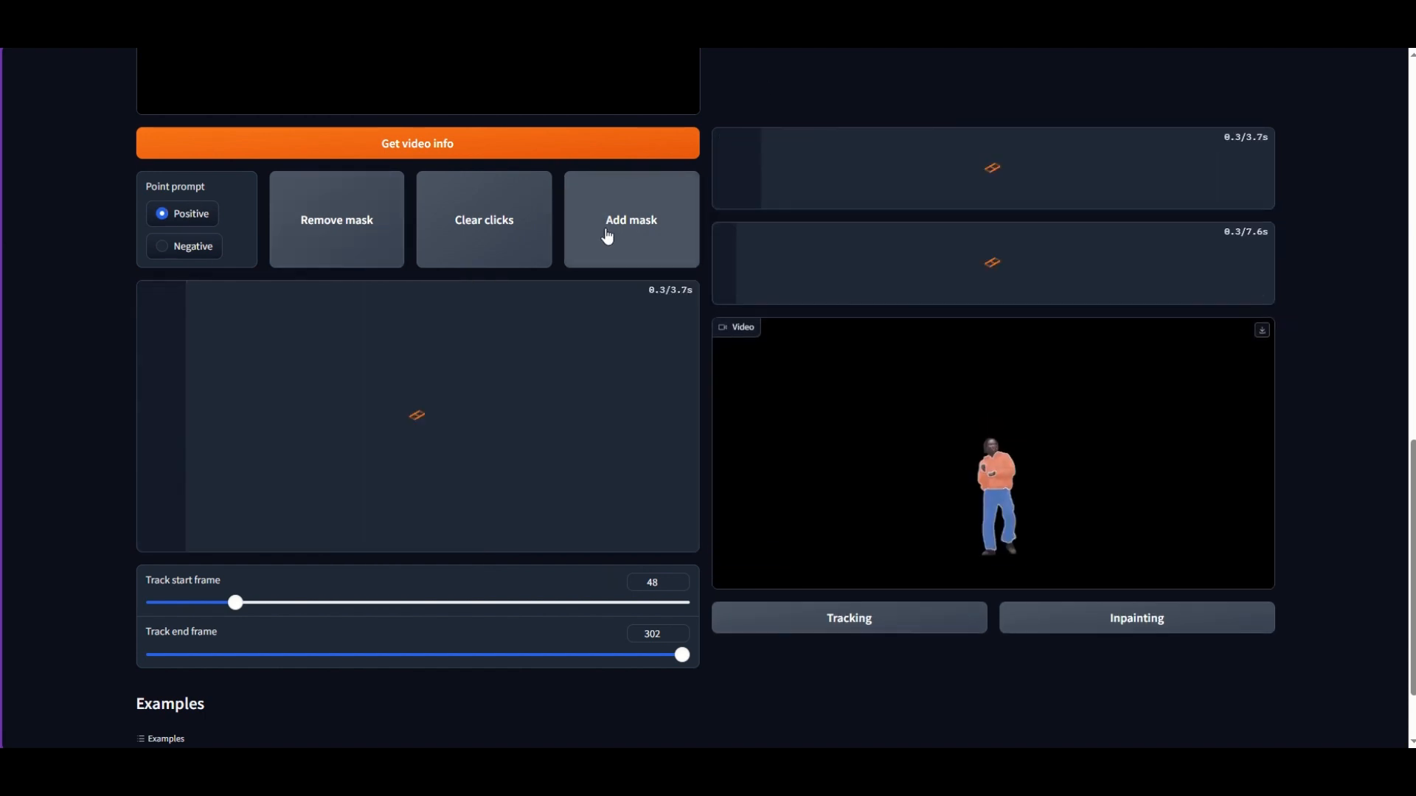
Save the current segmentation of the man as an additional mask.
click(631, 220)
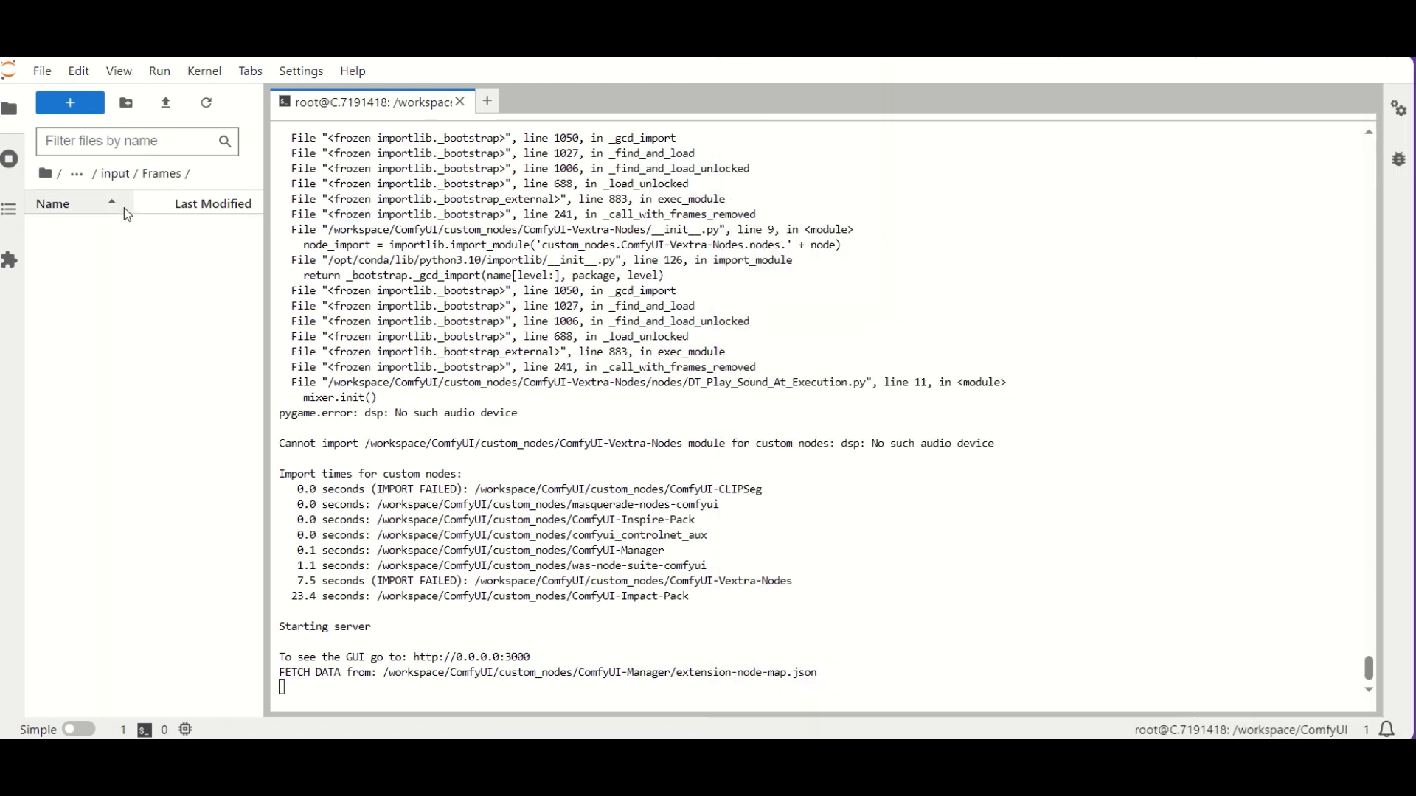
Open the empty Frames folder inside ComfyUI's input directory.
click(126, 103)
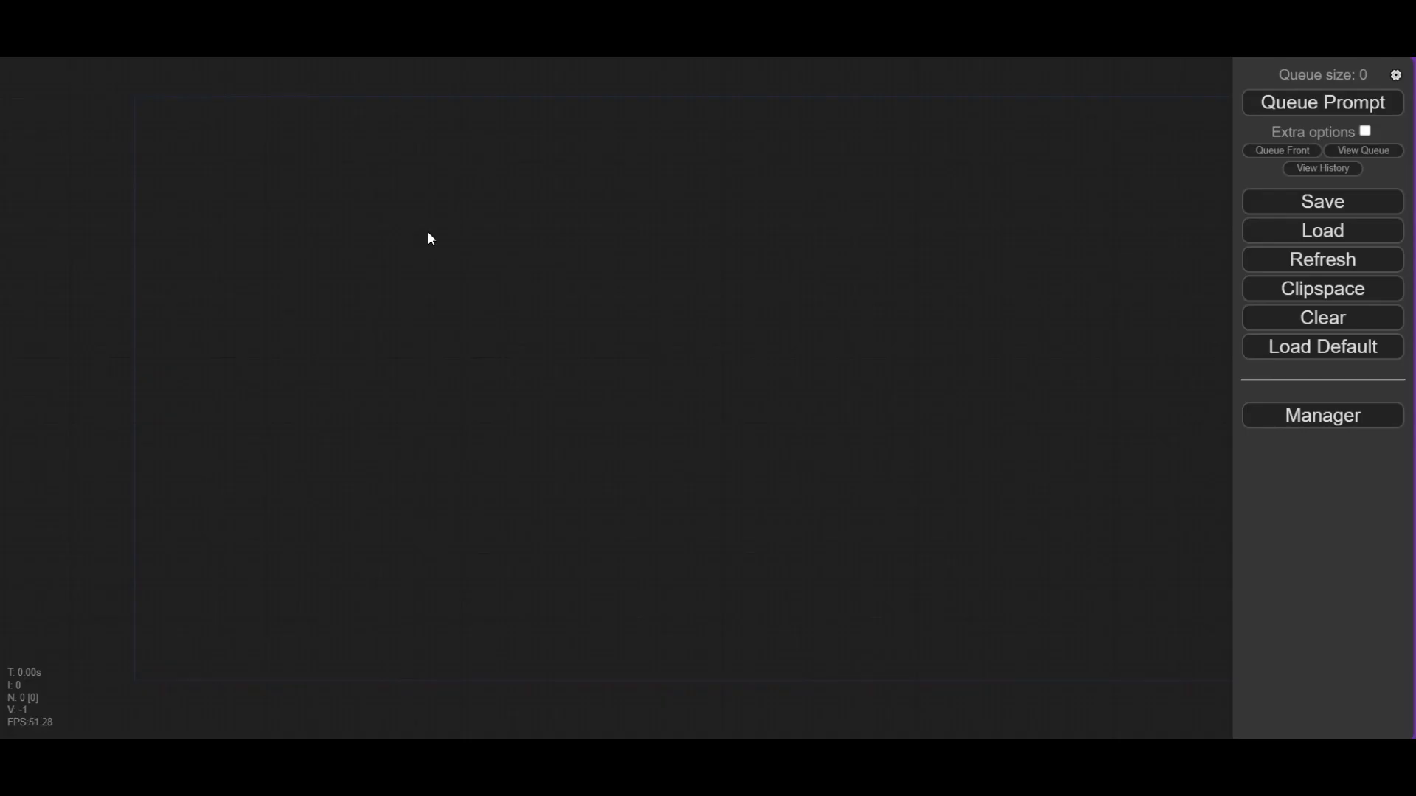
mouse_move(426, 261)
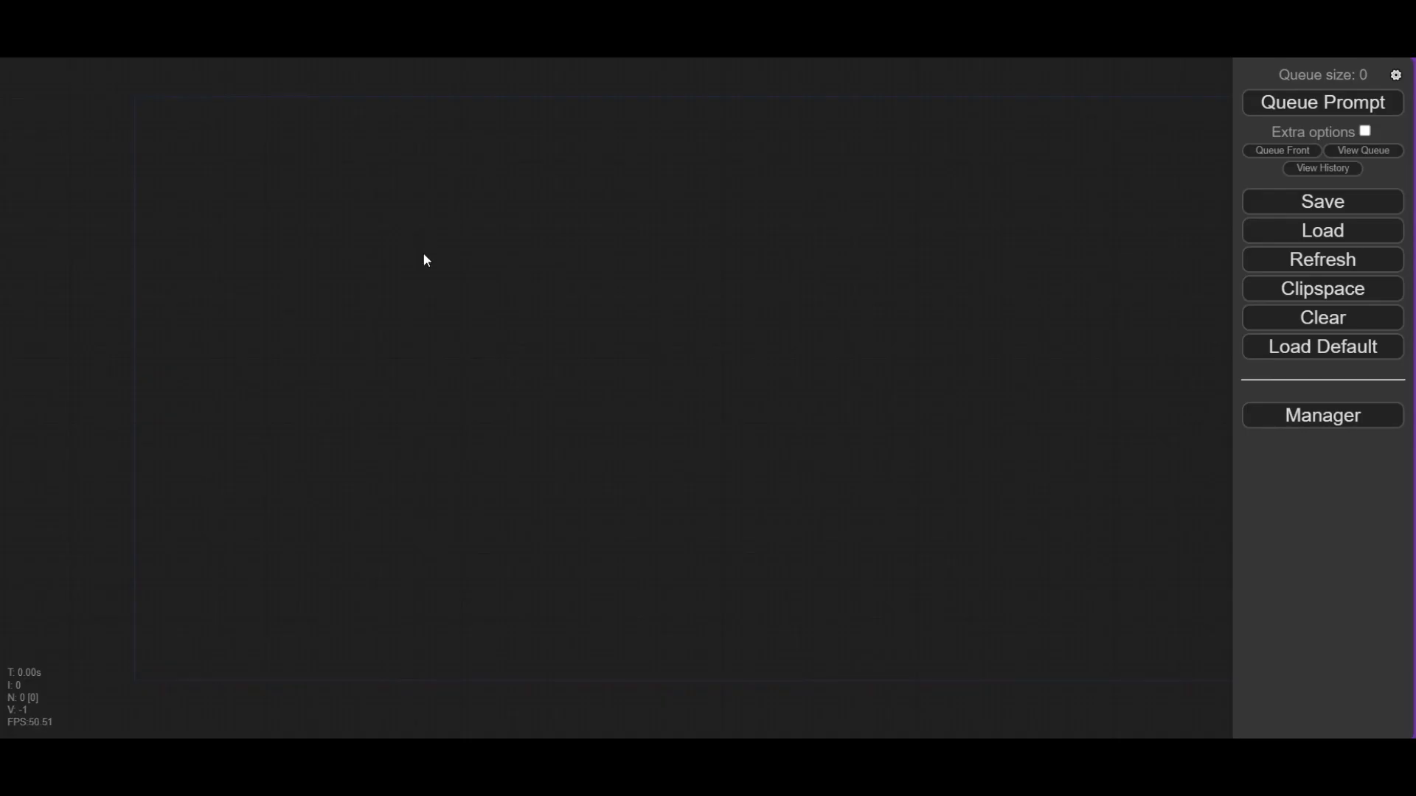
Add an Image Load node and set its image_path to input/Test.
double_click(426, 258)
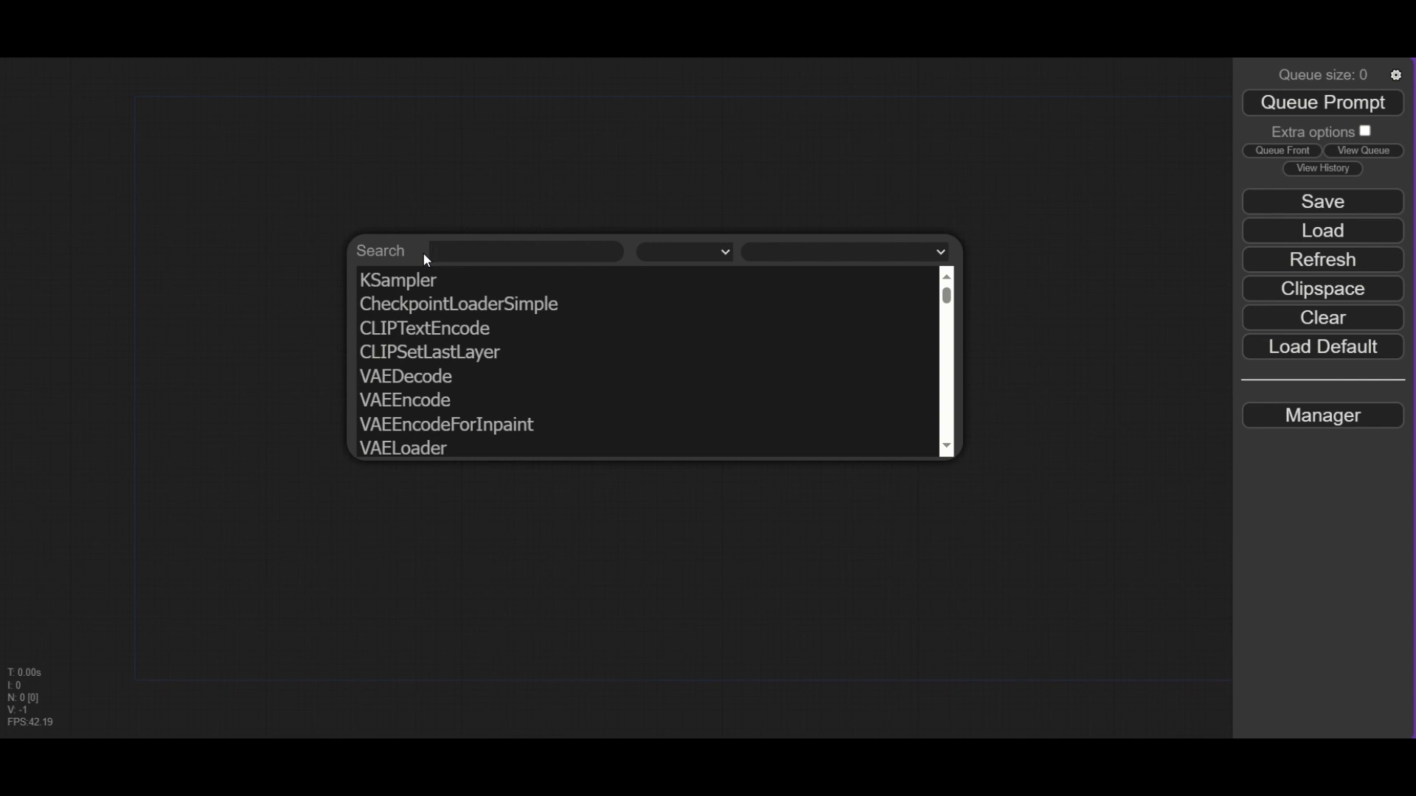
text(Image lo)
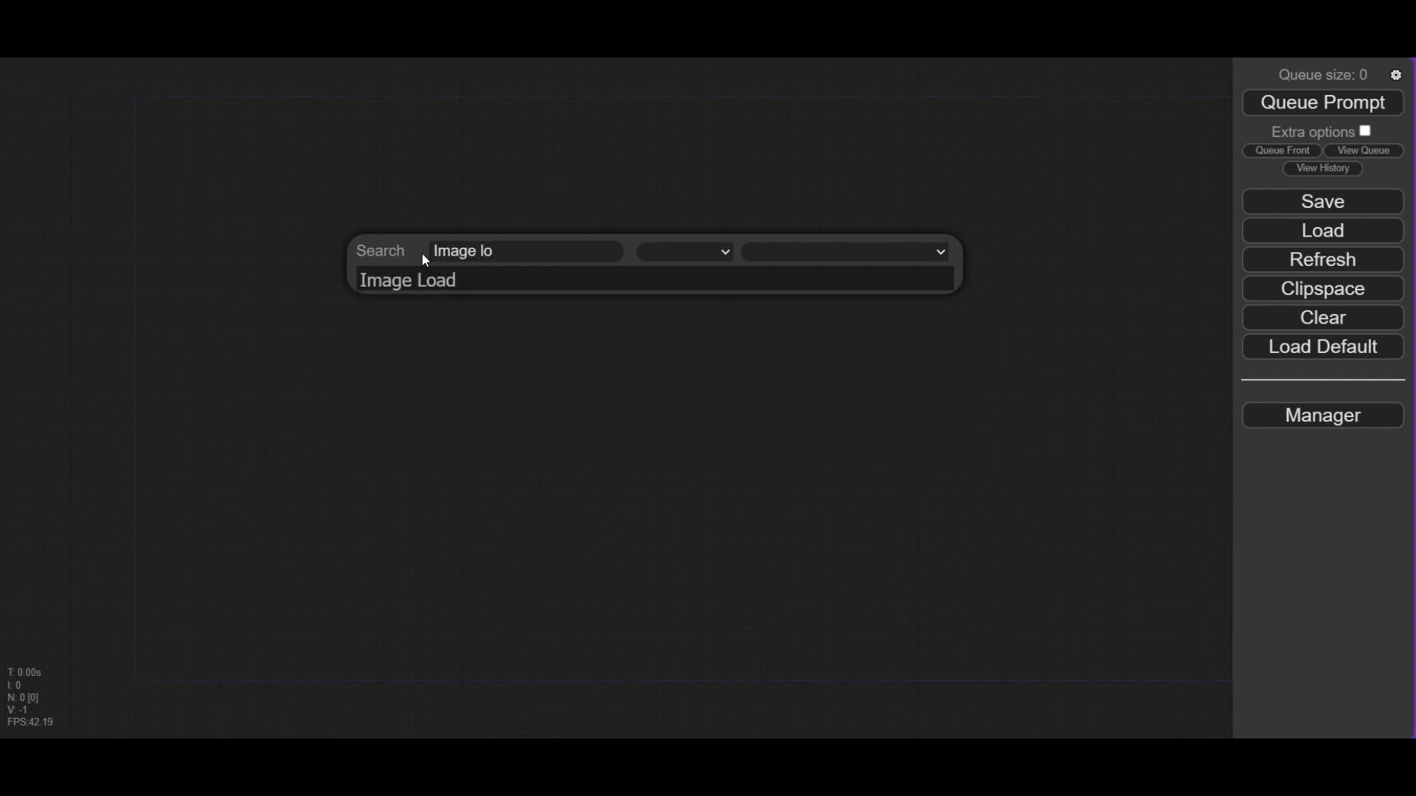
click(407, 280)
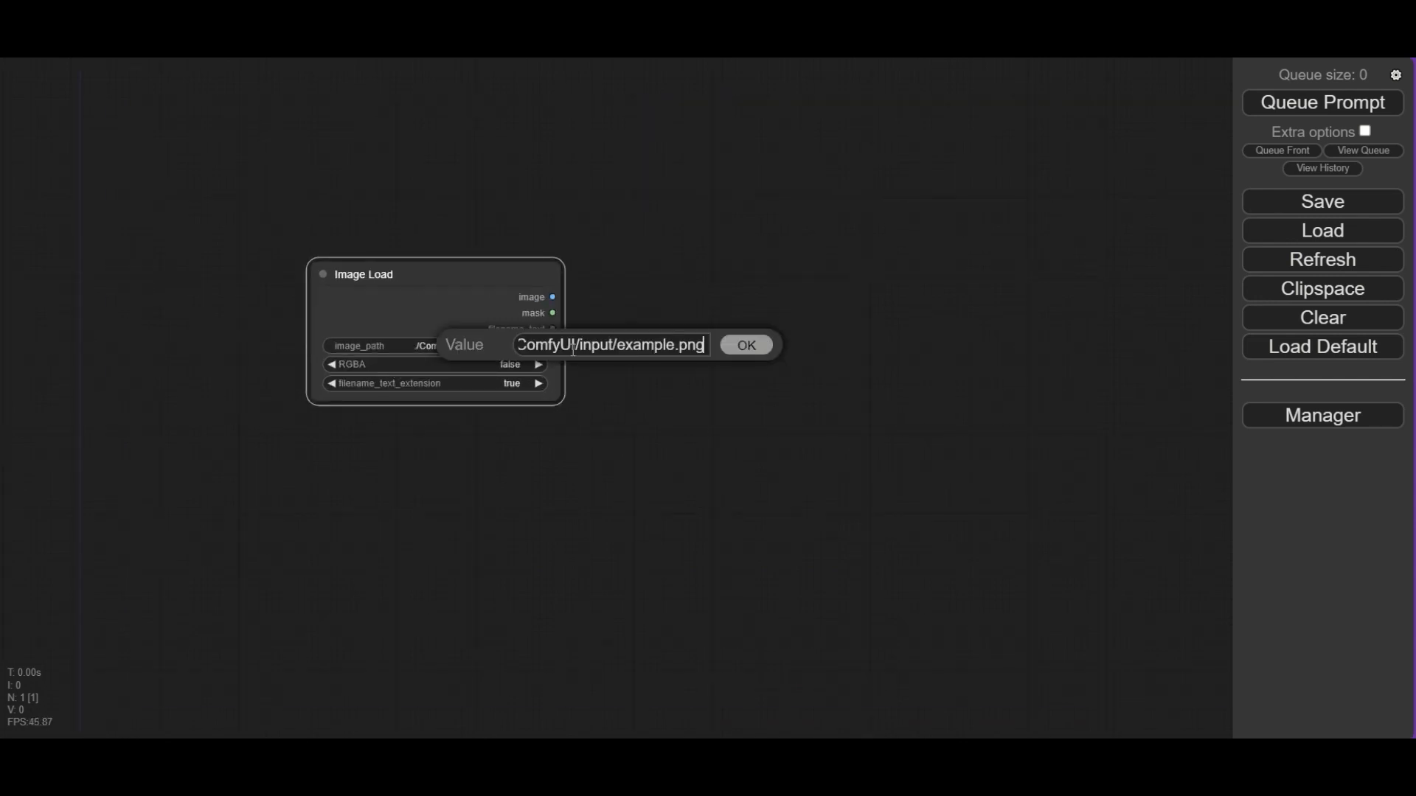
text(input/Test)
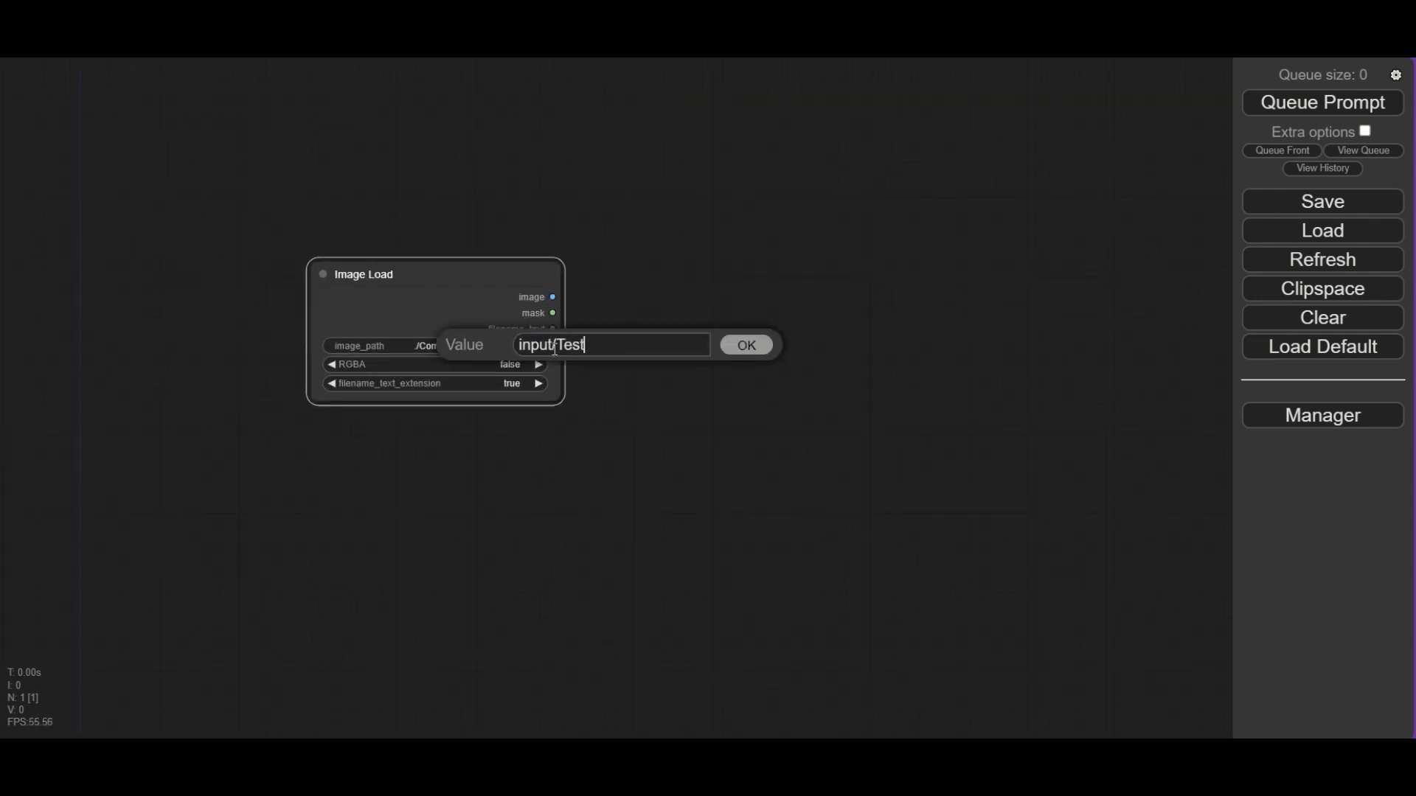
click(745, 345)
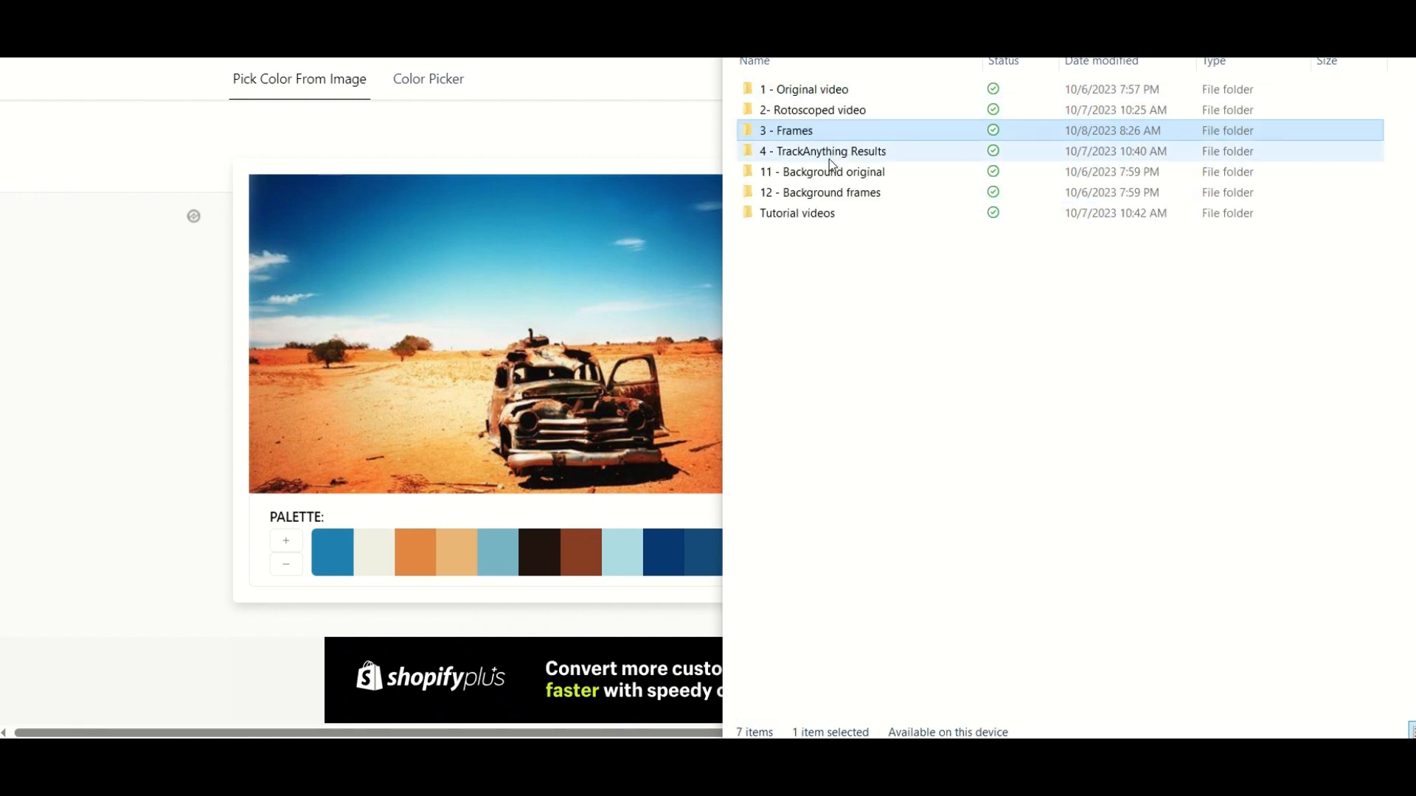
Open the Frames project folder to check its frame file names.
double_click(825, 150)
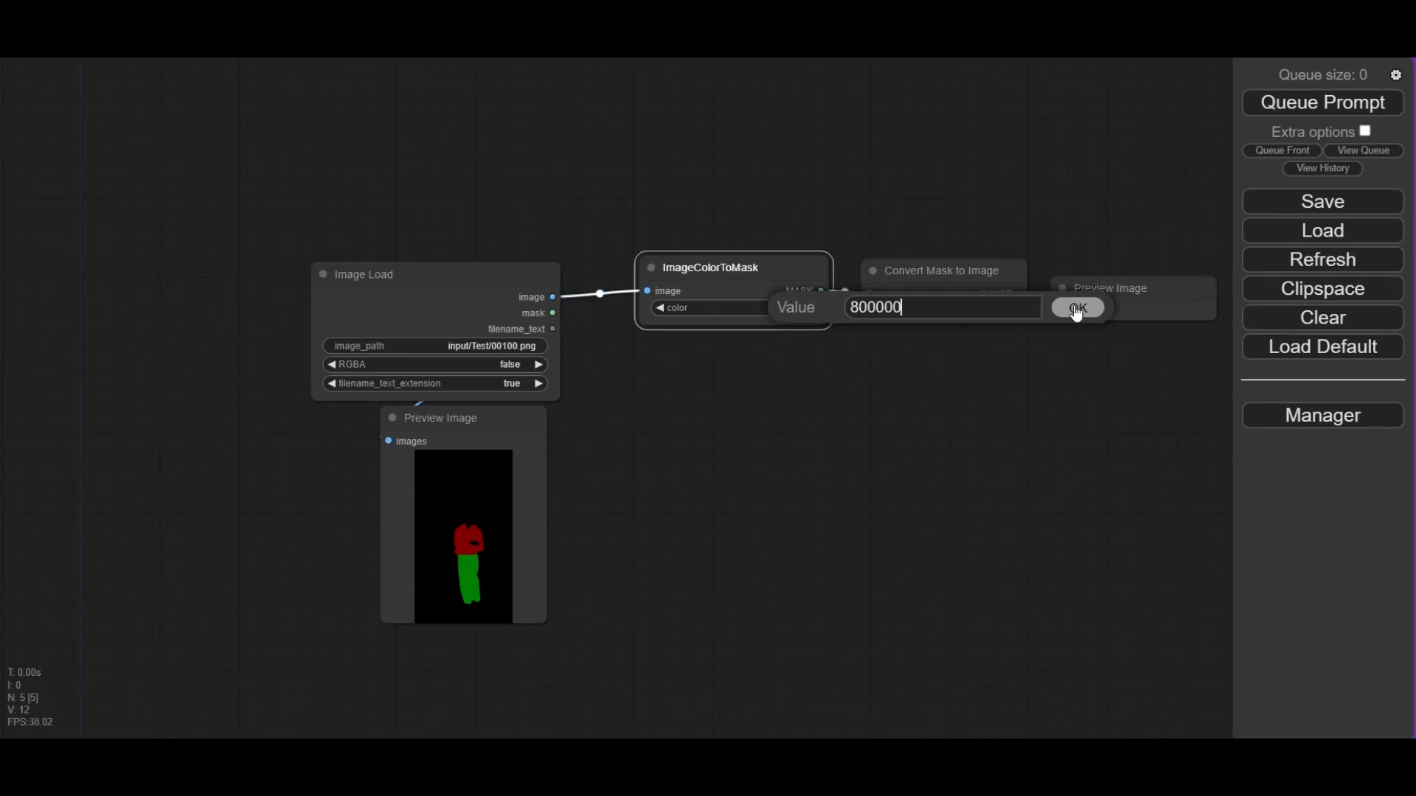
Enter decimal colour 8388608 for the red sweater mask and 32768 for the green pants mask.
click(1078, 307)
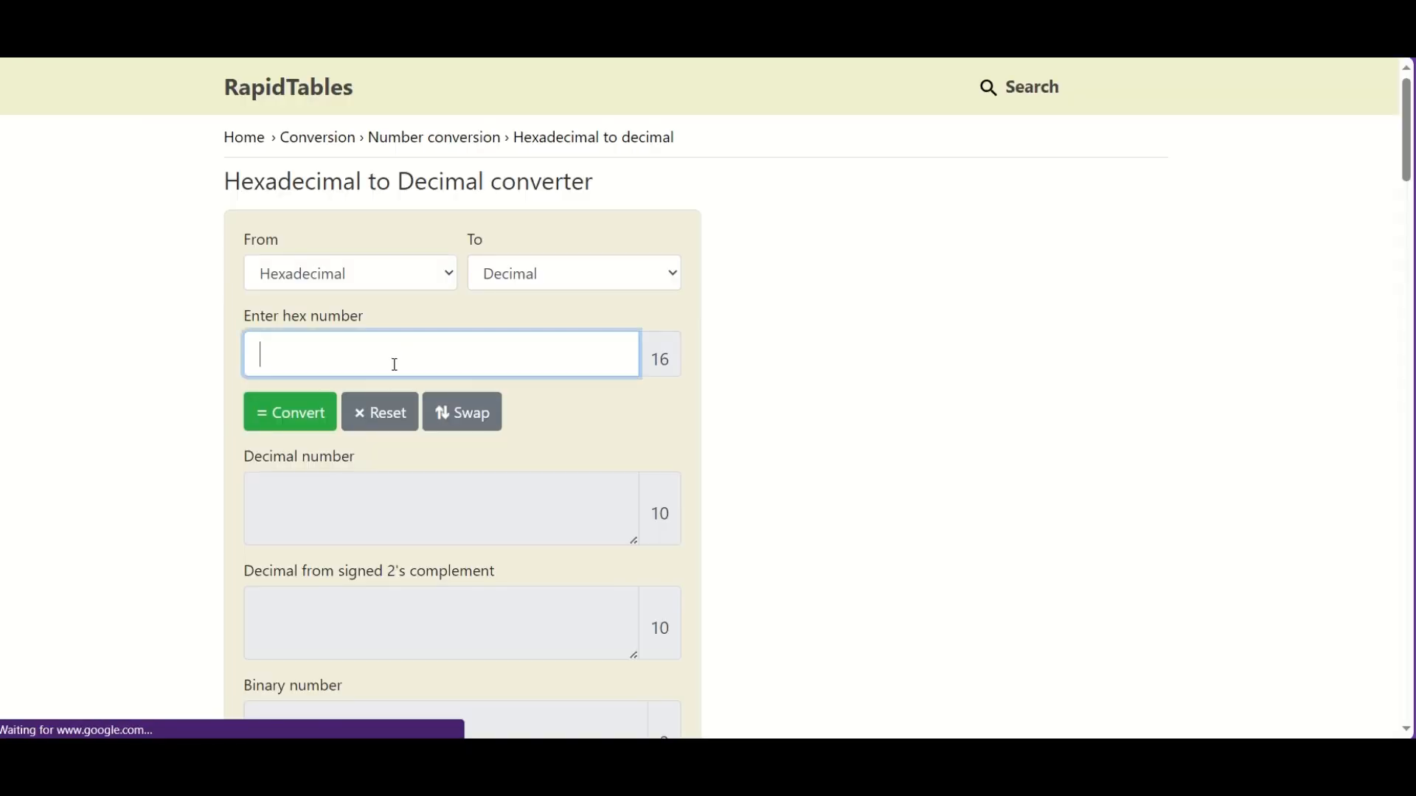
right_click(291, 495)
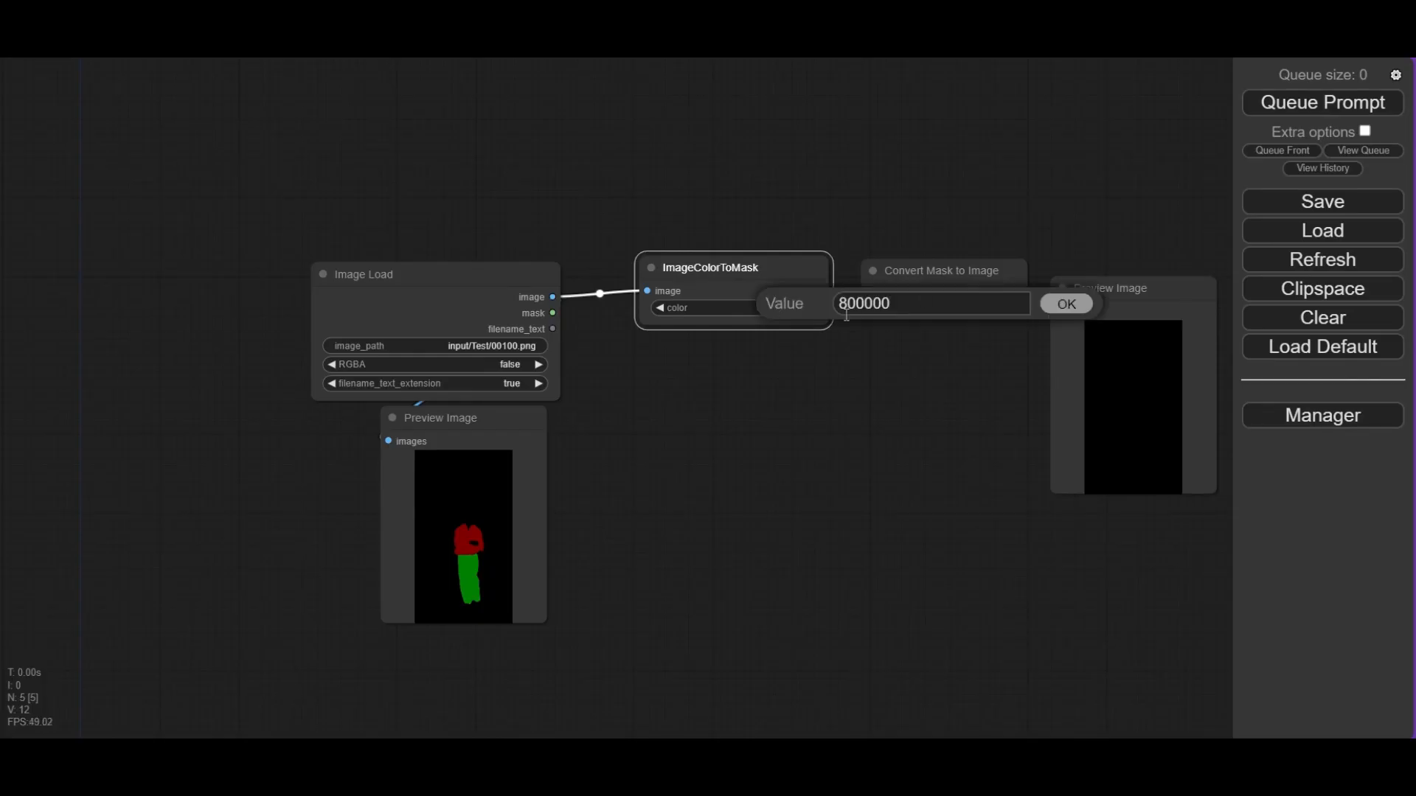
click(1066, 304)
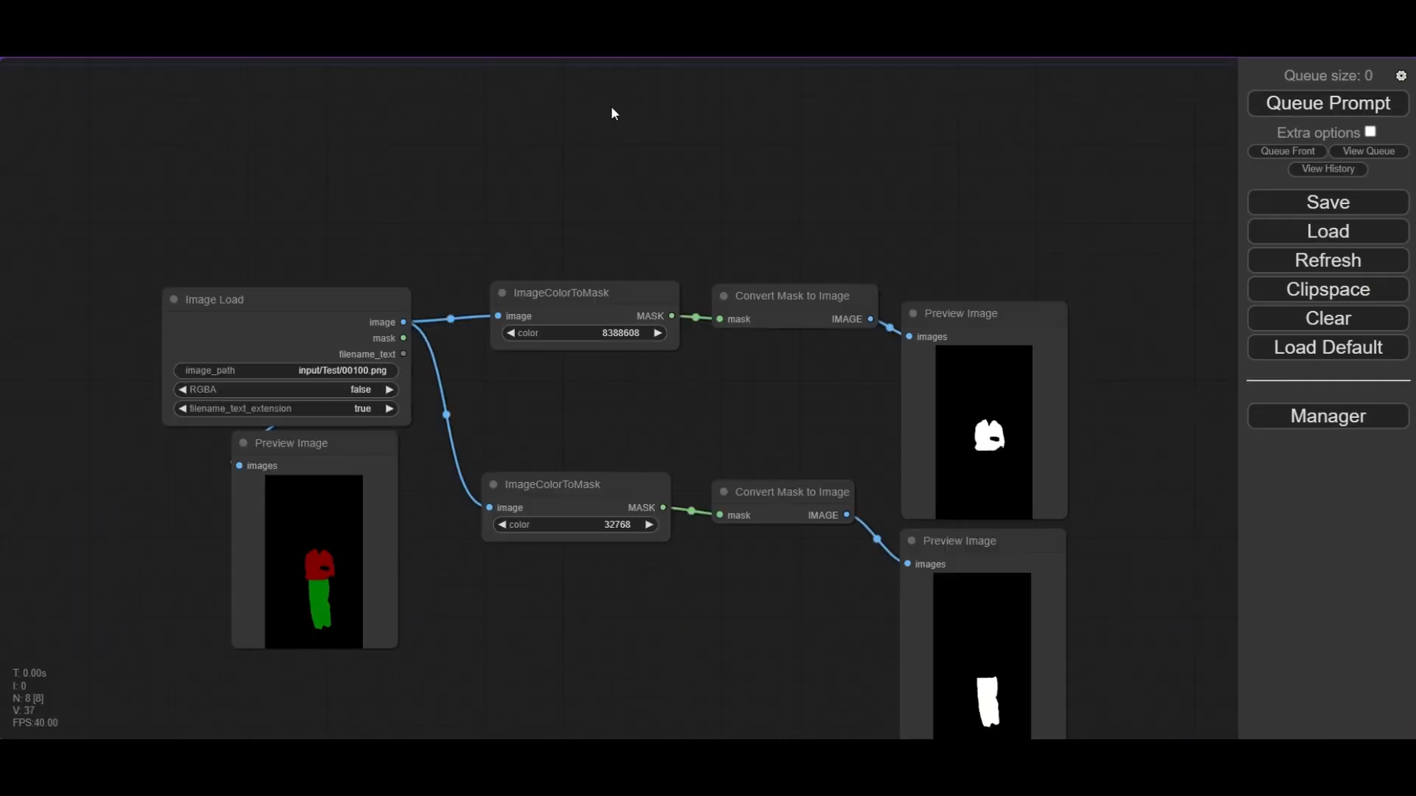
Clone Image Load to read input/Frames/00100.png and feed it to Image Blend by Mask nodes.
right_click(214, 299)
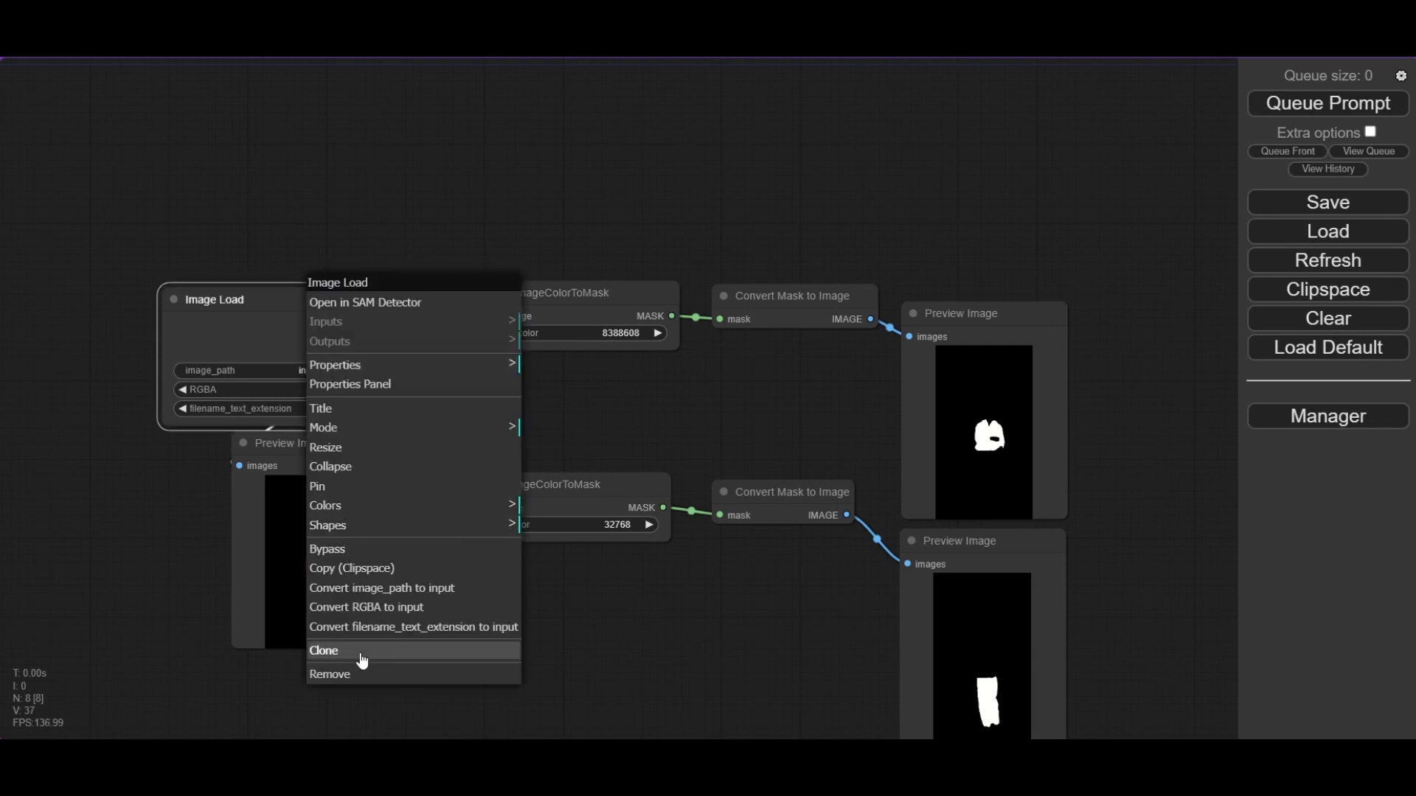
click(324, 650)
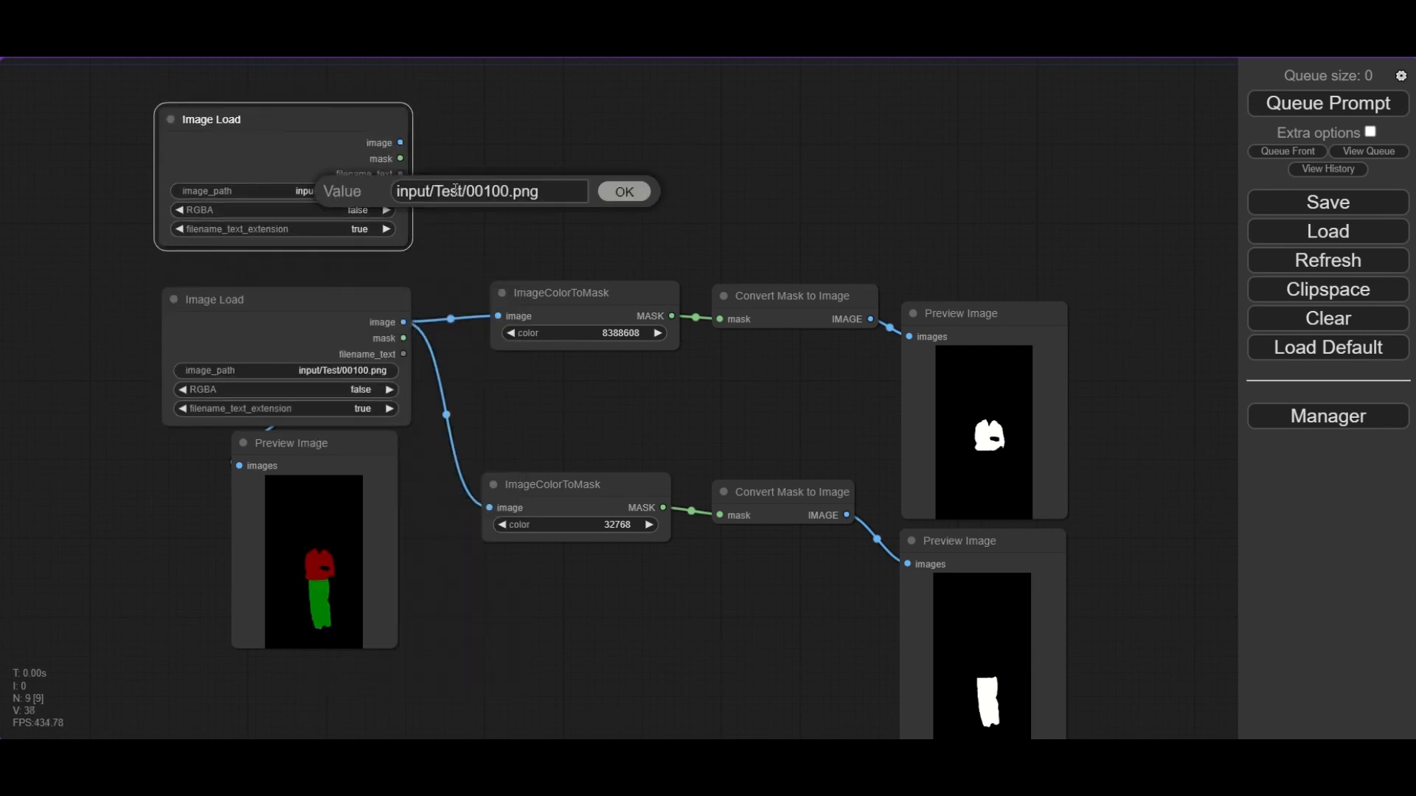
click(624, 192)
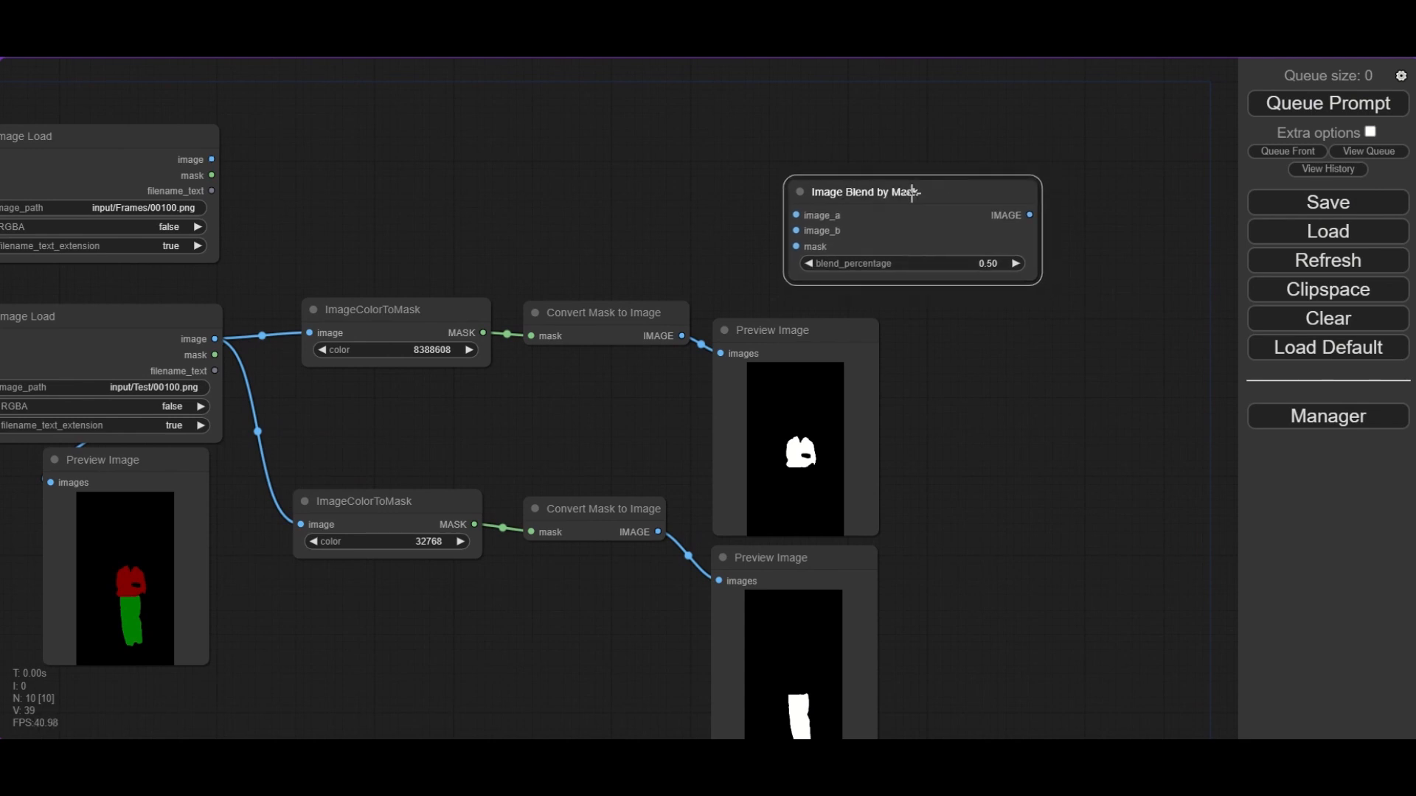
drag(681, 336, 795, 215)
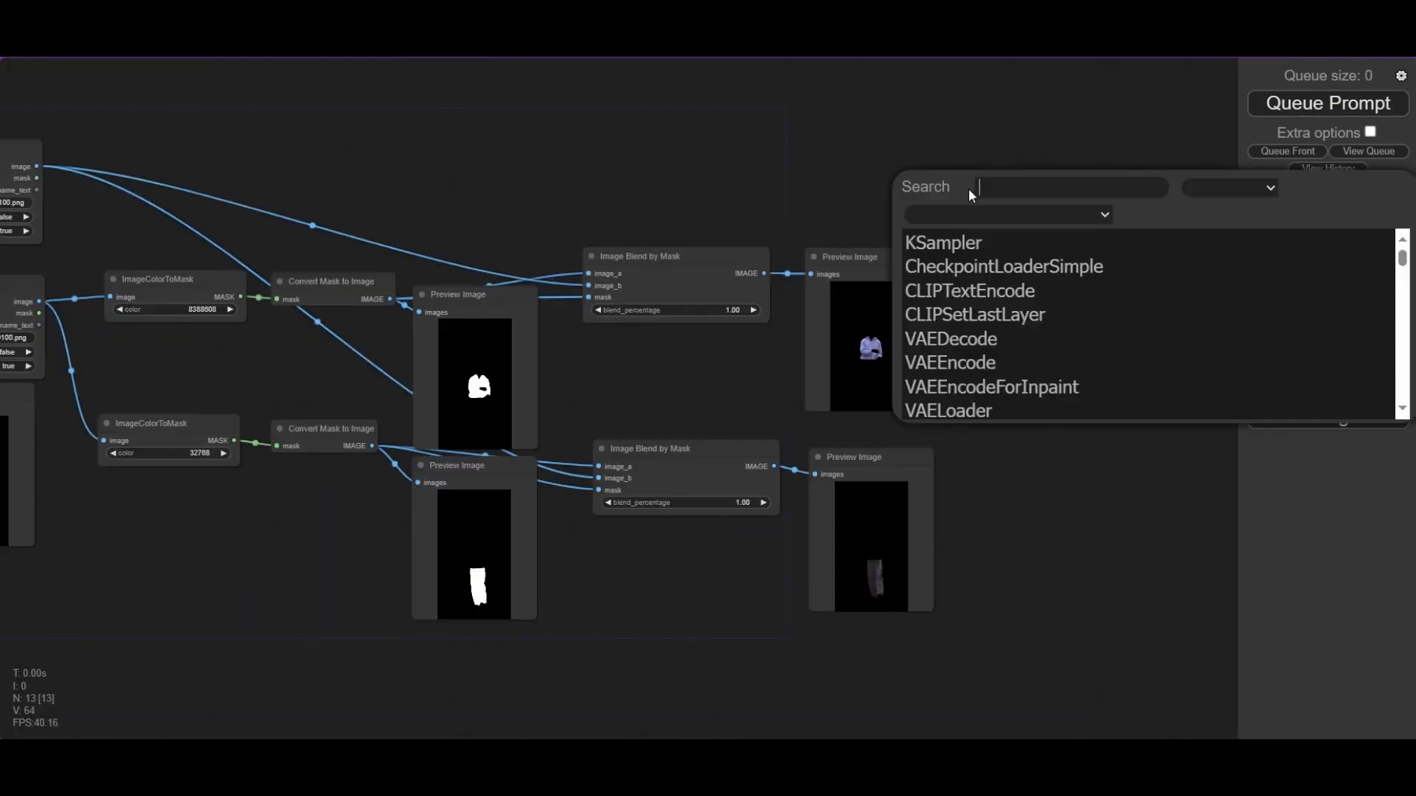
Add an Image Rotate Hue node with hue_shift 0.300 after each garment cutout.
text(rota)
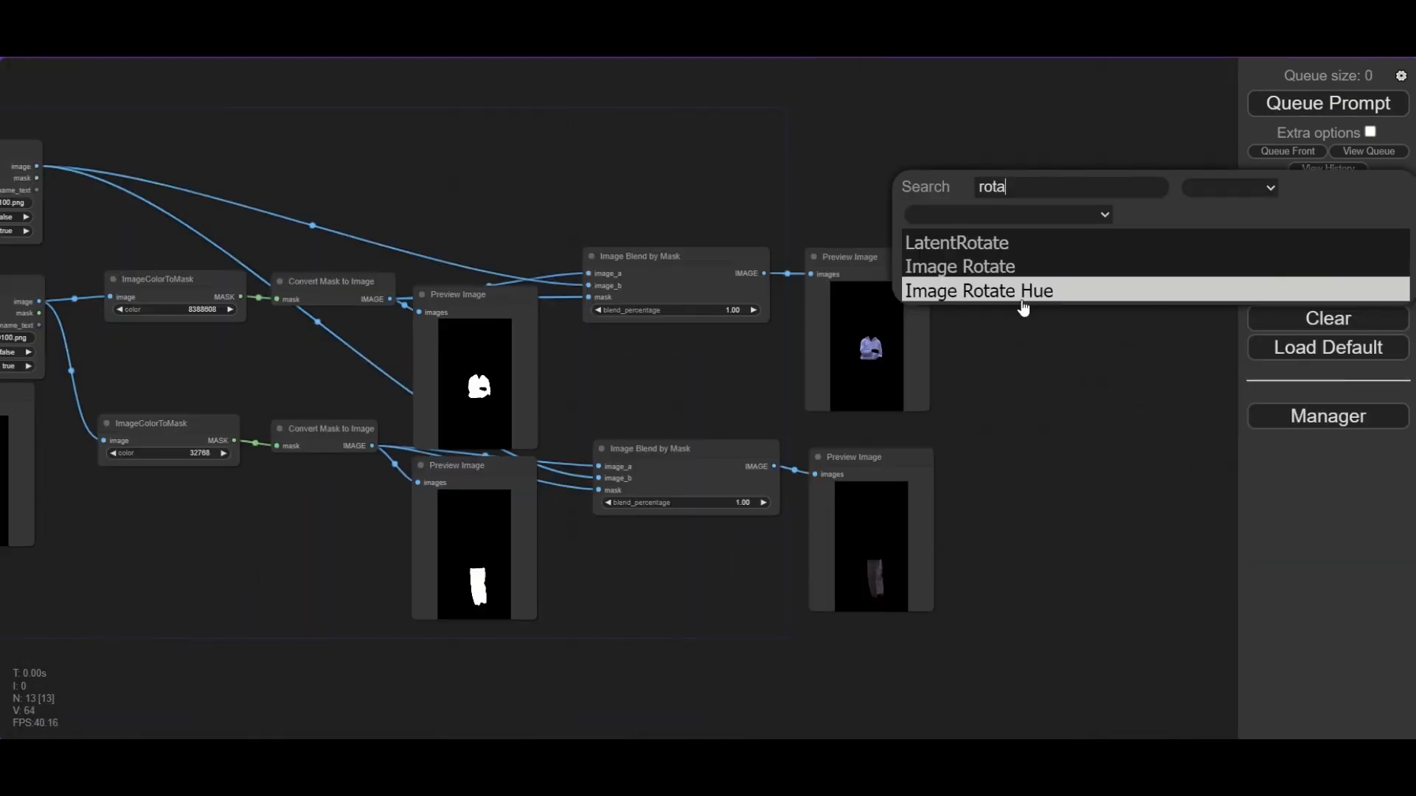
click(977, 290)
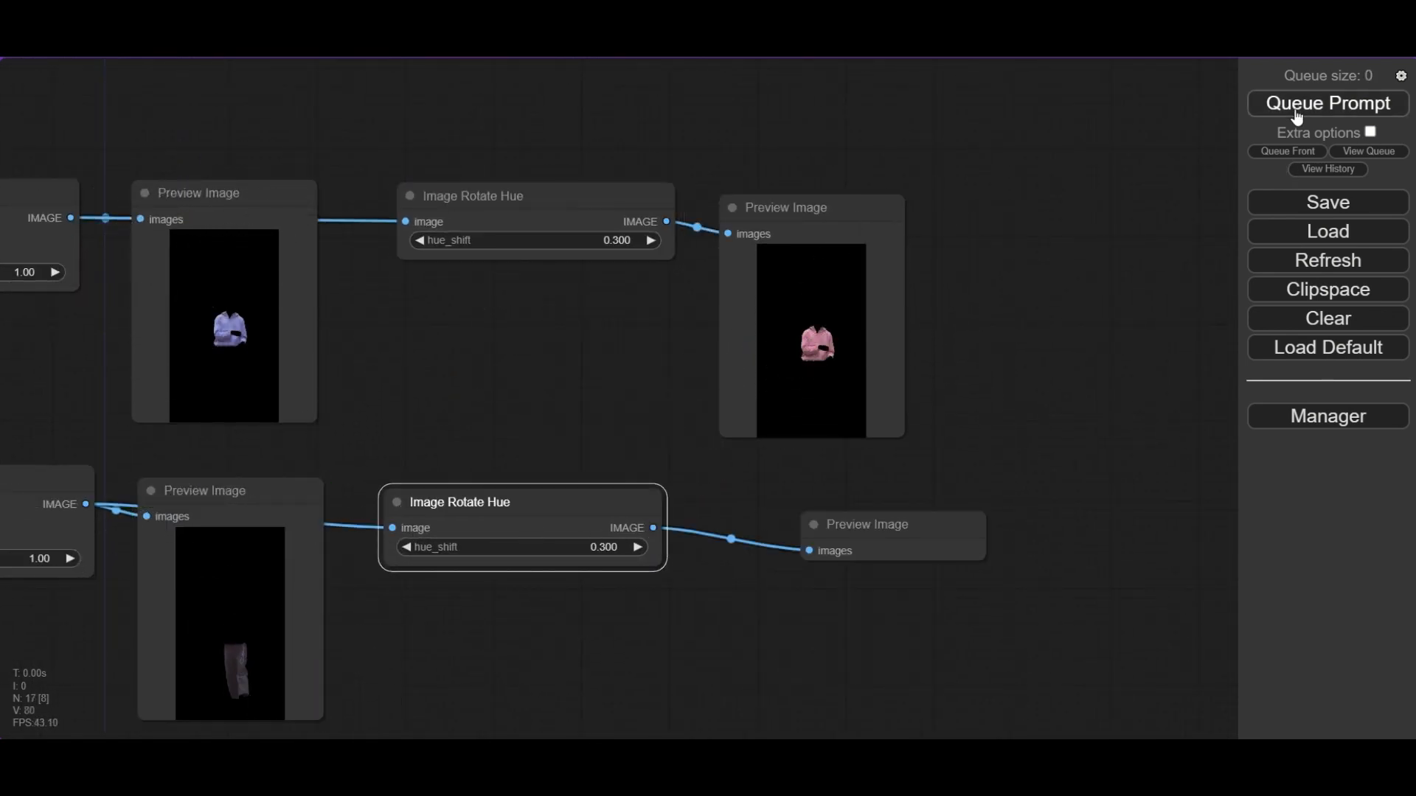
Create an Image Blank at blue 255, red/green 0, sized from Image Size to Number.
click(1327, 103)
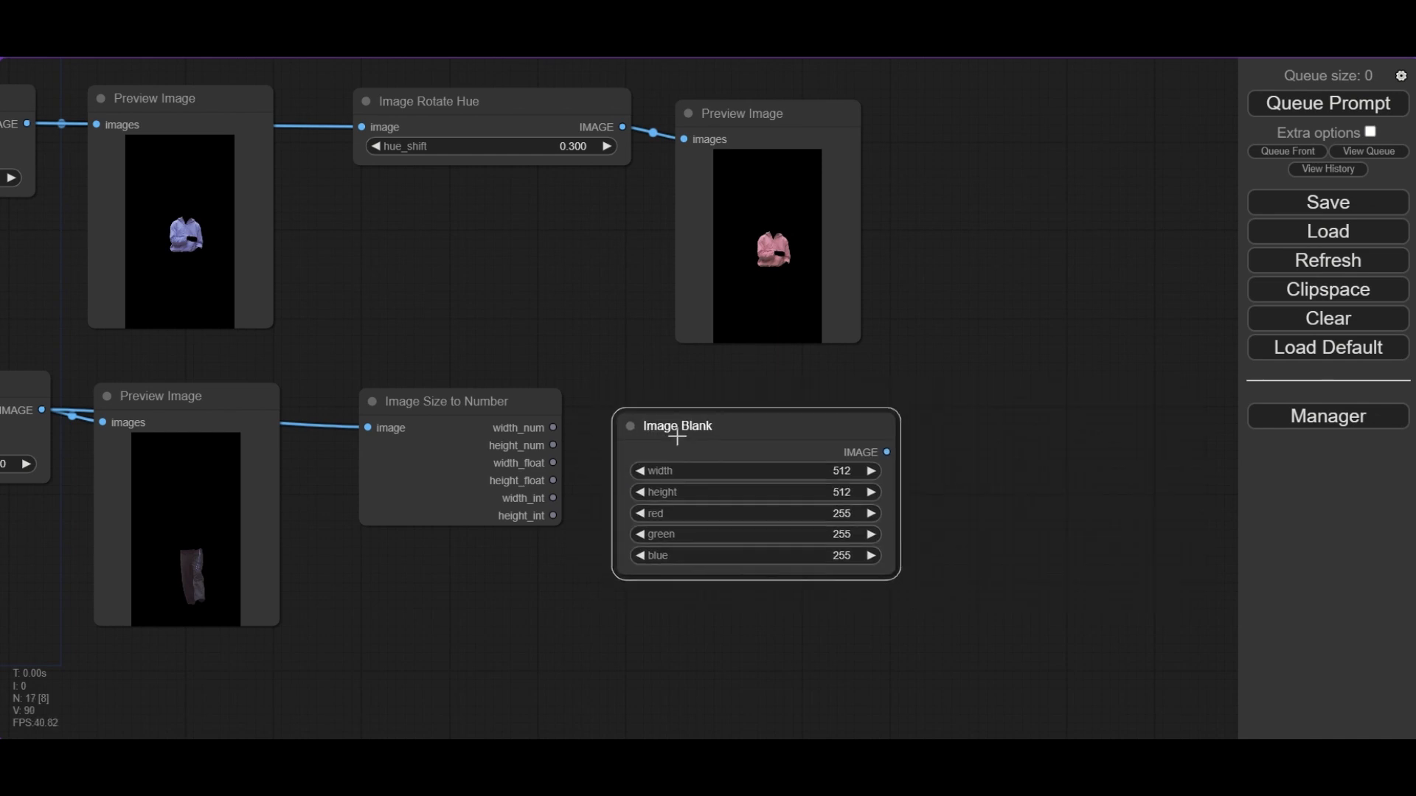
right_click(684, 426)
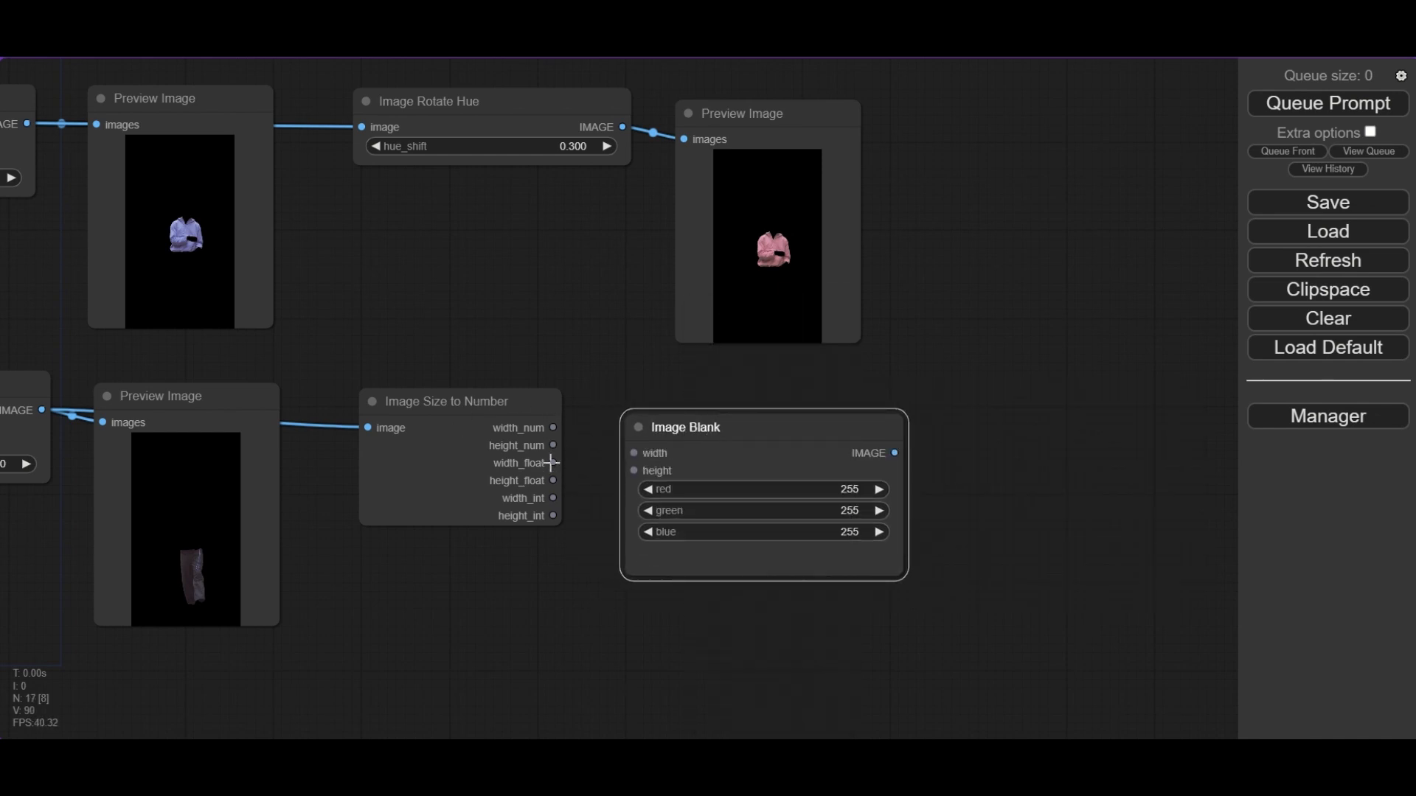
drag(552, 497, 634, 452)
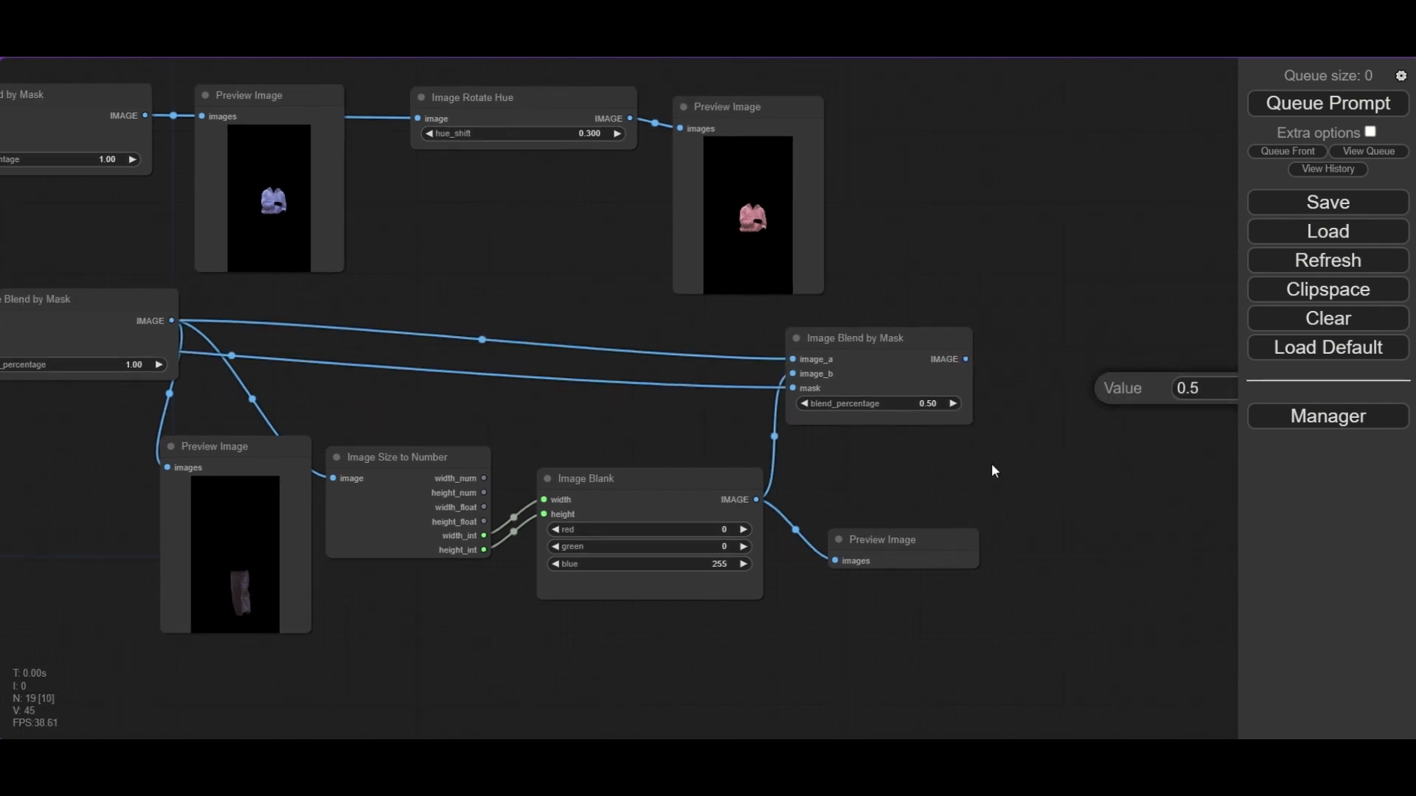
Apply blend_percentage 0.20 for the blue pants and add a screen-mode Image Blending Mode node.
click(1327, 103)
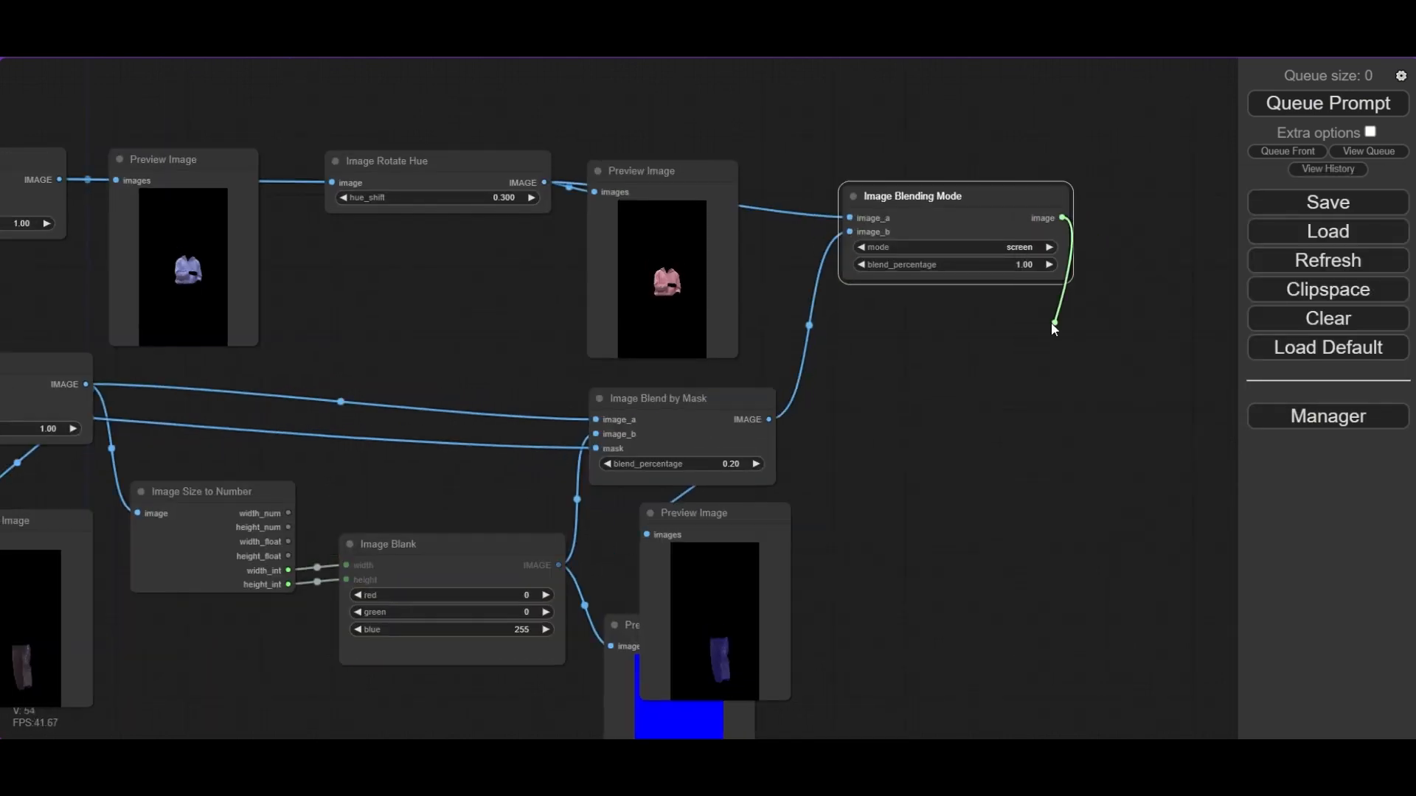
click(1327, 103)
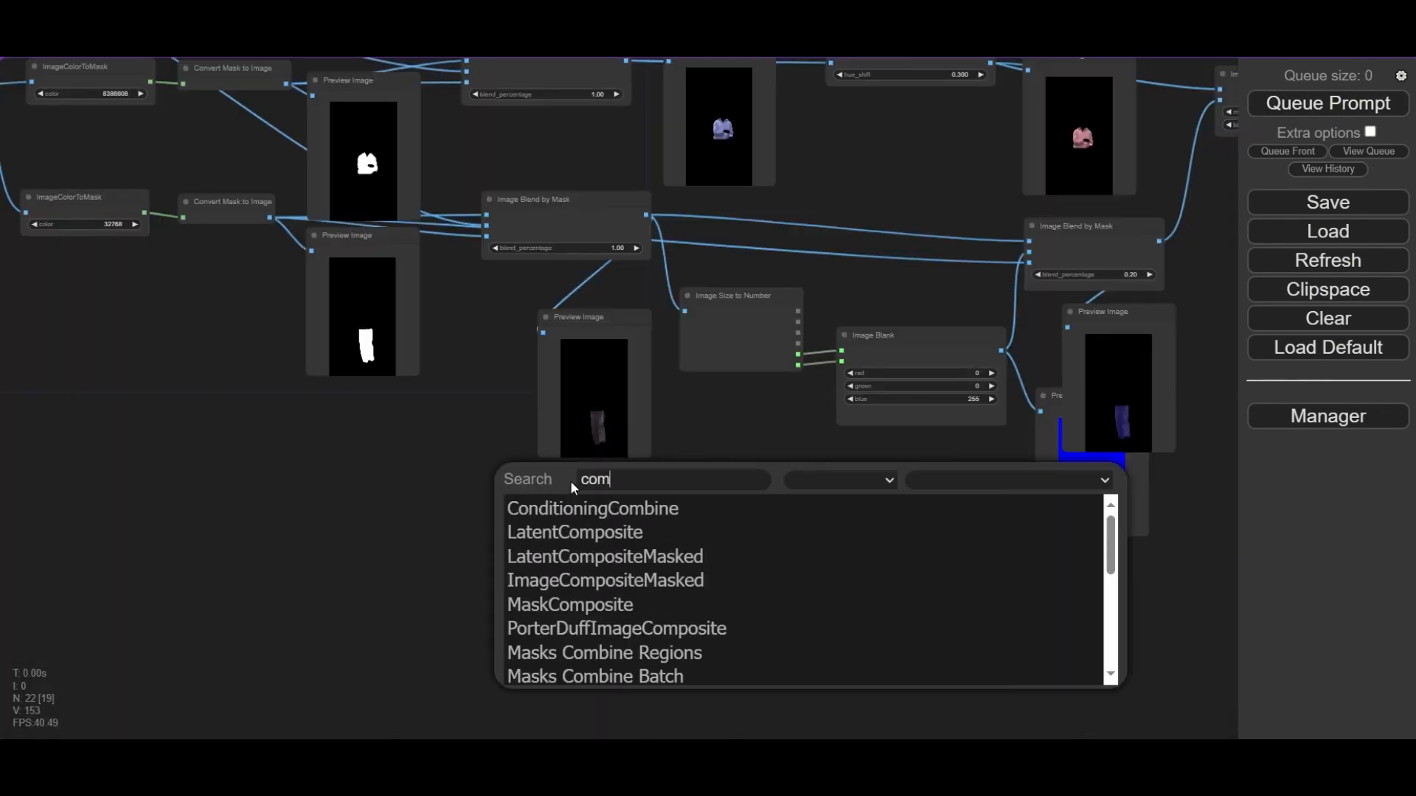
Add Combine Masks (op add) for both garment masks, then an Image Blend by Mask on the inverted result.
text(combine m)
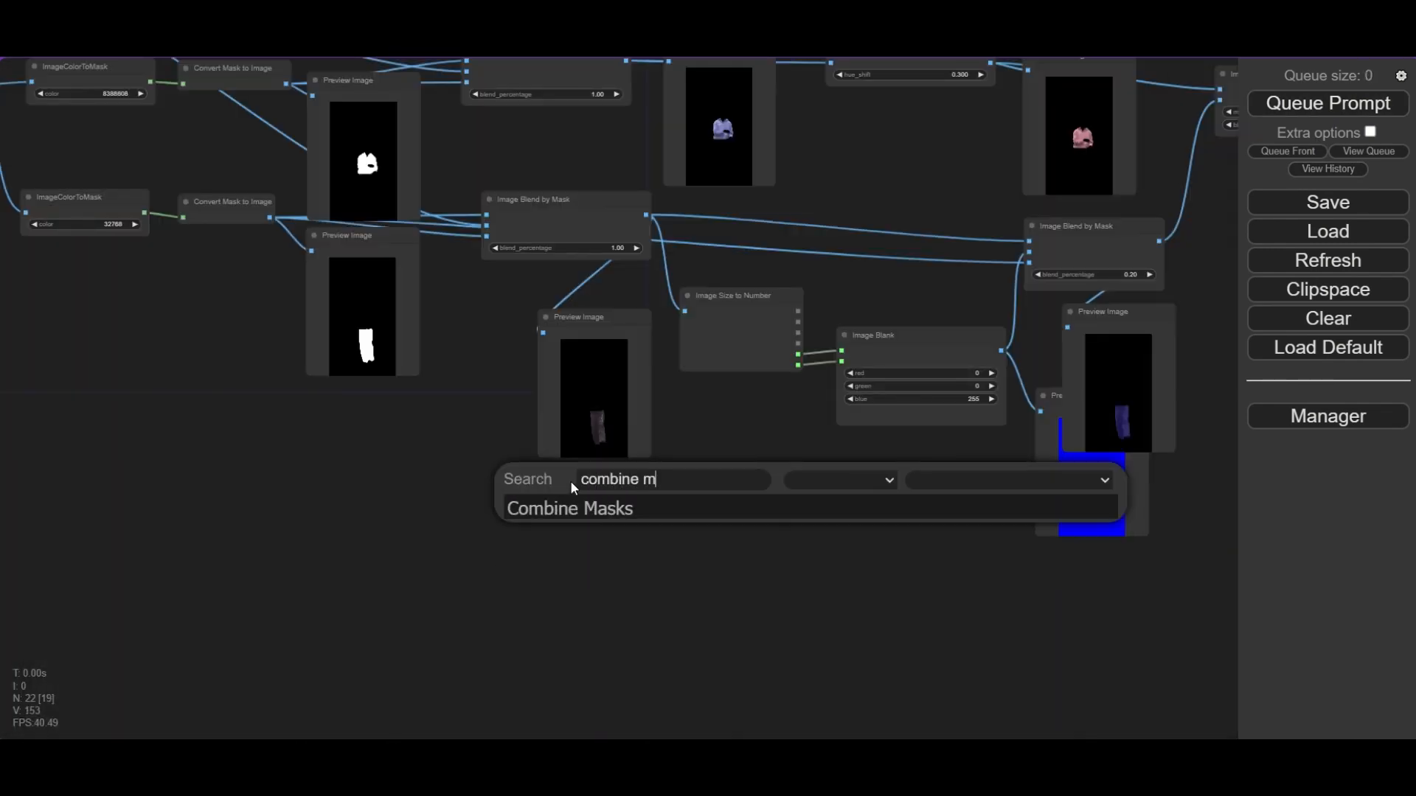
click(569, 507)
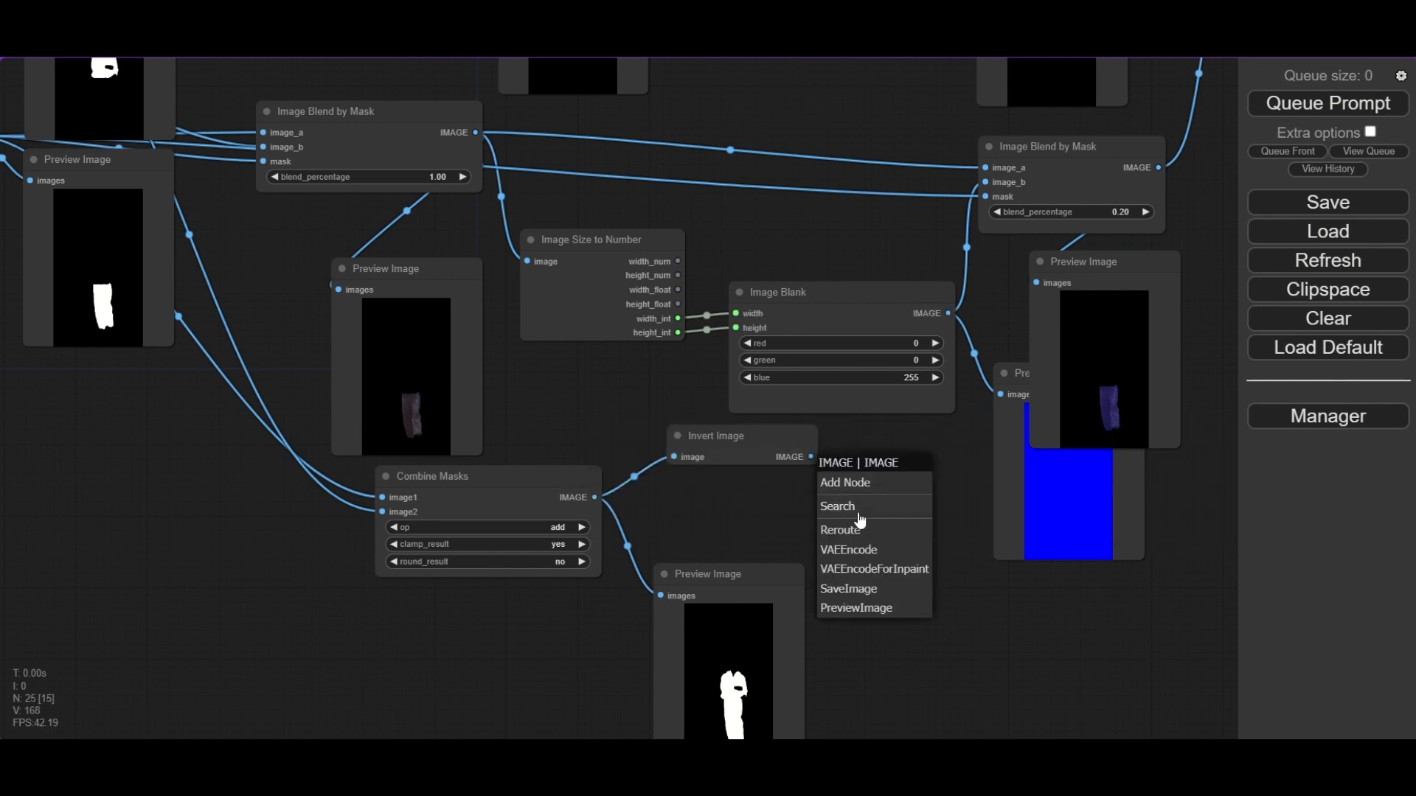
click(855, 607)
text(blend)
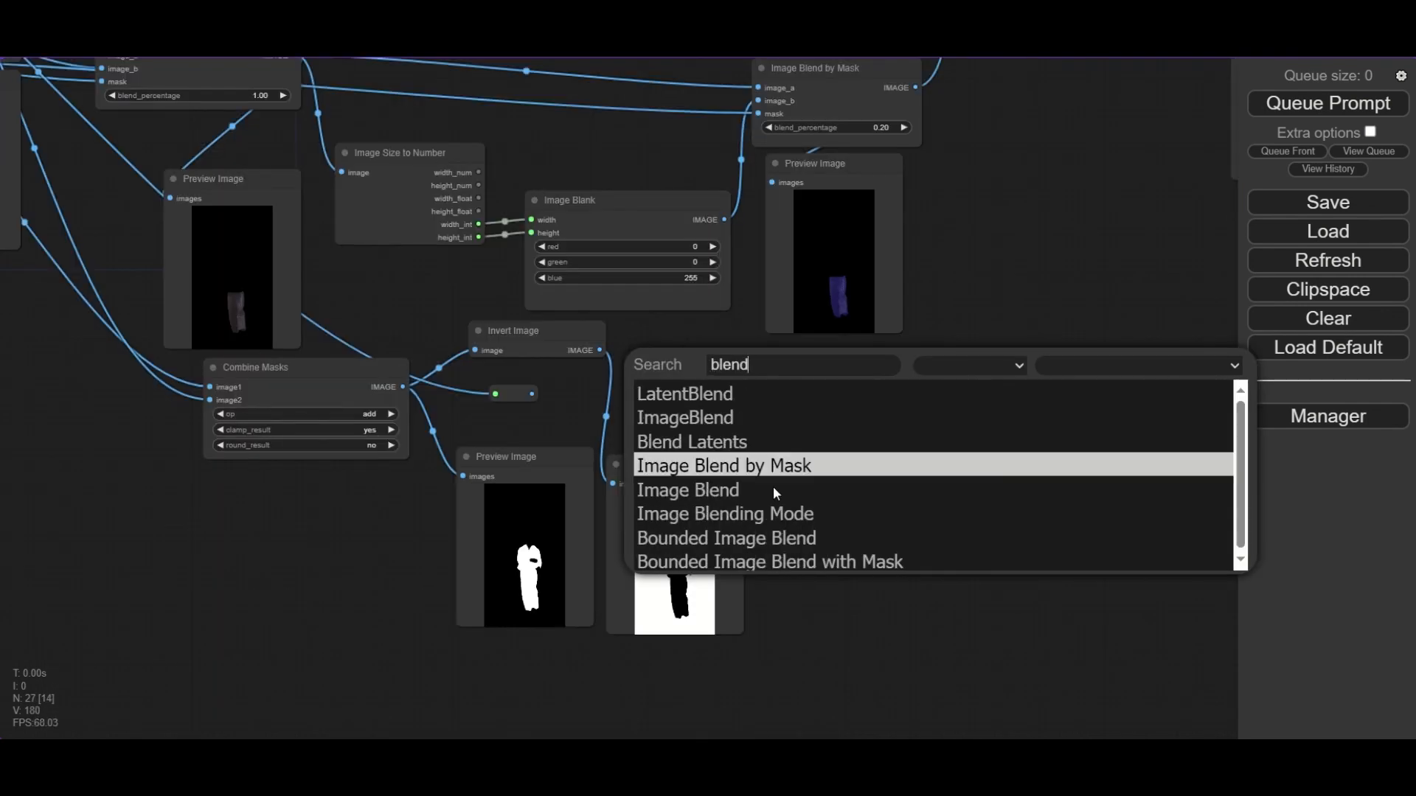
click(724, 465)
text(trun)
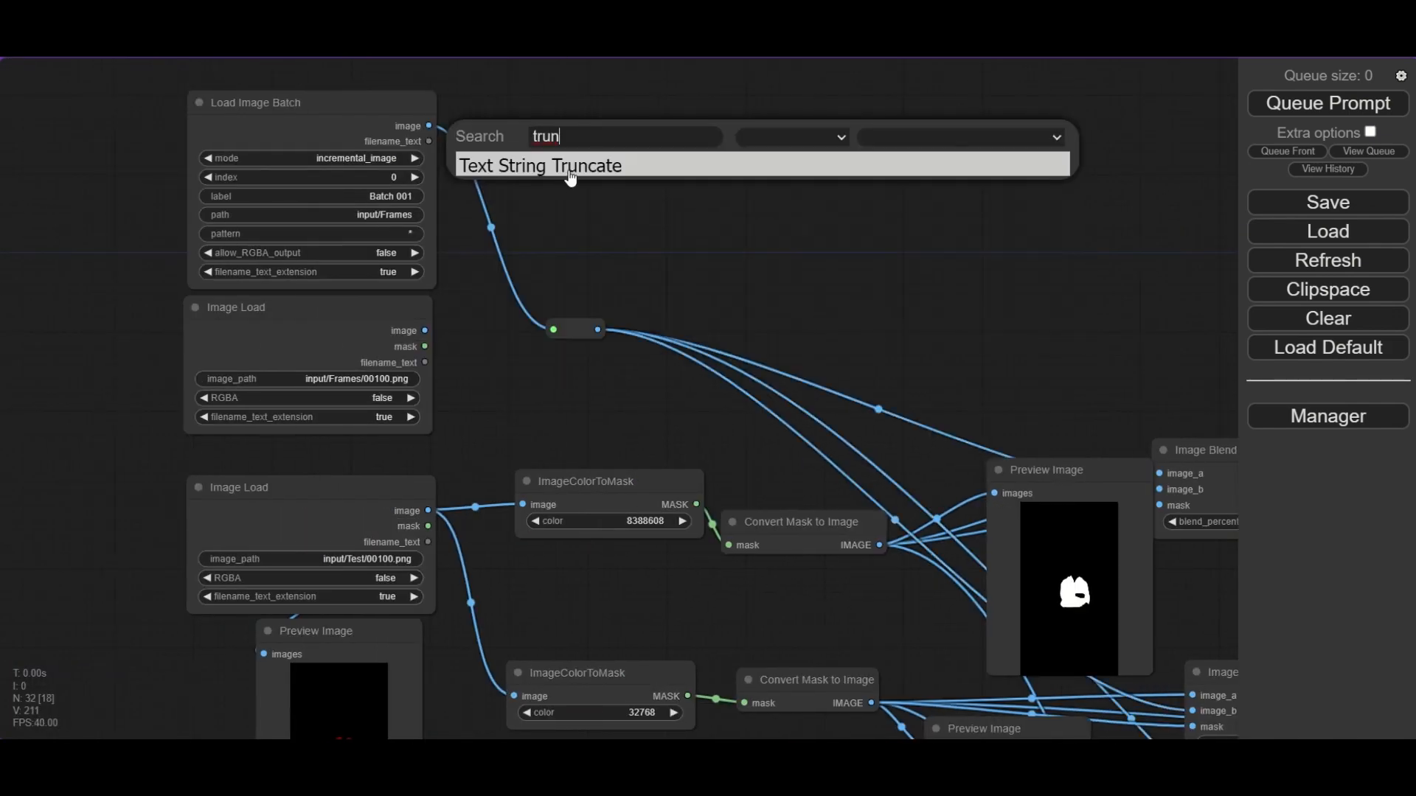
Add String to Text nodes and set one to the coloured masks input folder path.
click(540, 165)
text(strin)
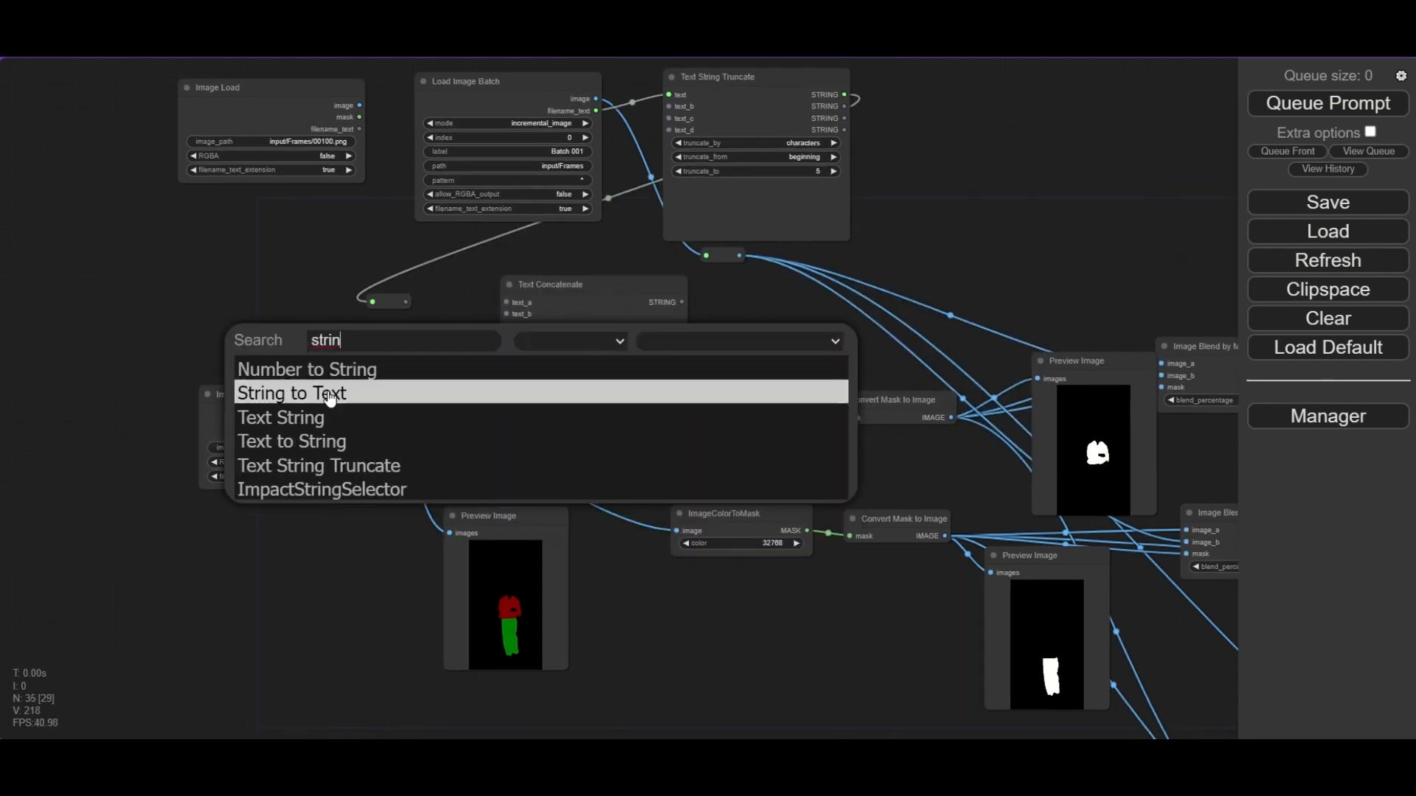
click(290, 392)
text(input/colored_masl)
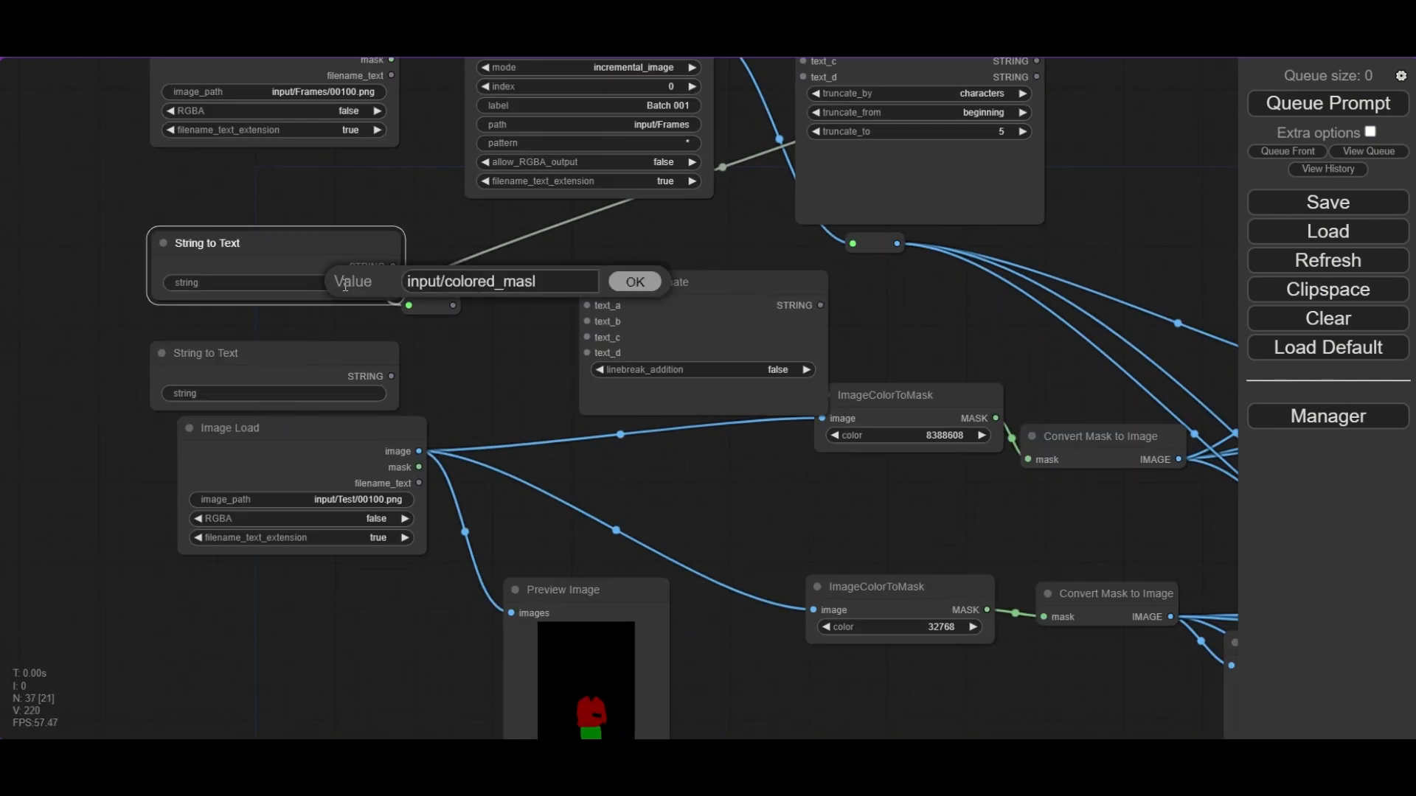
click(634, 280)
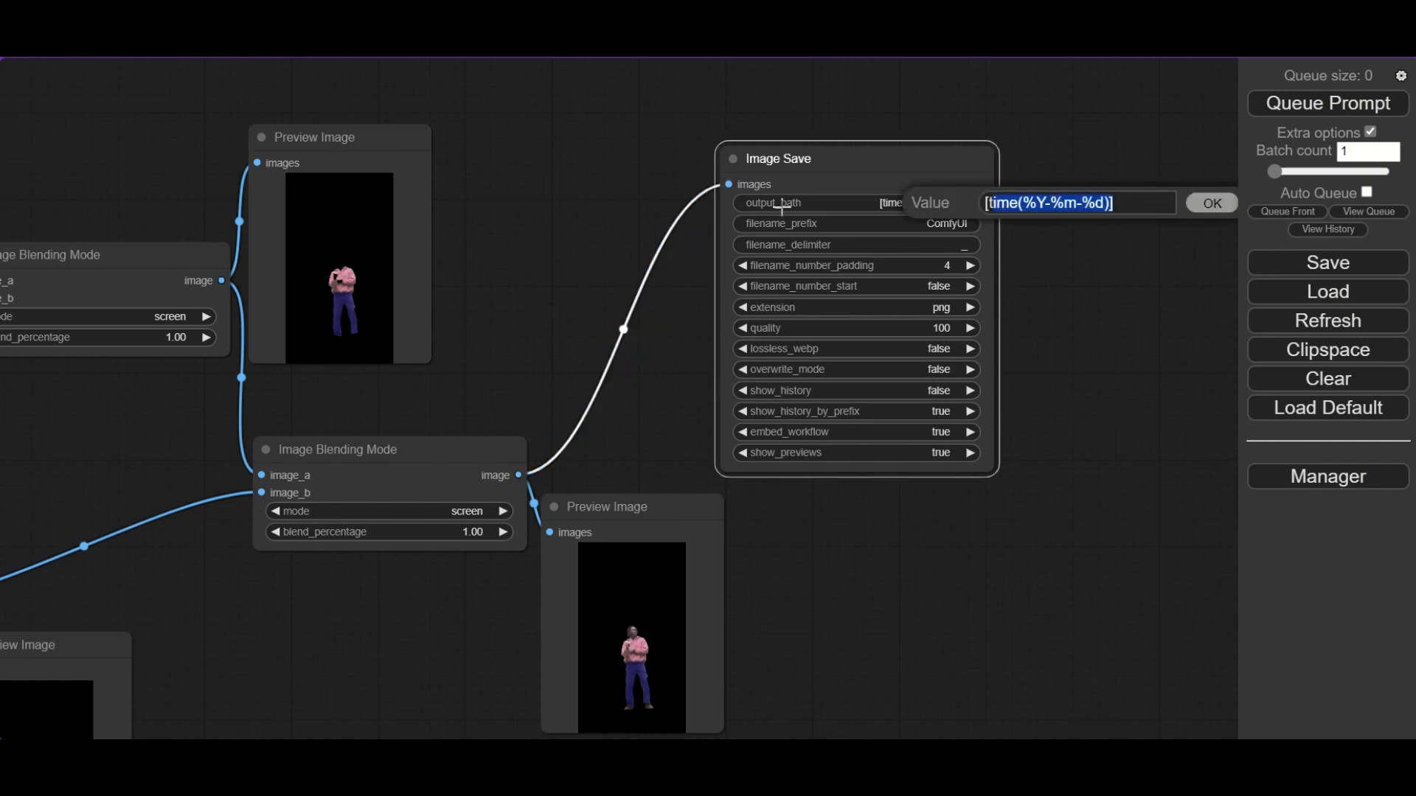
Save images to overlay_masks with padding 5 and overwrite_mode false, then render once.
text(overlay_masks)
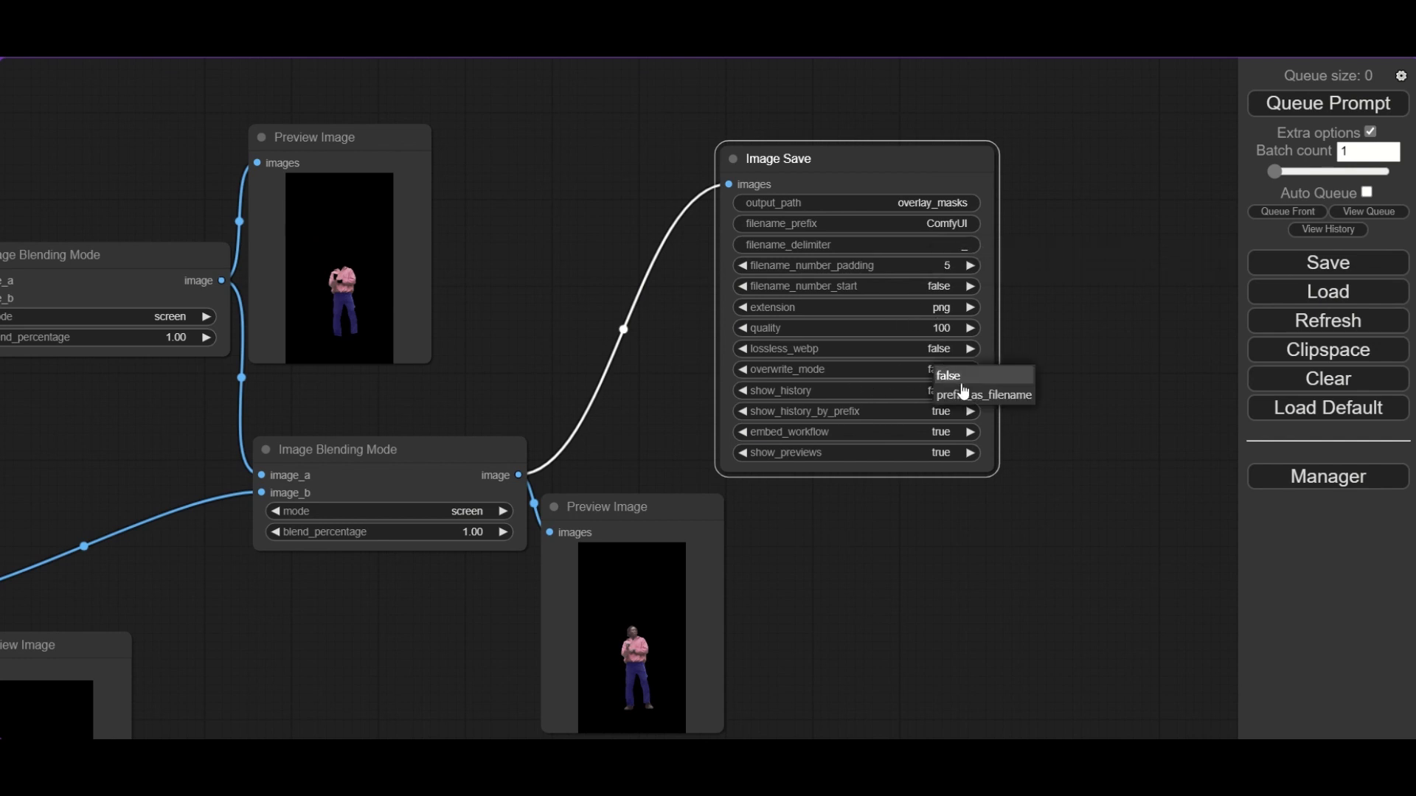
click(984, 395)
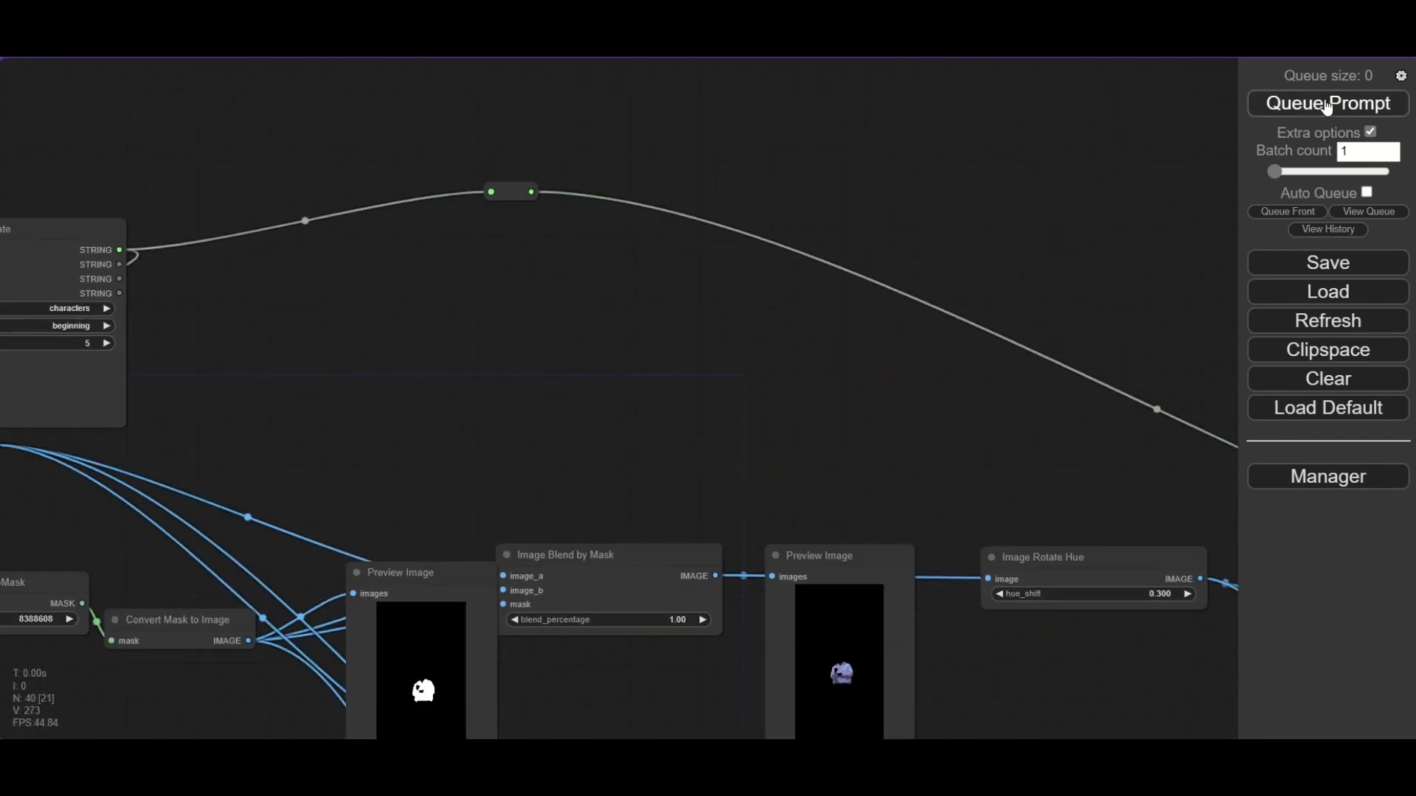
click(1327, 103)
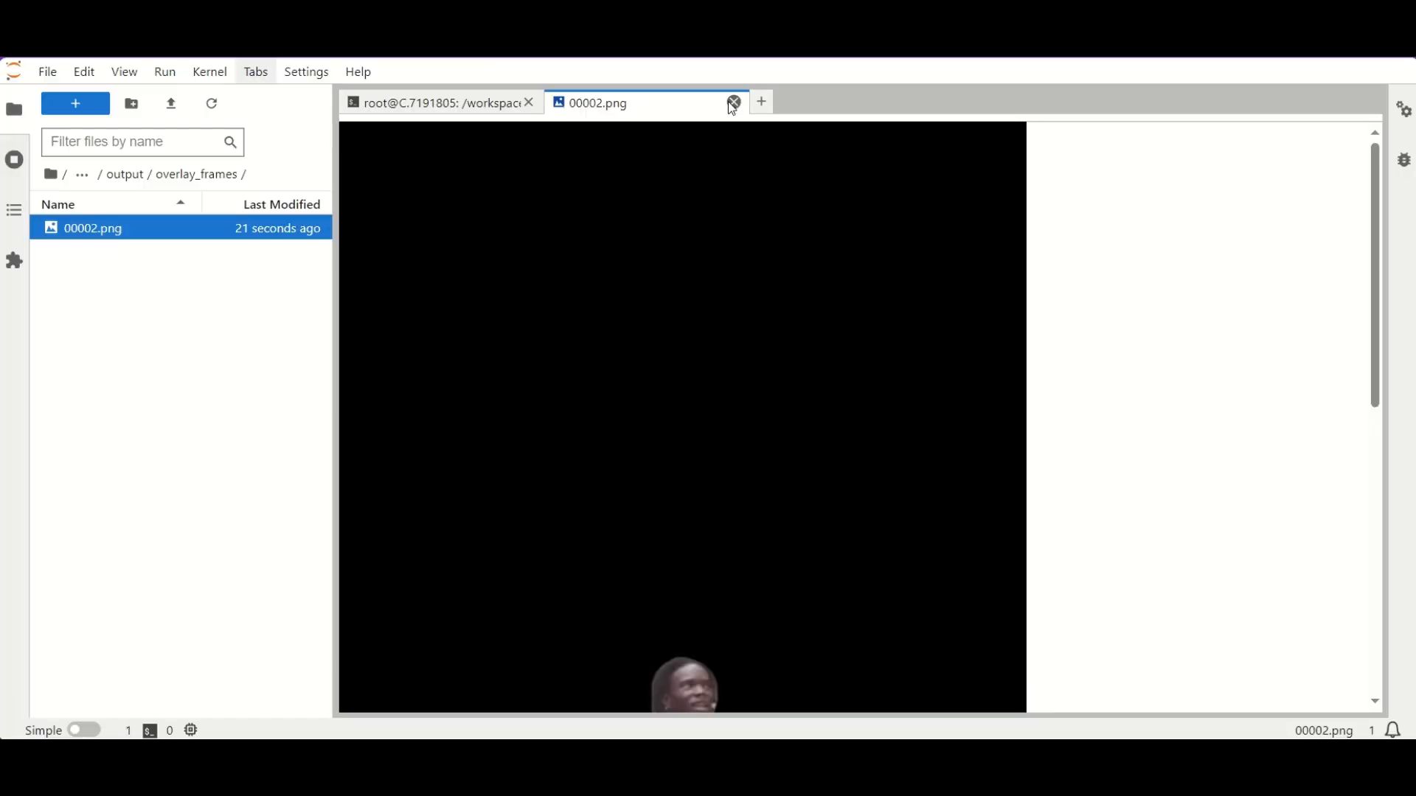
Close the 00002.png preview and inspect the overlay_masks output folder and server log.
click(733, 103)
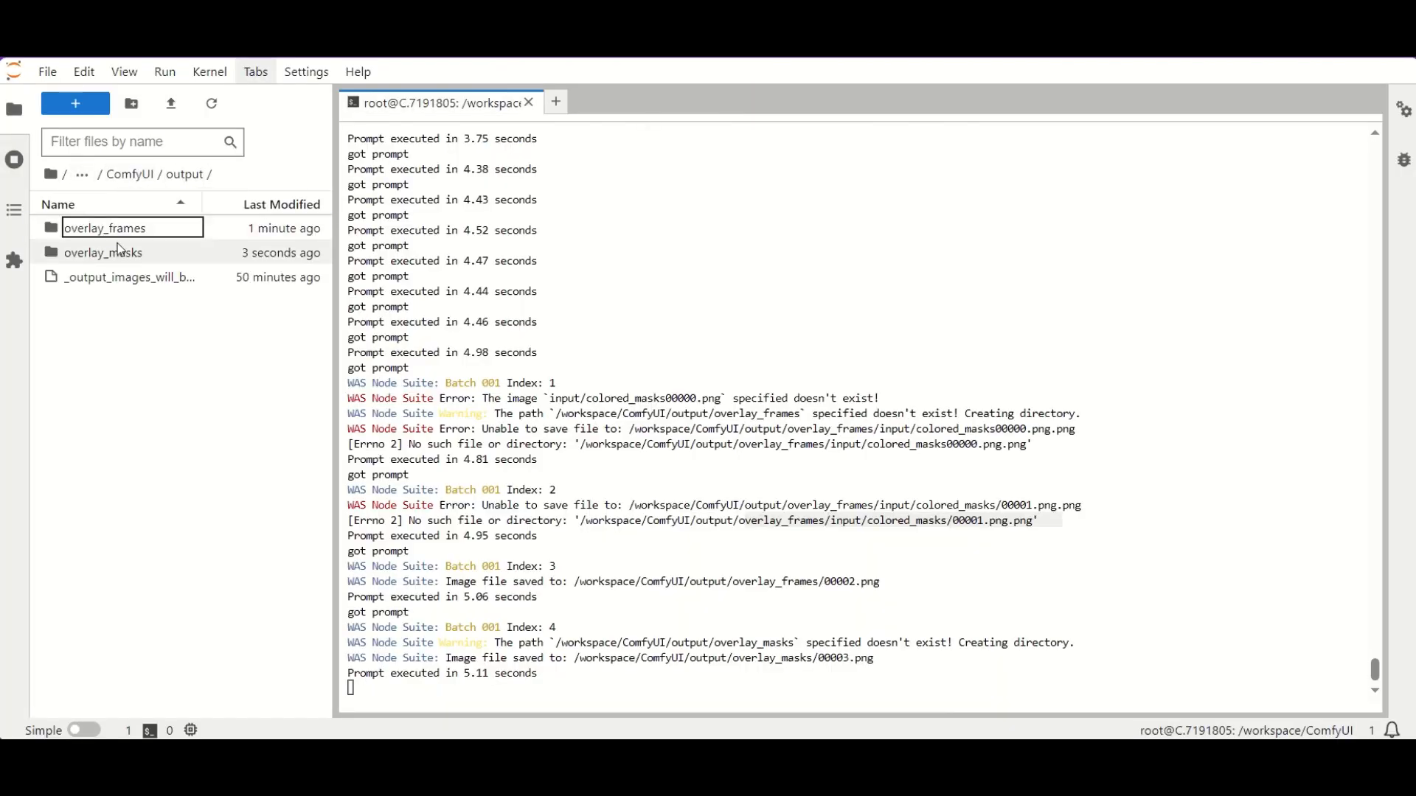
click(131, 227)
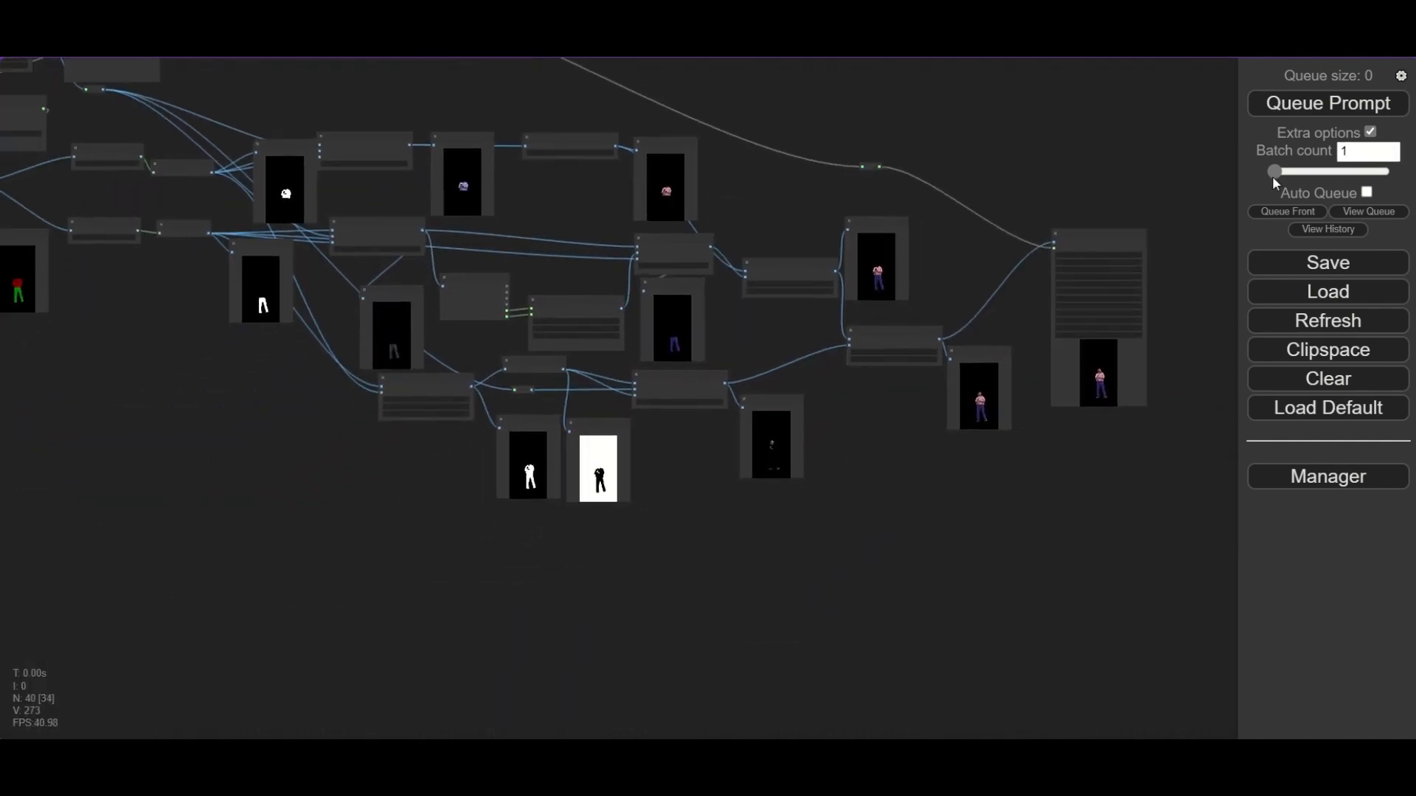
Raise Batch count to 300 and queue the full-clip render.
click(1365, 155)
text(300)
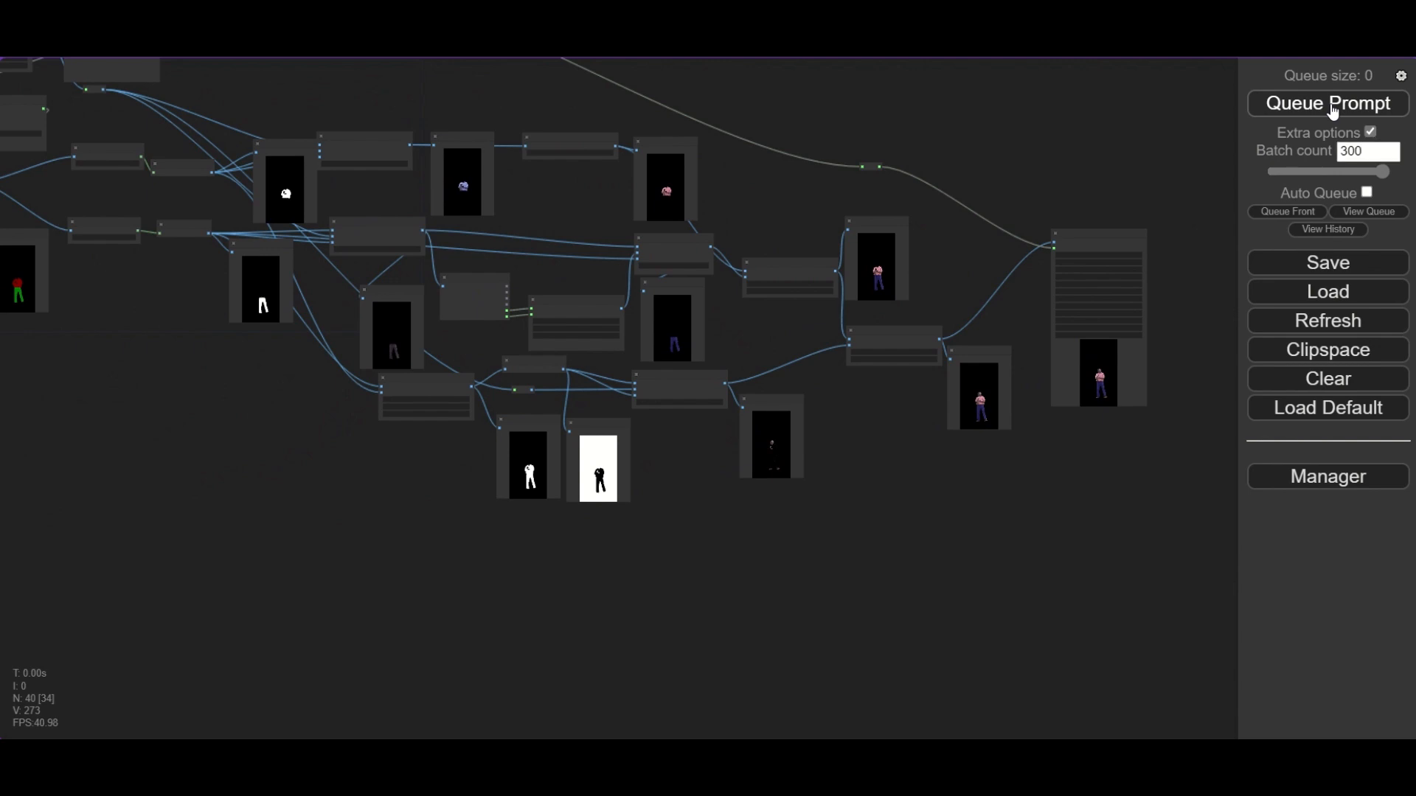
click(1327, 103)
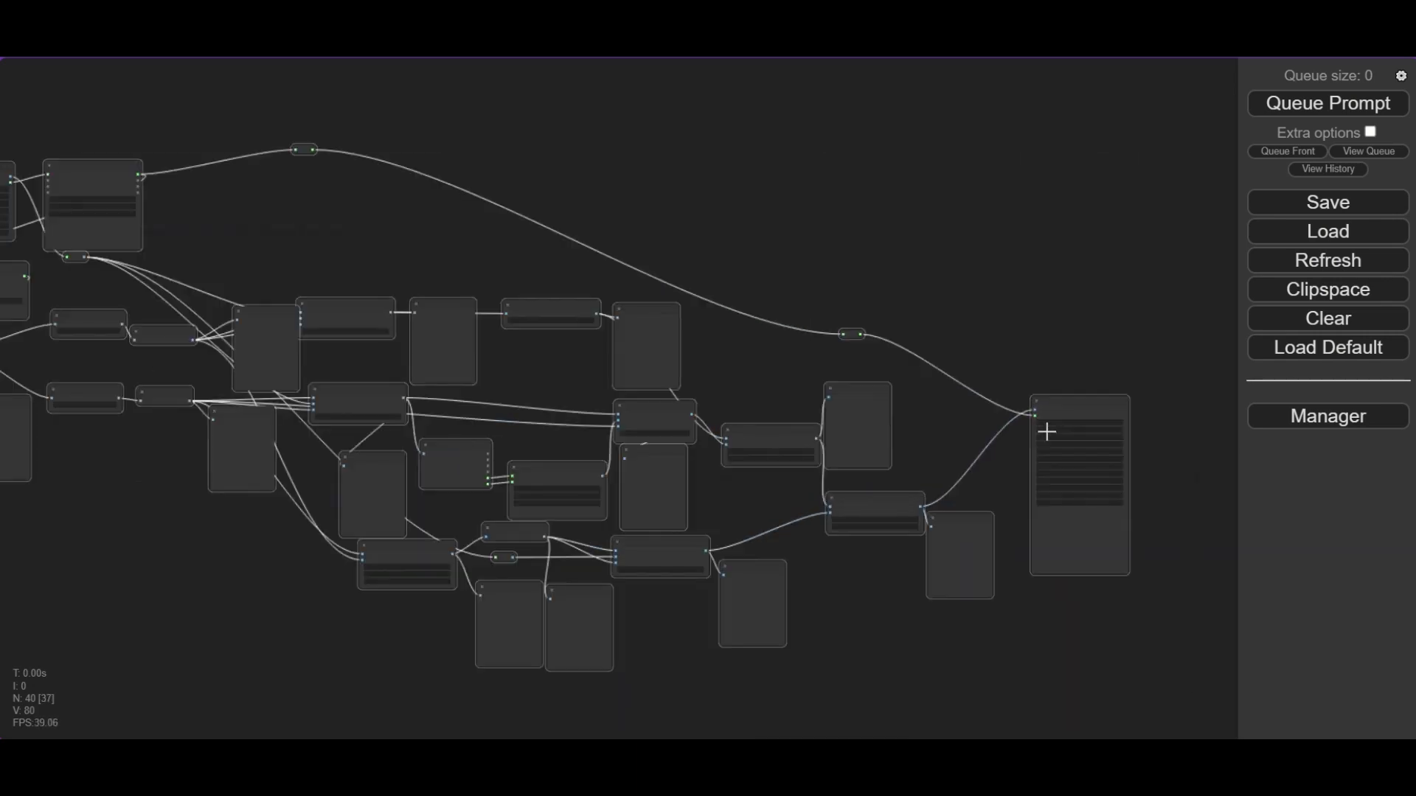
Insert the Animation_temporalNet node template from the canvas context menu.
right_click(1080, 434)
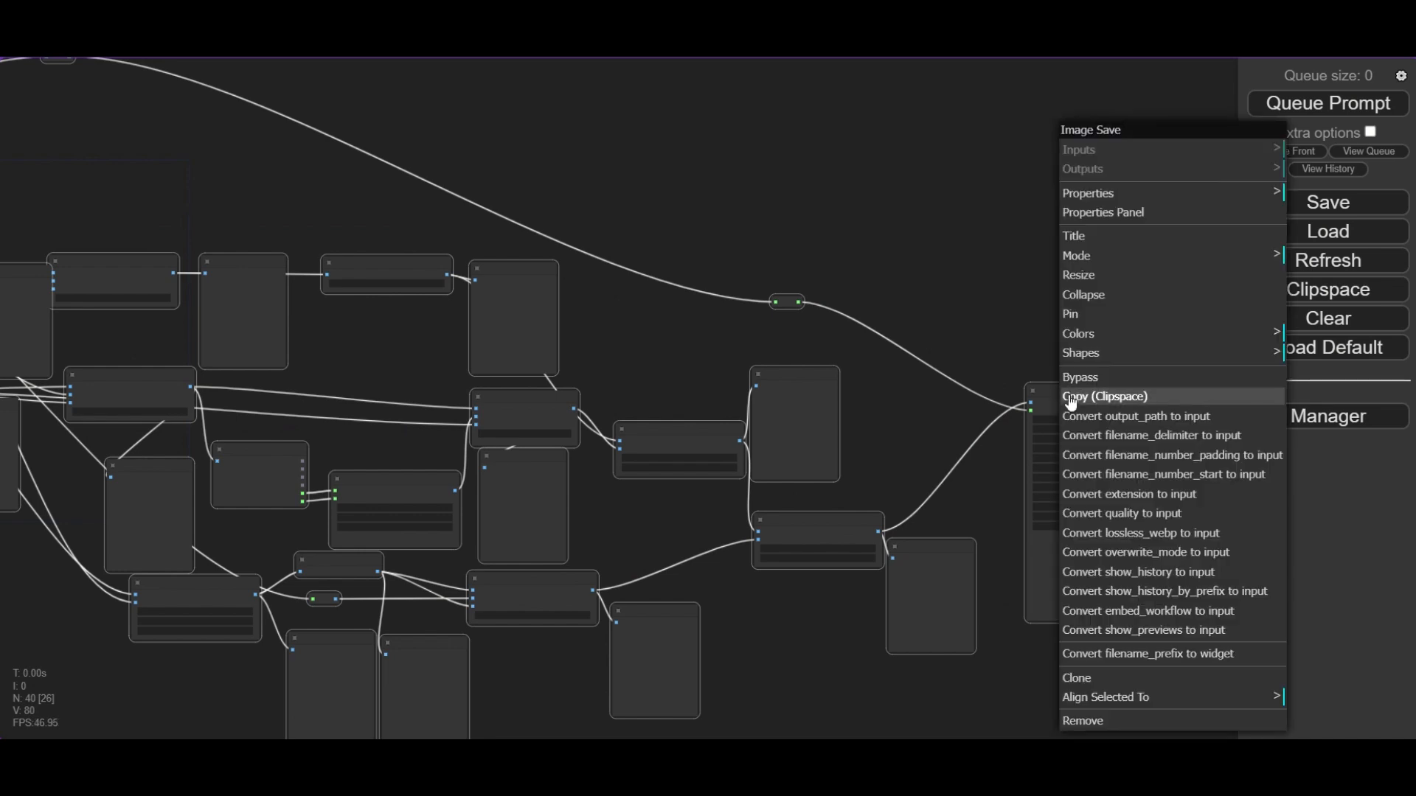
mouse_move(1138, 260)
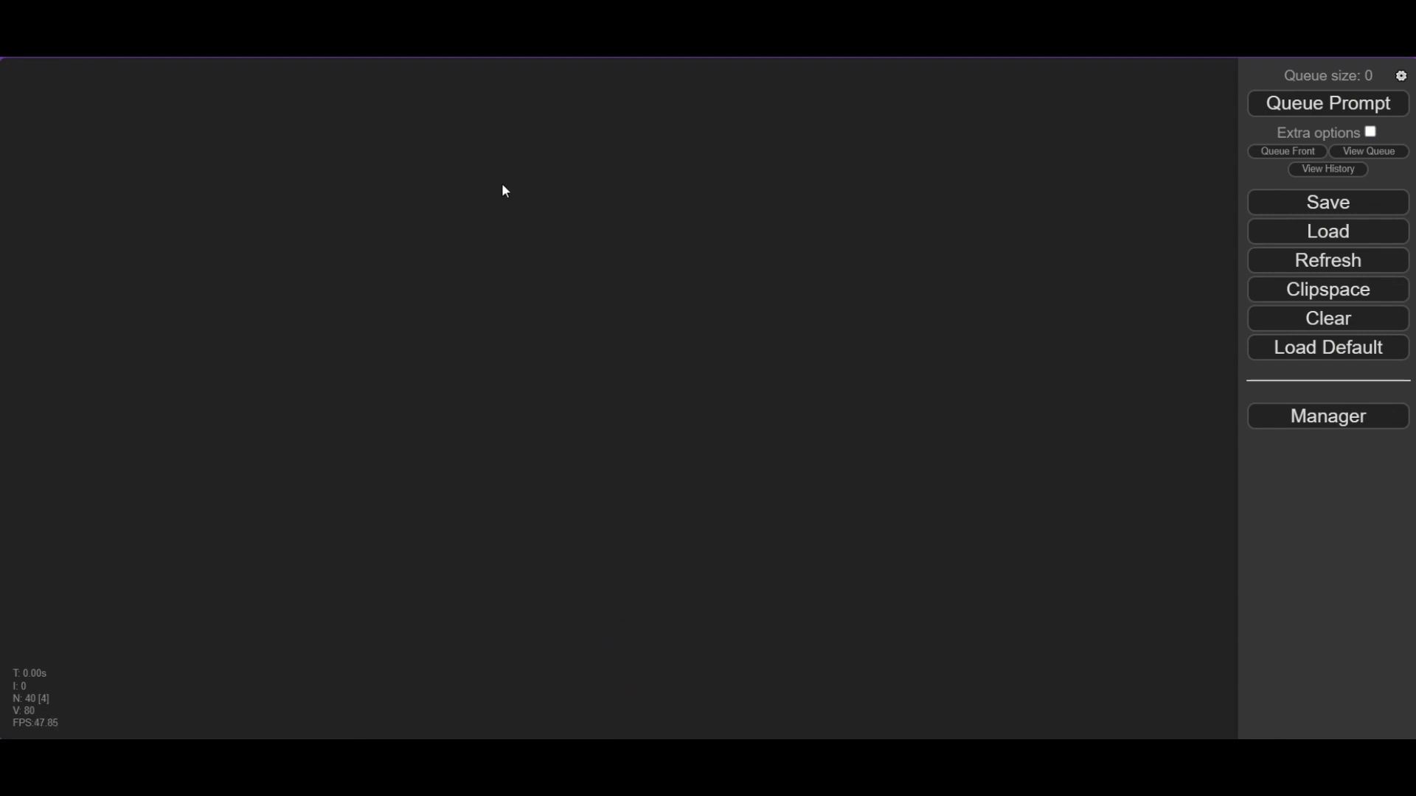
right_click(504, 190)
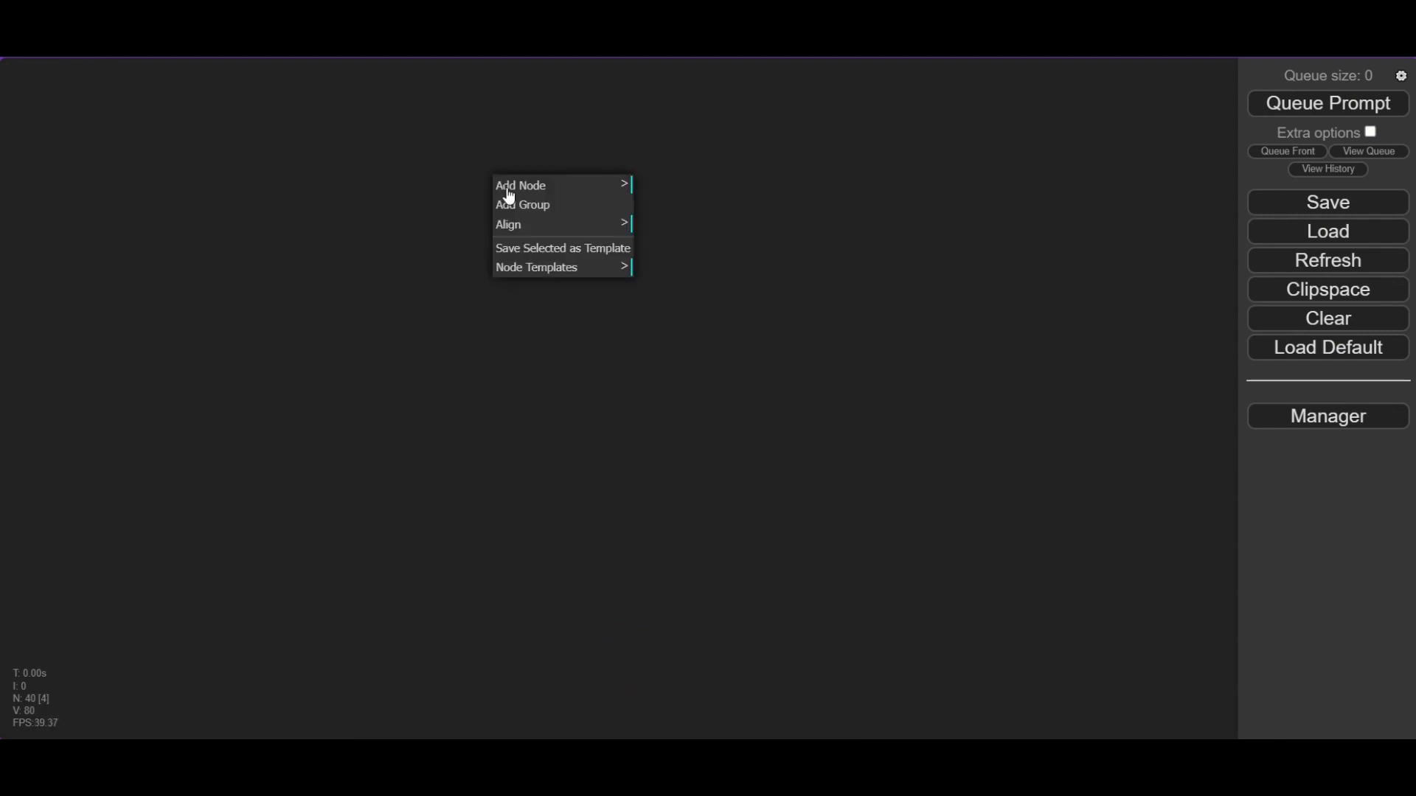
mouse_move(552, 259)
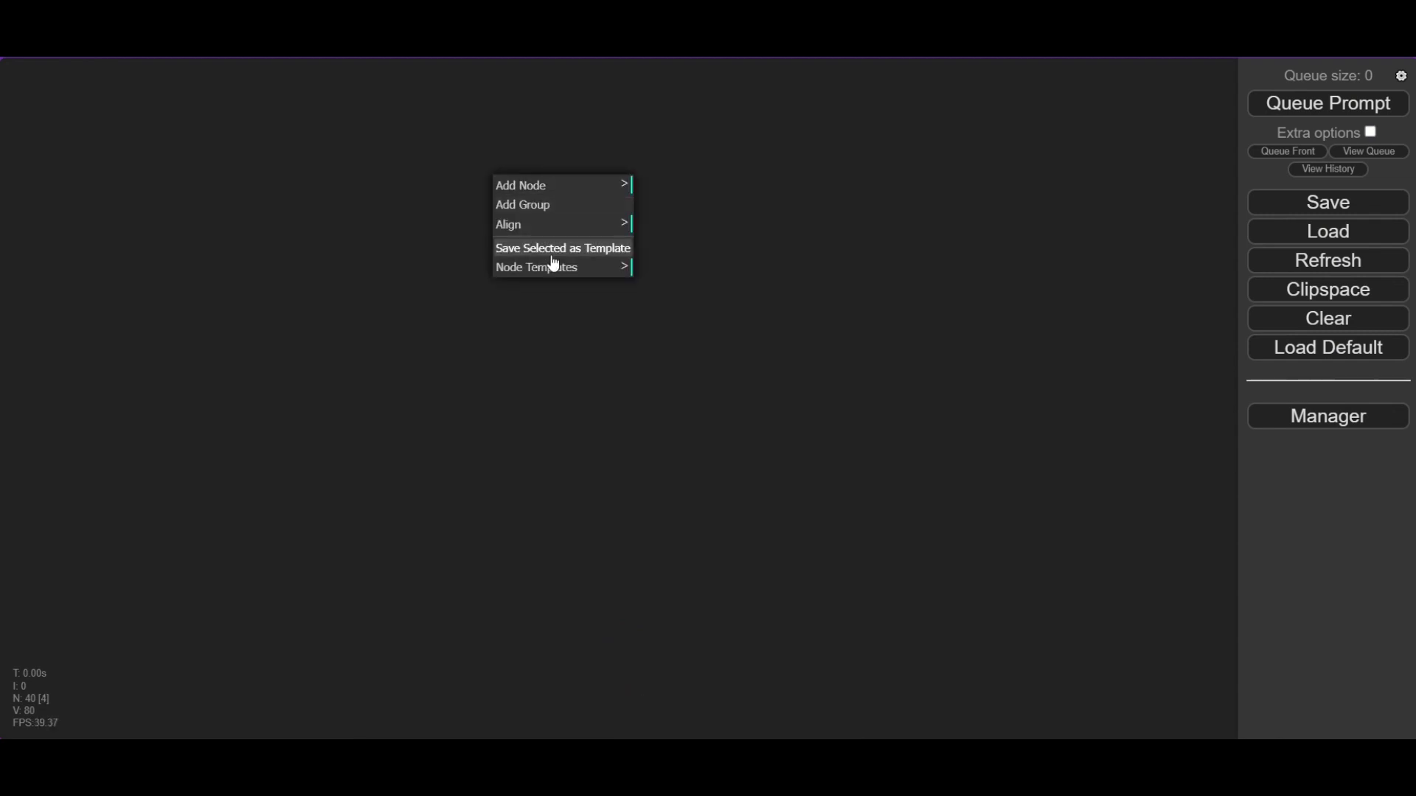
mouse_move(572, 267)
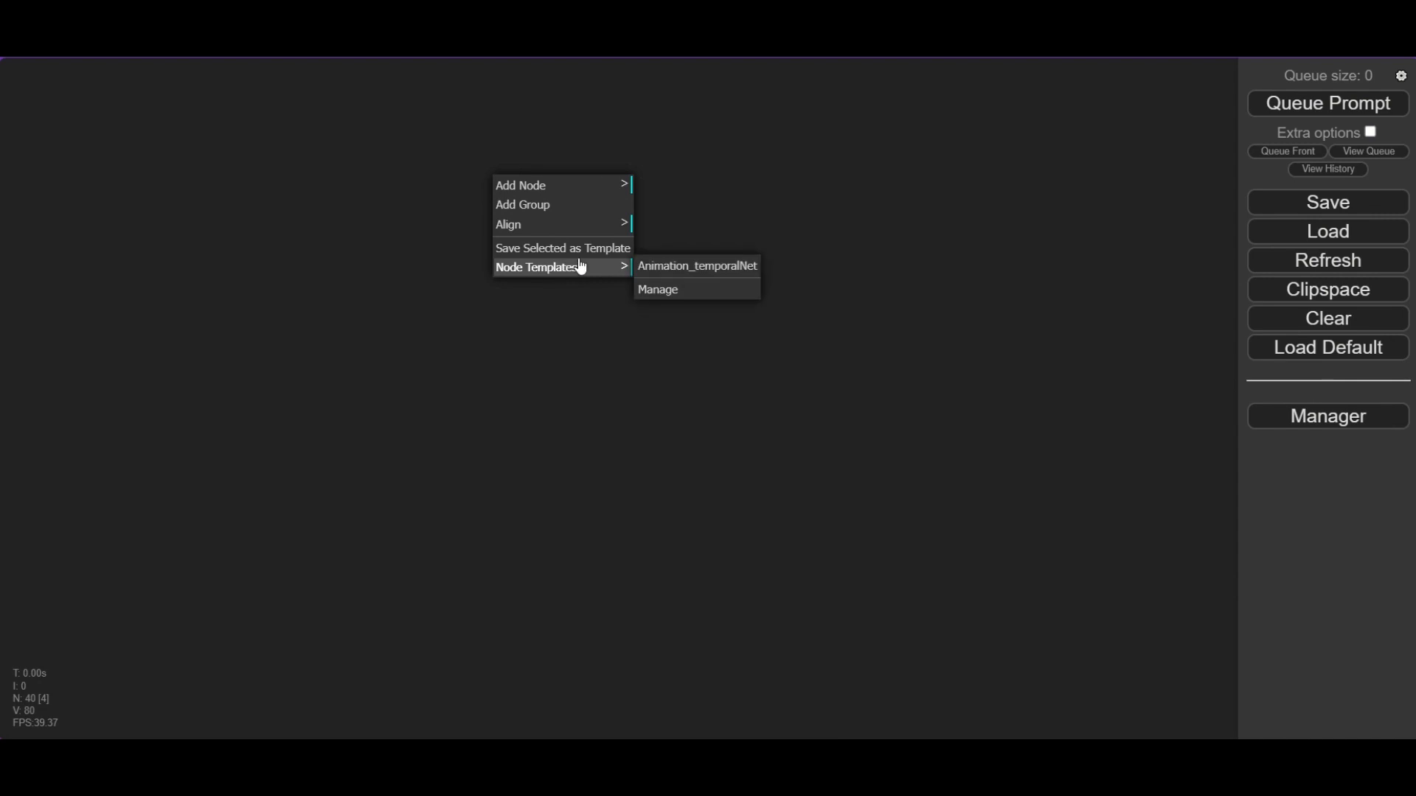
click(696, 265)
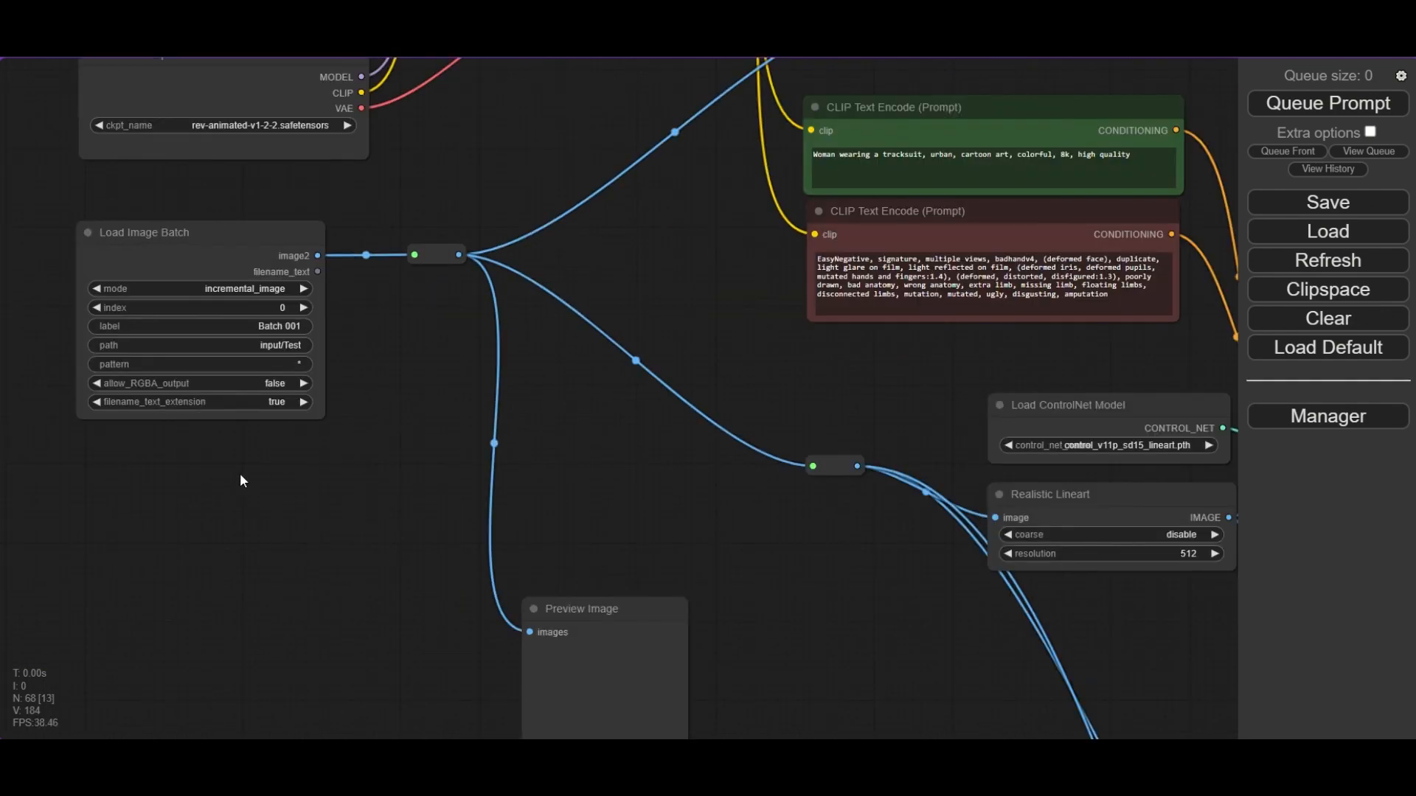
Add an Image Load node with its image_path set, and switch Load LoRA to thickline_fp16.safetensors.
double_click(245, 481)
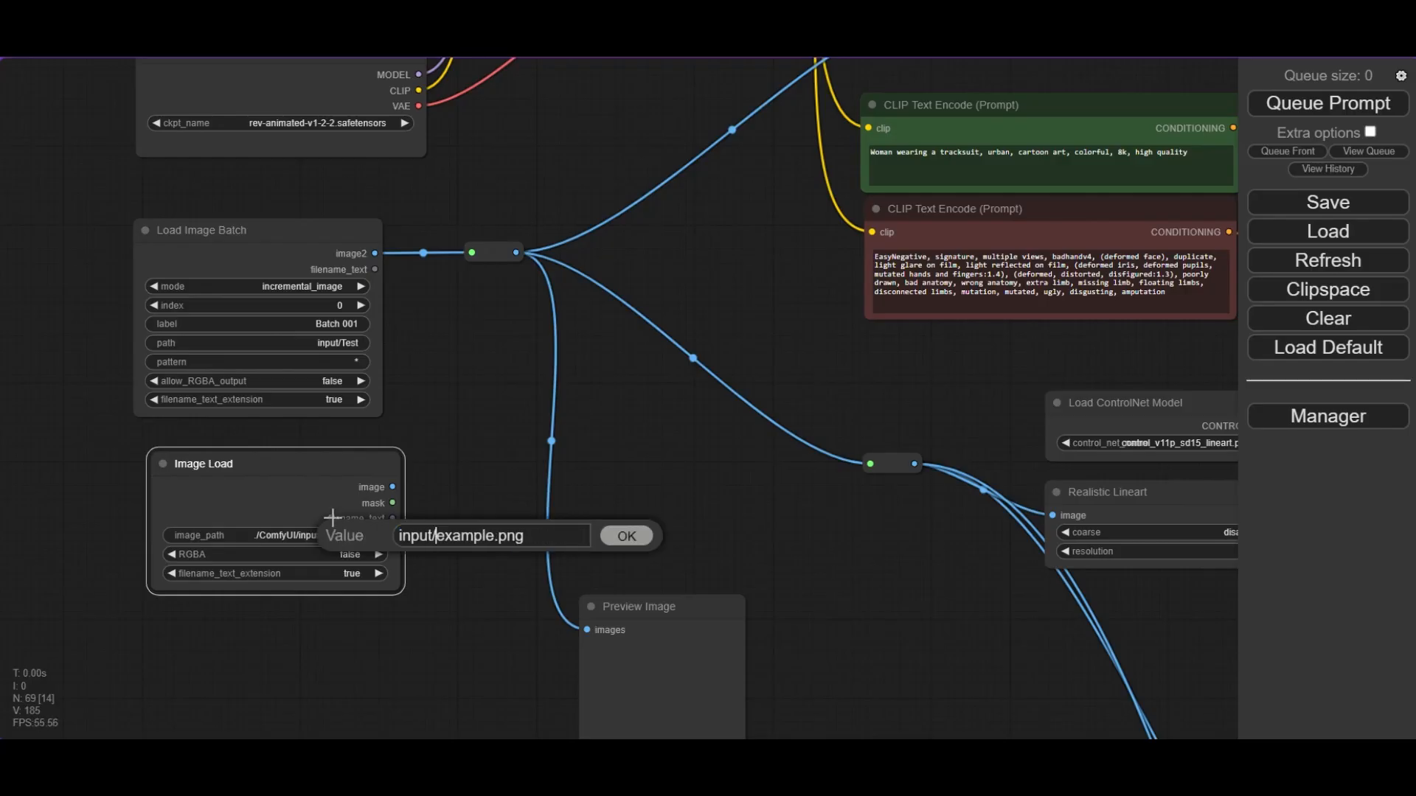
click(625, 537)
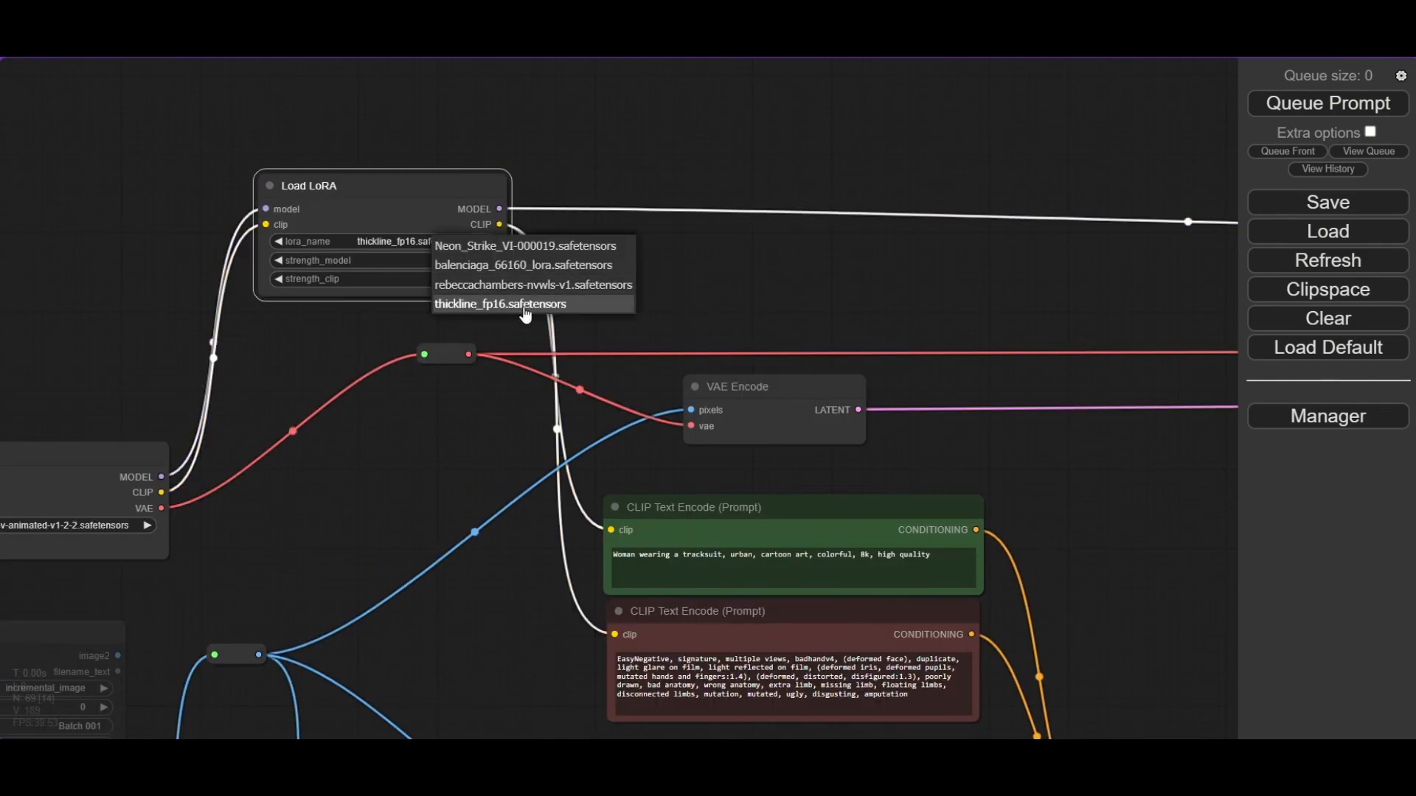
click(522, 286)
text(DW)
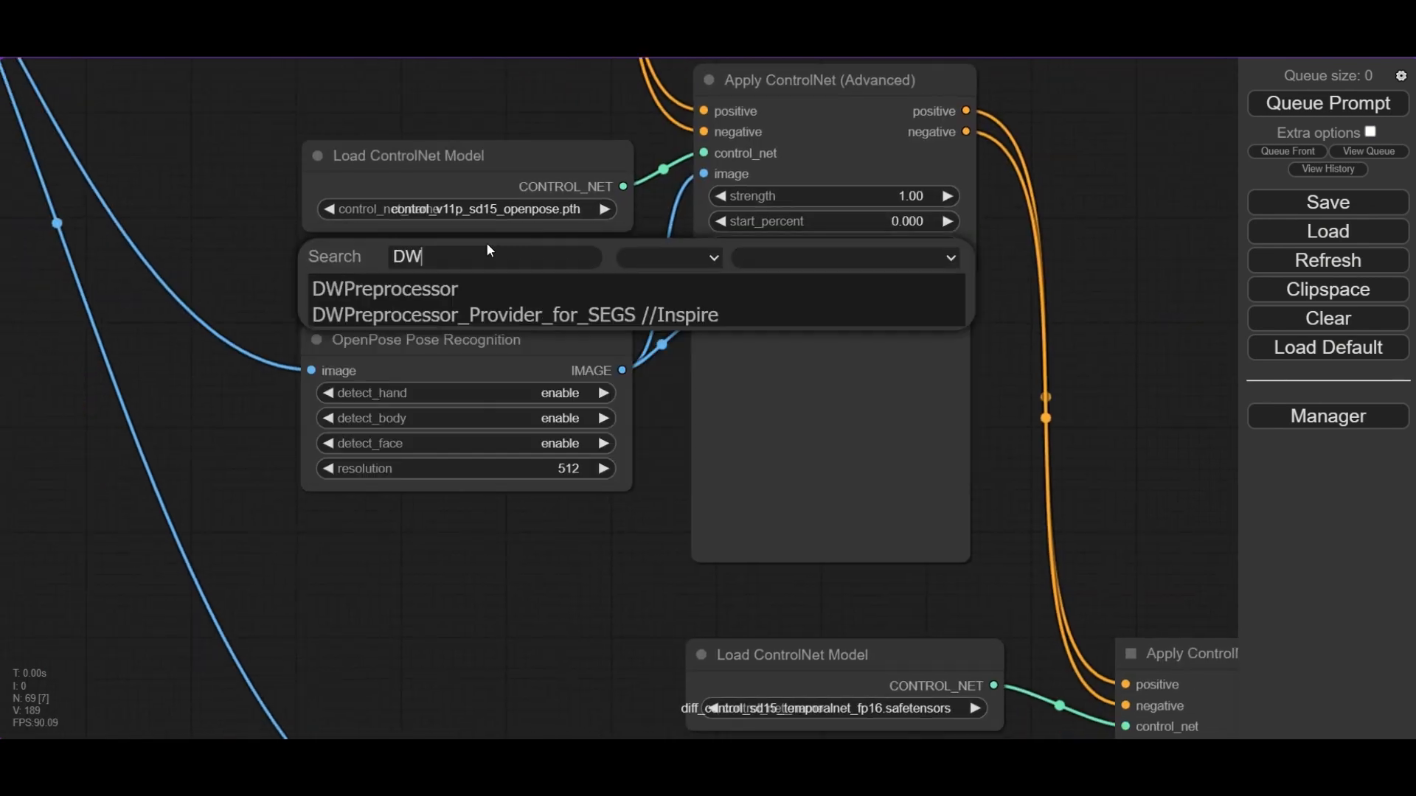
Add a DWPreprocessor pose node, then a preview and tile ControlNet loader (control_v11f1e_sd15_tile.pth).
click(383, 289)
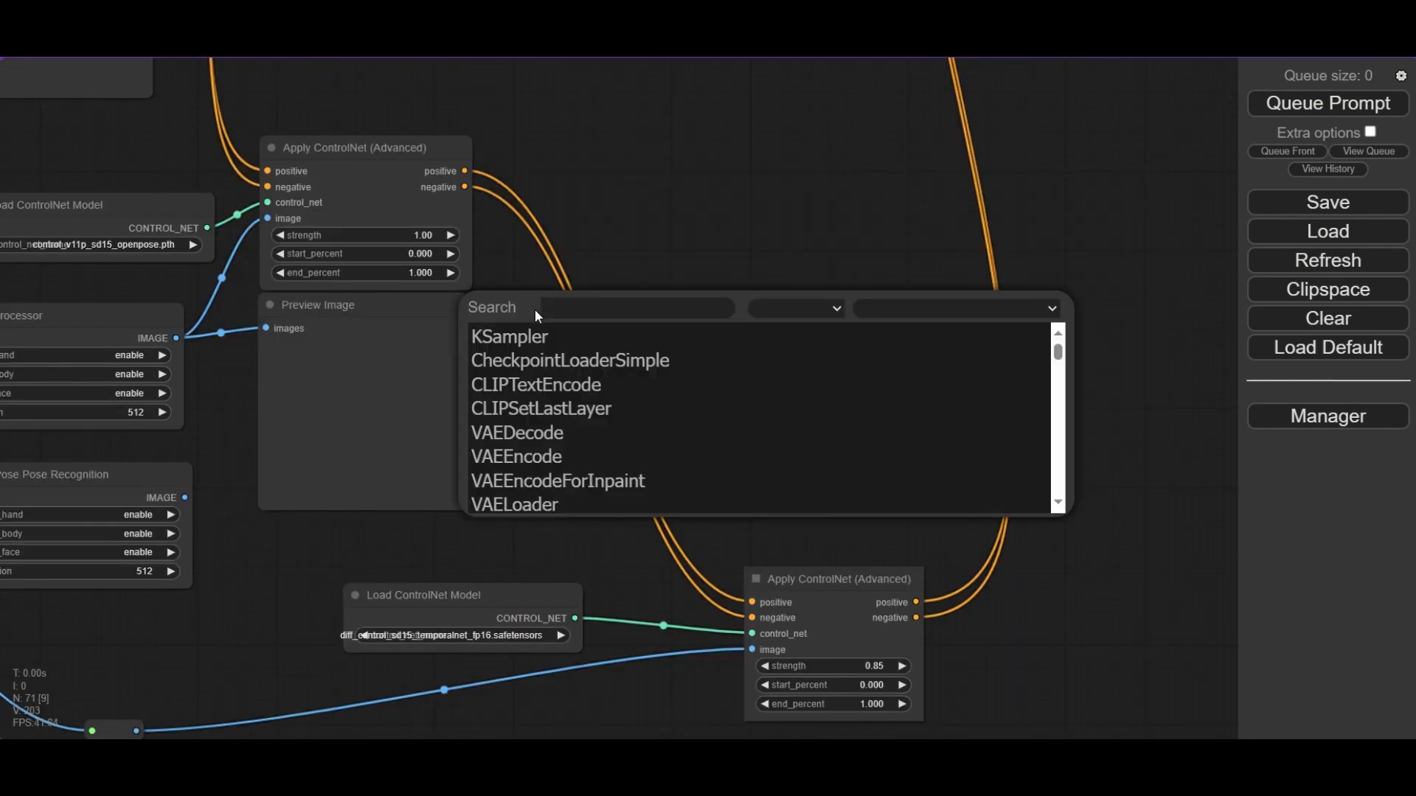
click(510, 336)
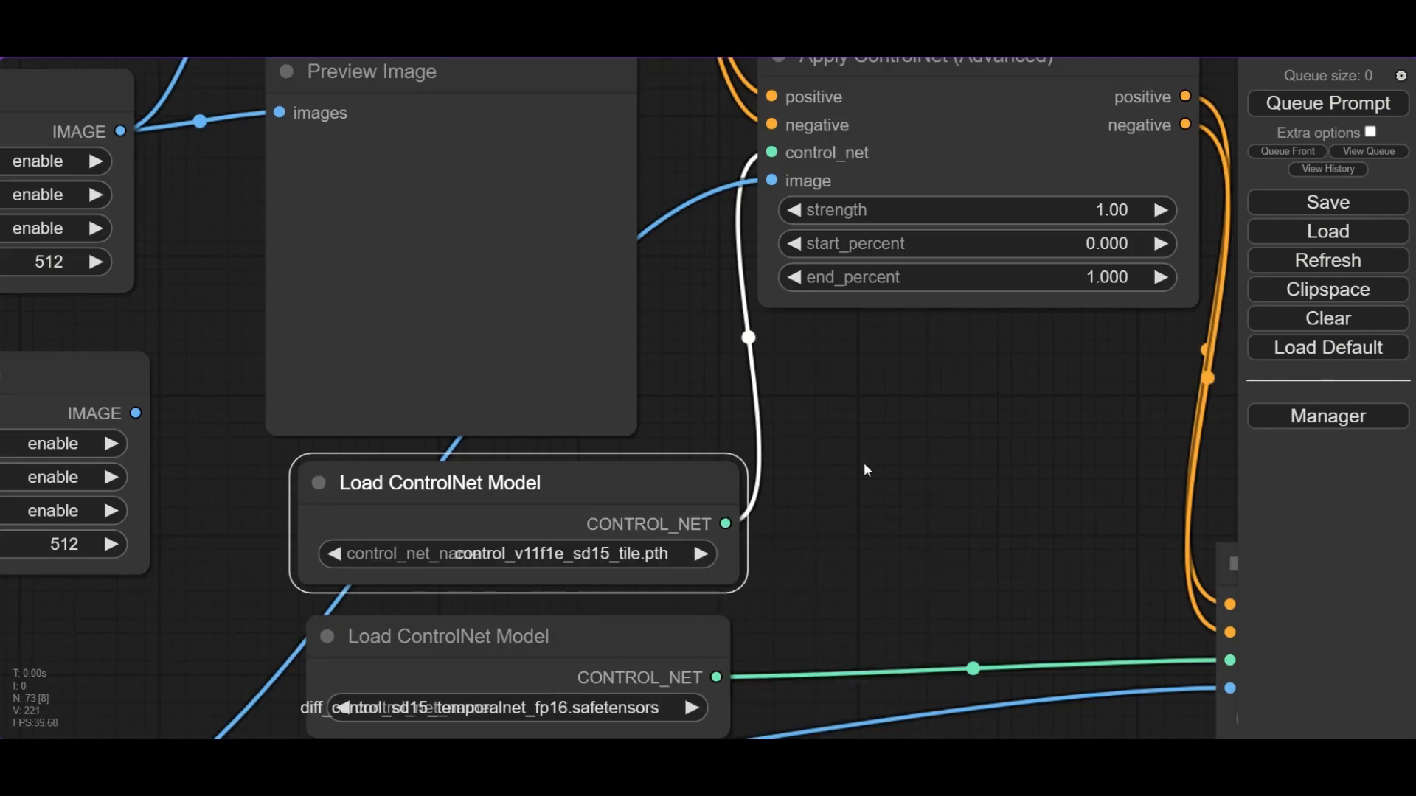
scroll(down, 3)
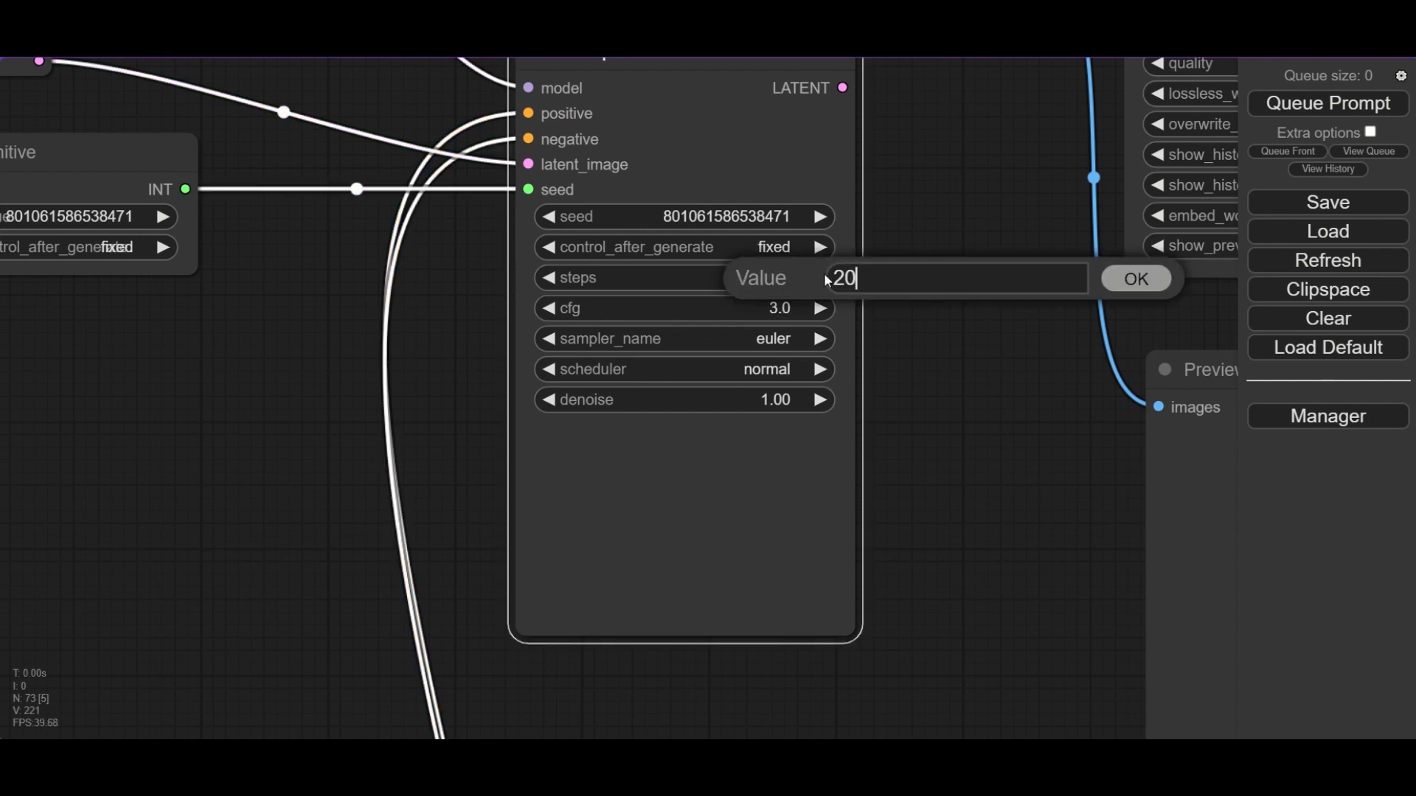
Set KSampler to 25 steps at 0.50 denoise and Image Save output_path to test_overlay.
click(1135, 277)
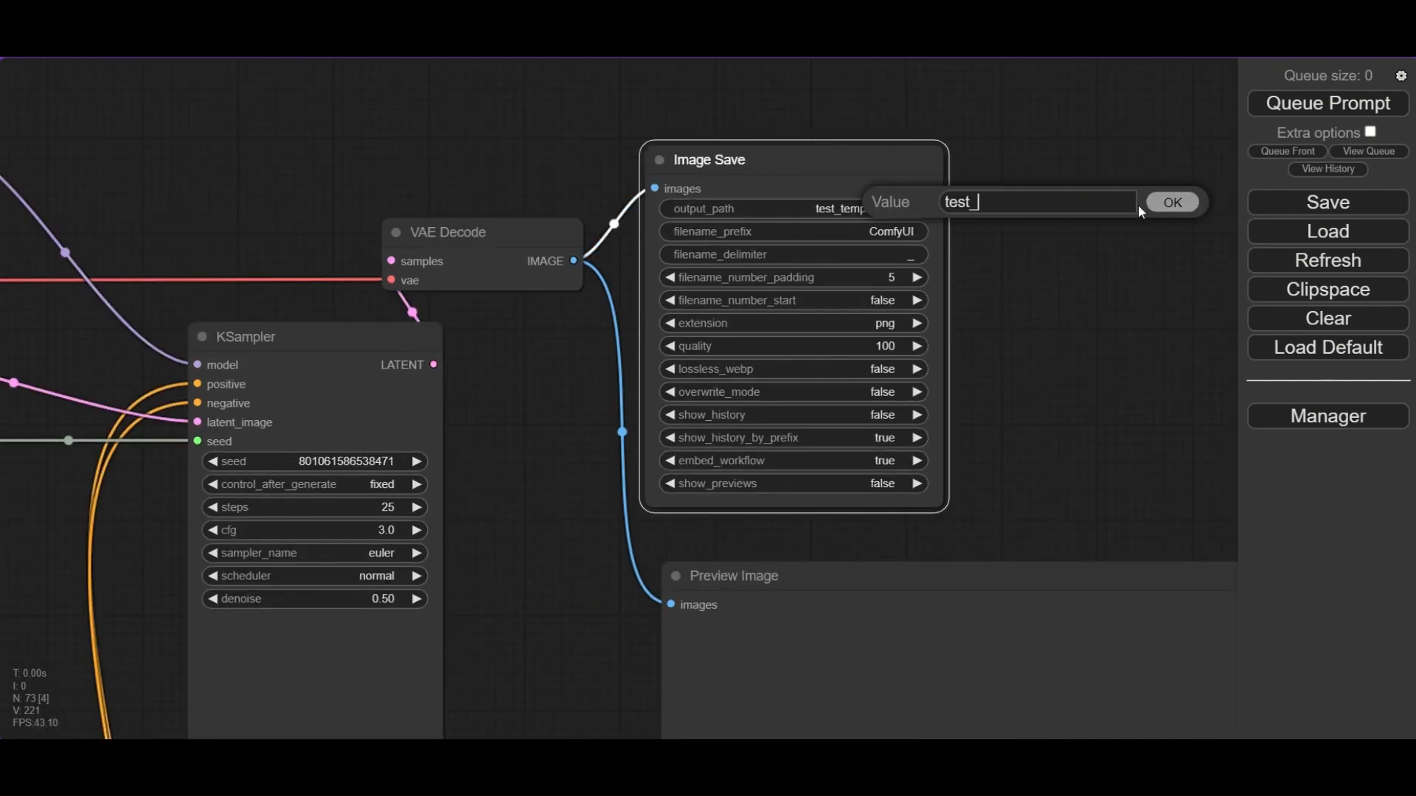
click(1173, 201)
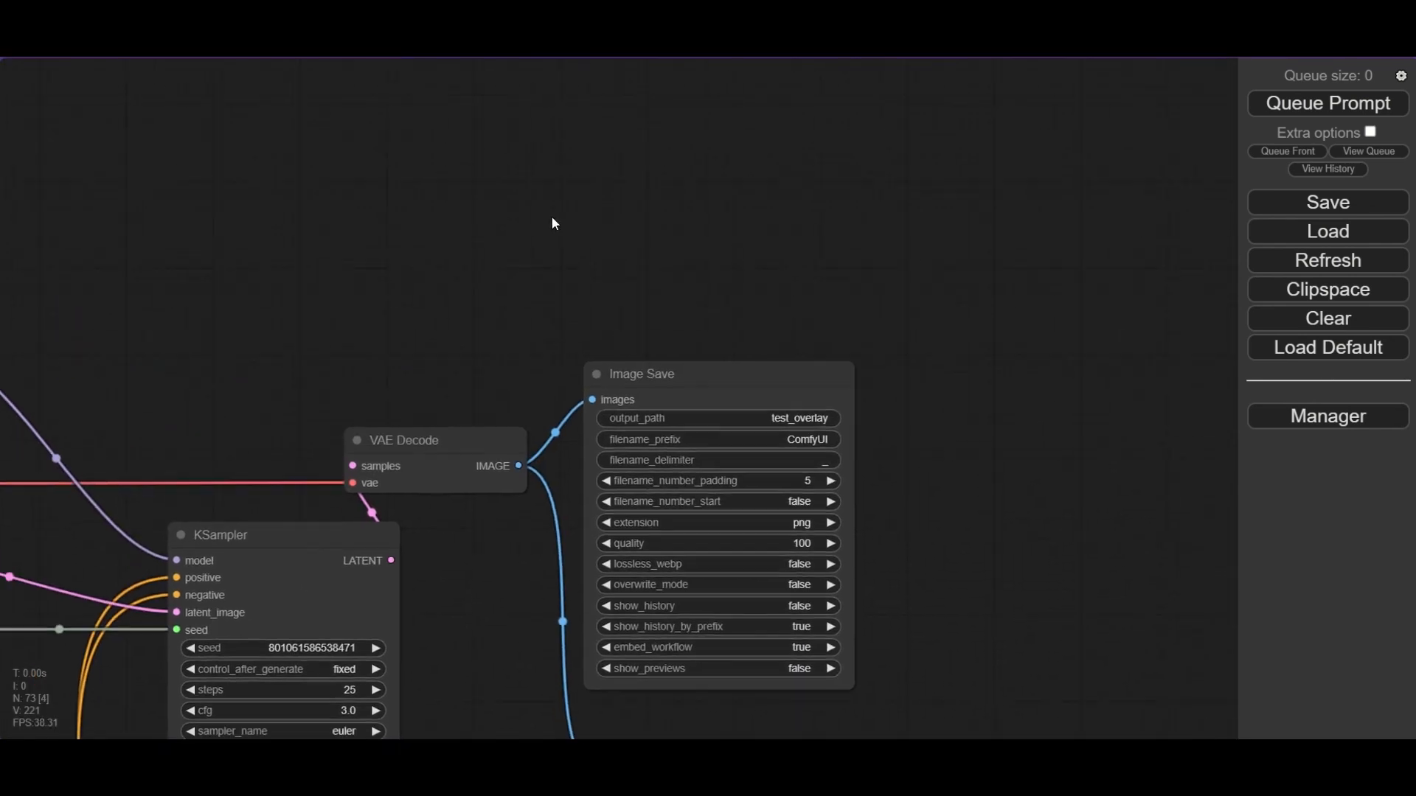
Pick a face YOLO detection model, preview FaceDetailer's cropped_refined output, and queue the prompt.
text(fac)
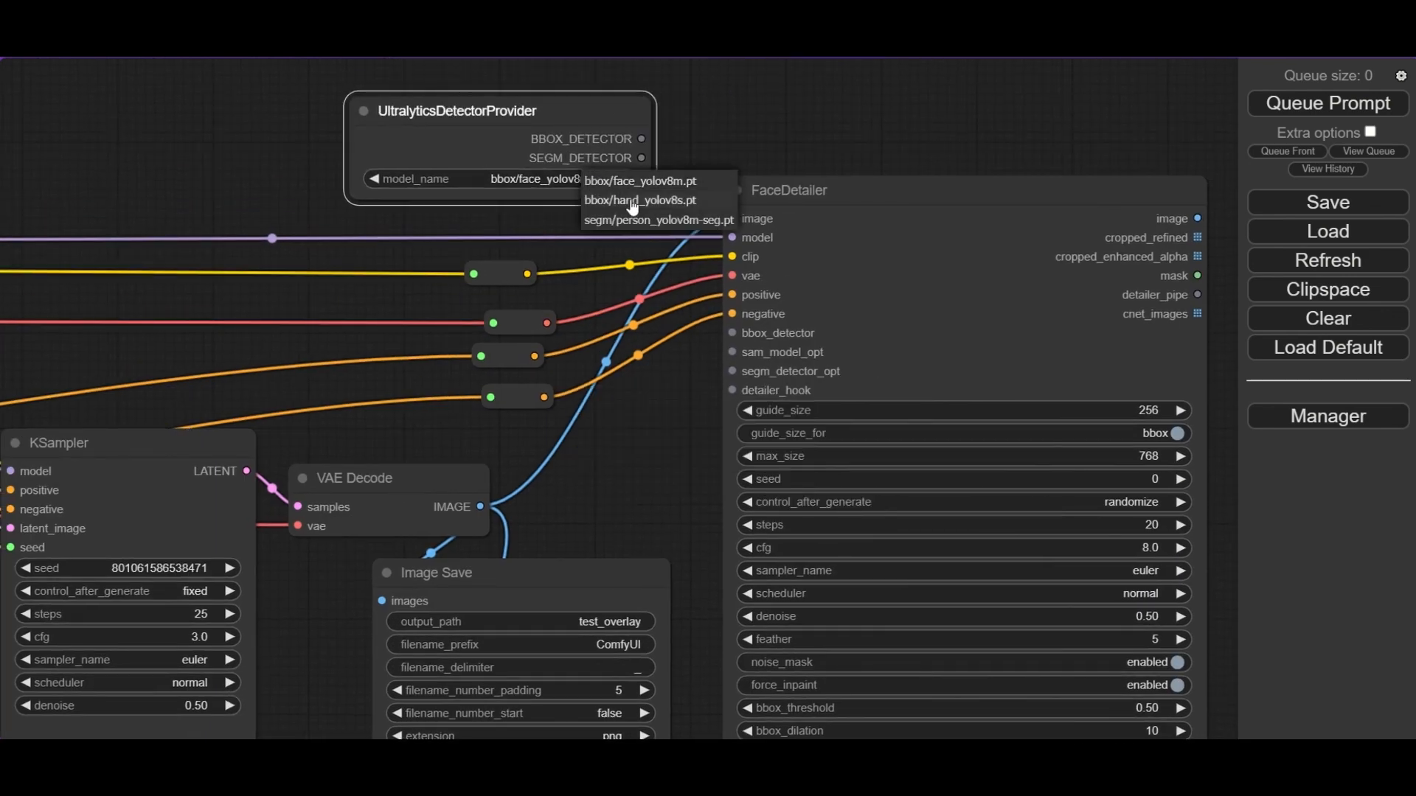
click(639, 180)
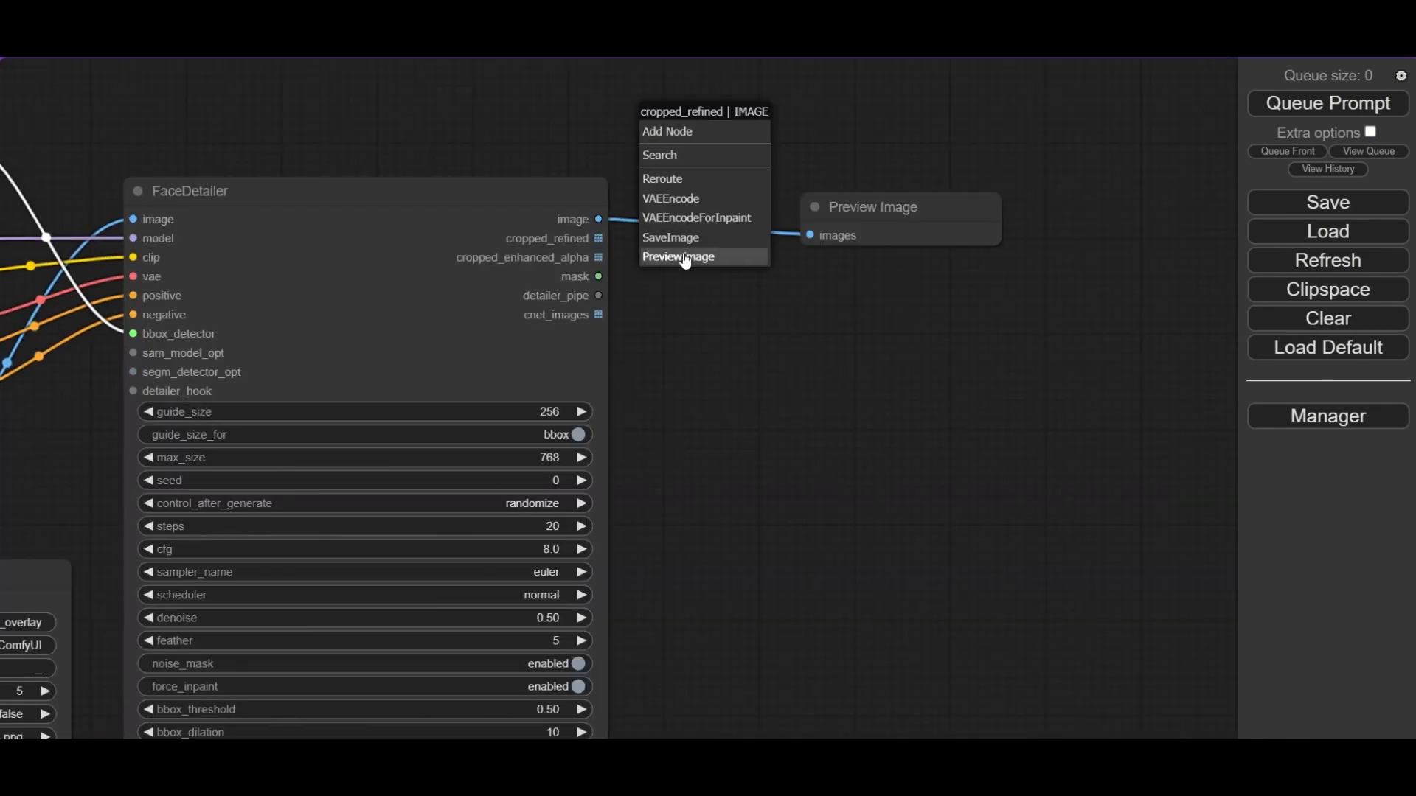
click(678, 256)
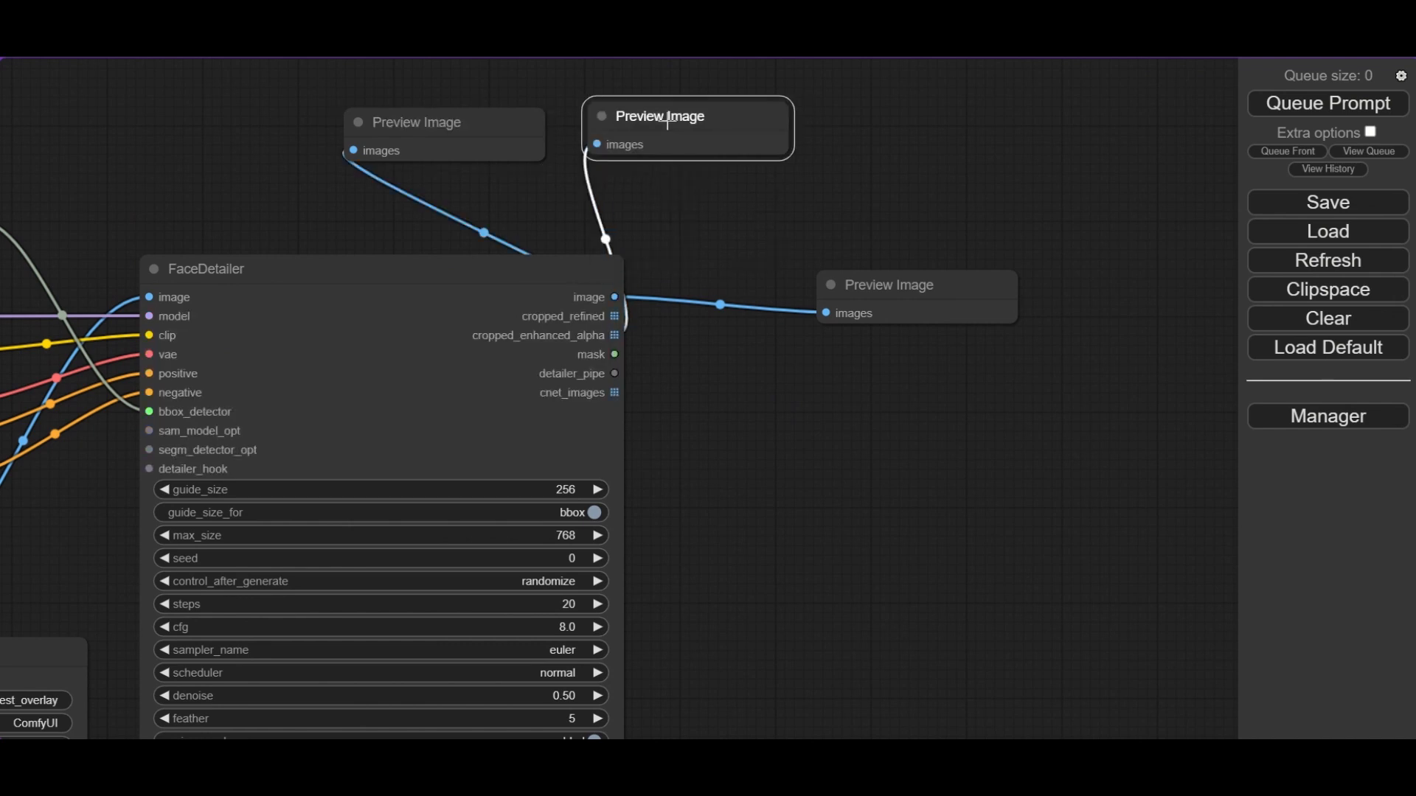
click(1327, 103)
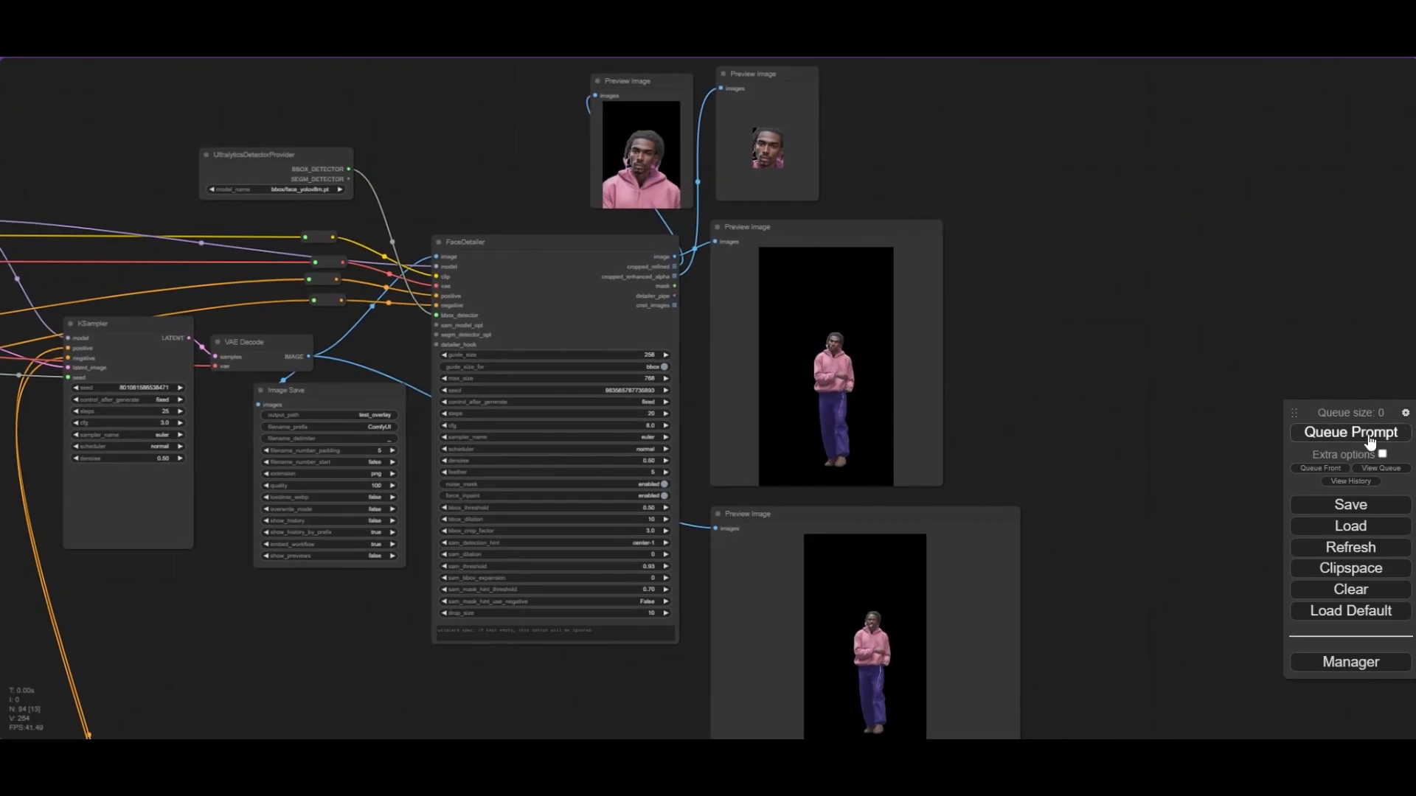
Set Image Save output_path to final_ and queue a 300-run batch render.
click(1349, 433)
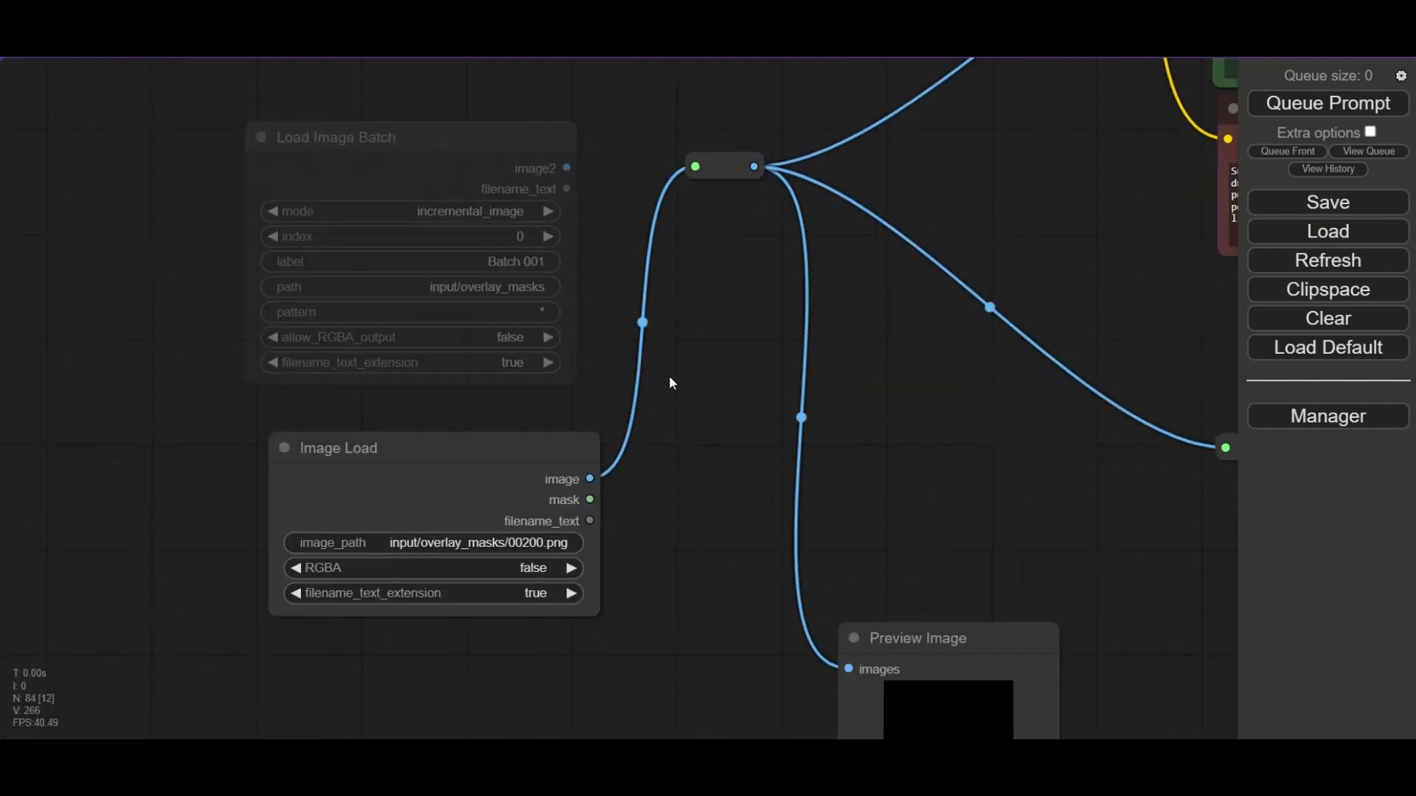
right_click(363, 138)
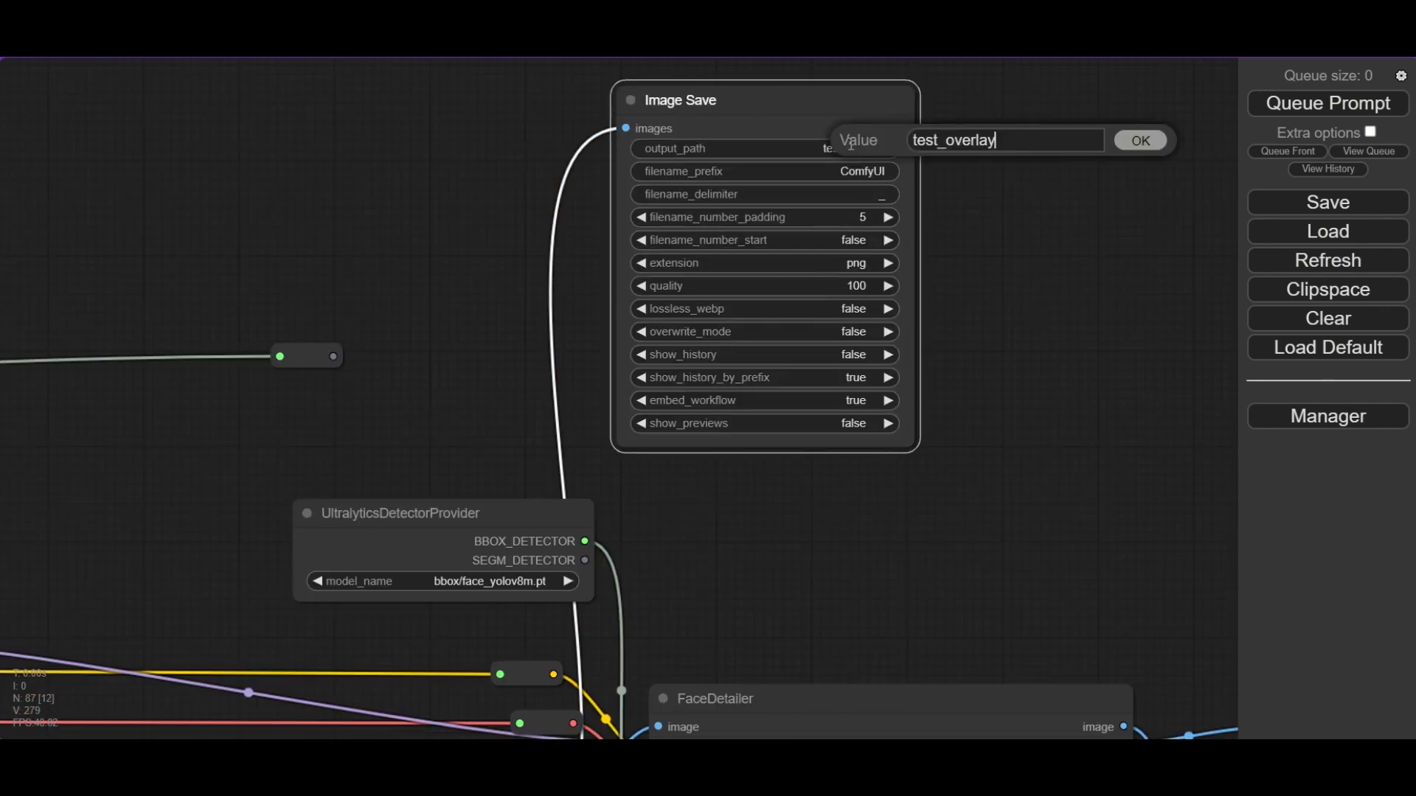
text(final_)
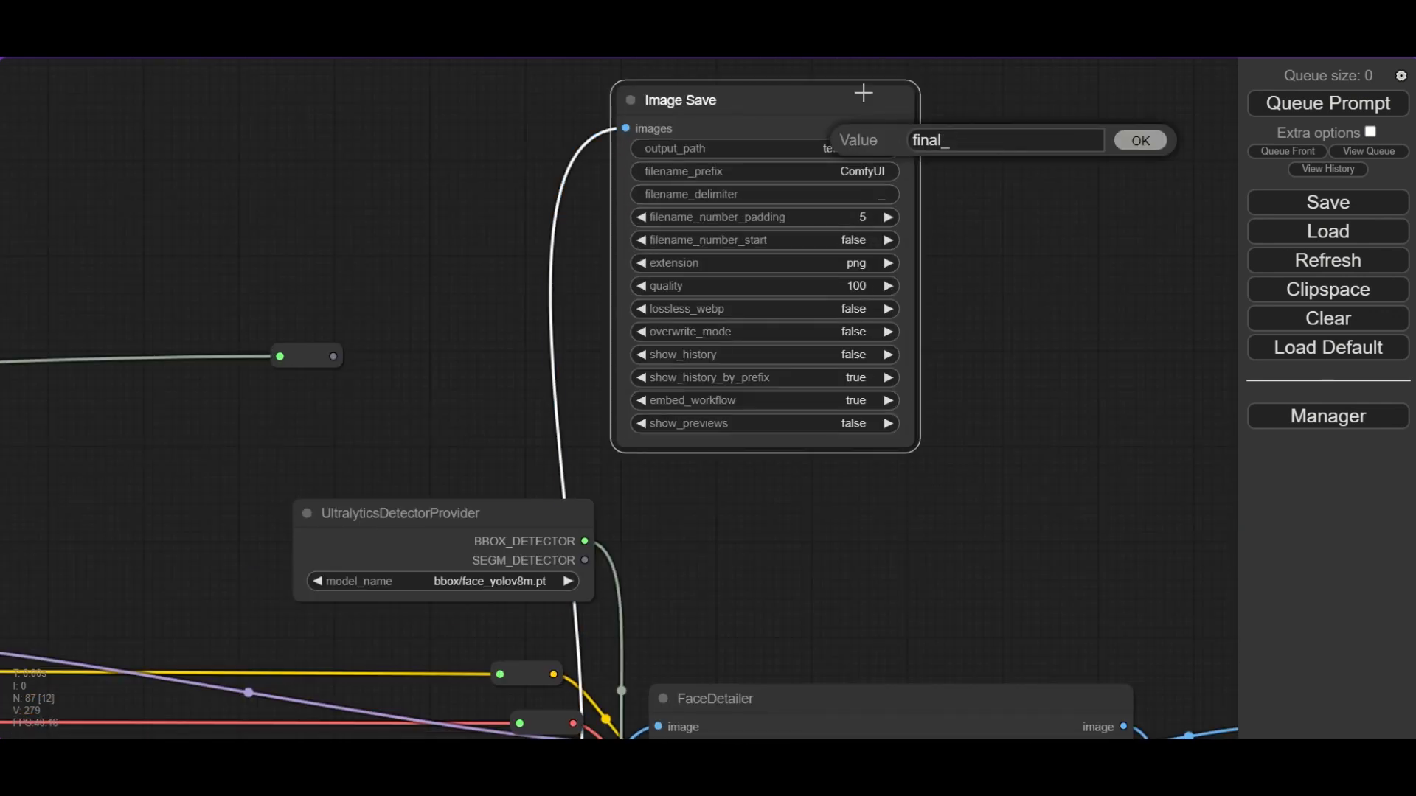
click(1142, 140)
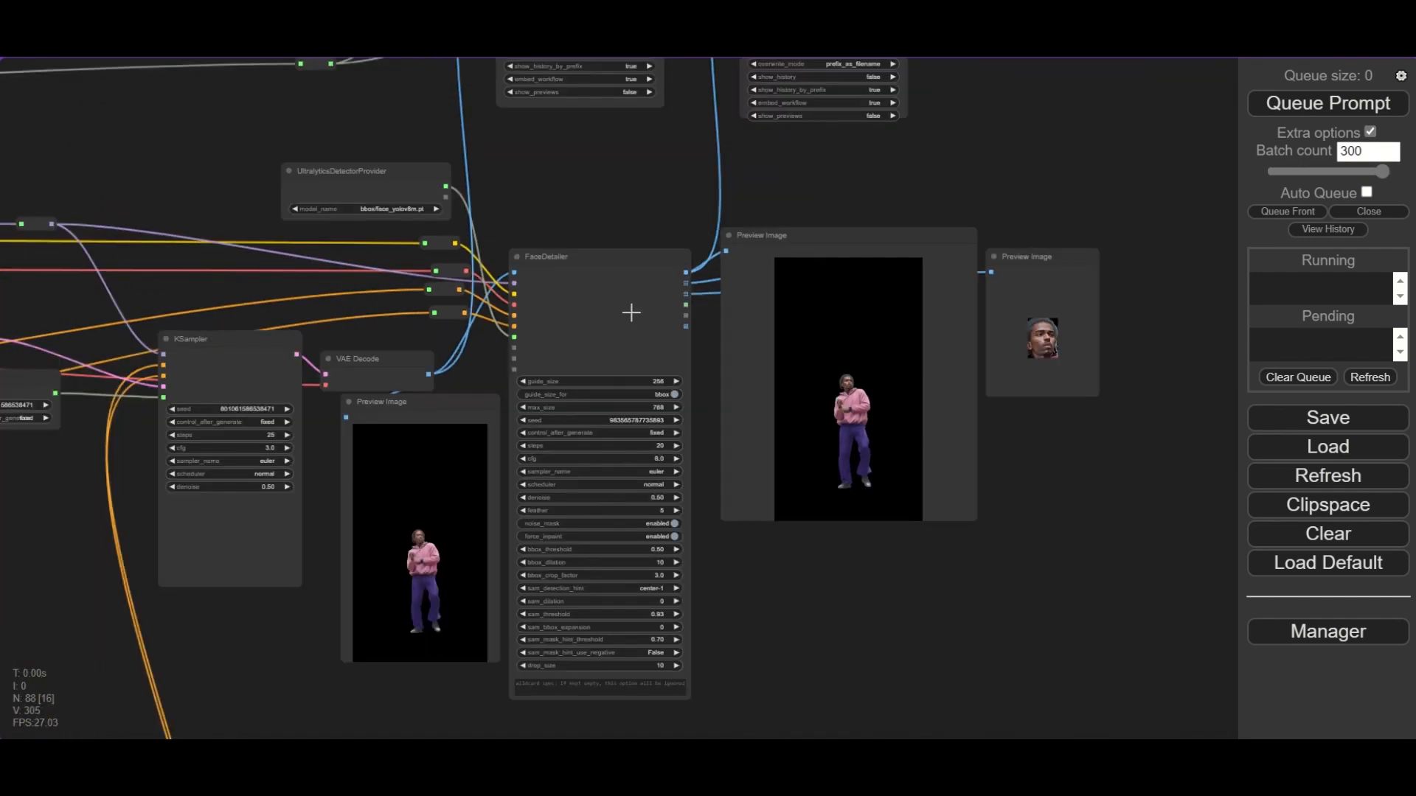
click(1327, 103)
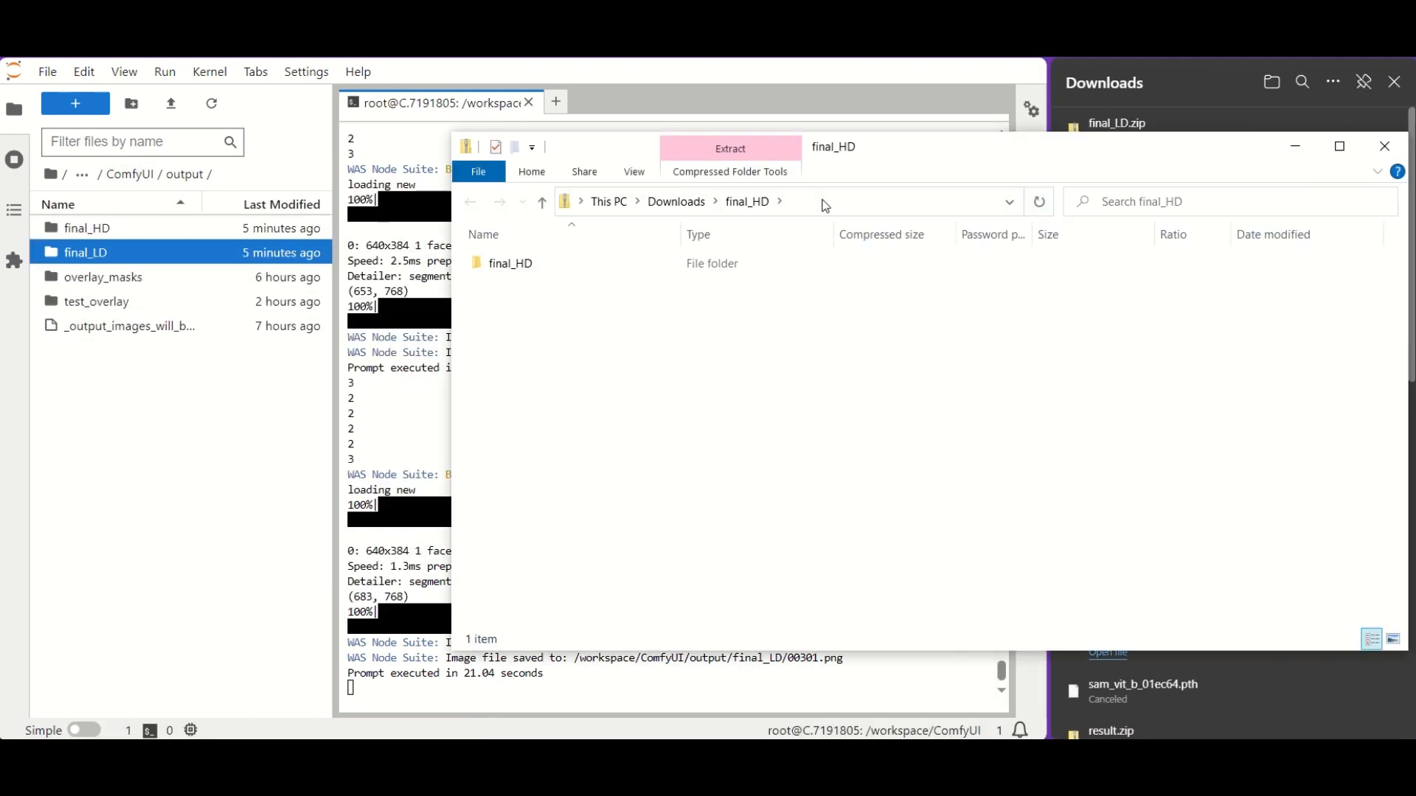
Open the final_HD folder and inspect frame 00000 of the 301 rendered frames.
double_click(511, 262)
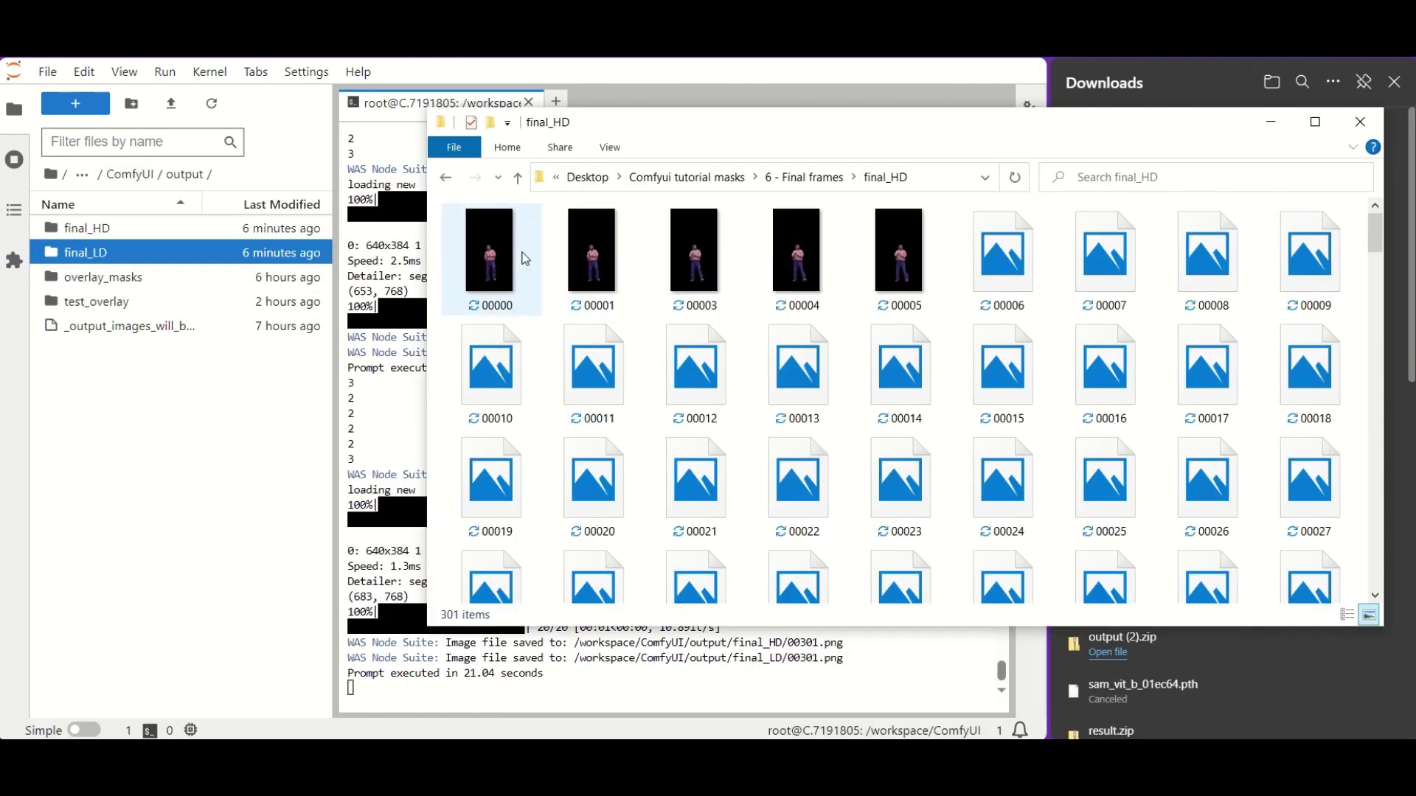
double_click(490, 251)
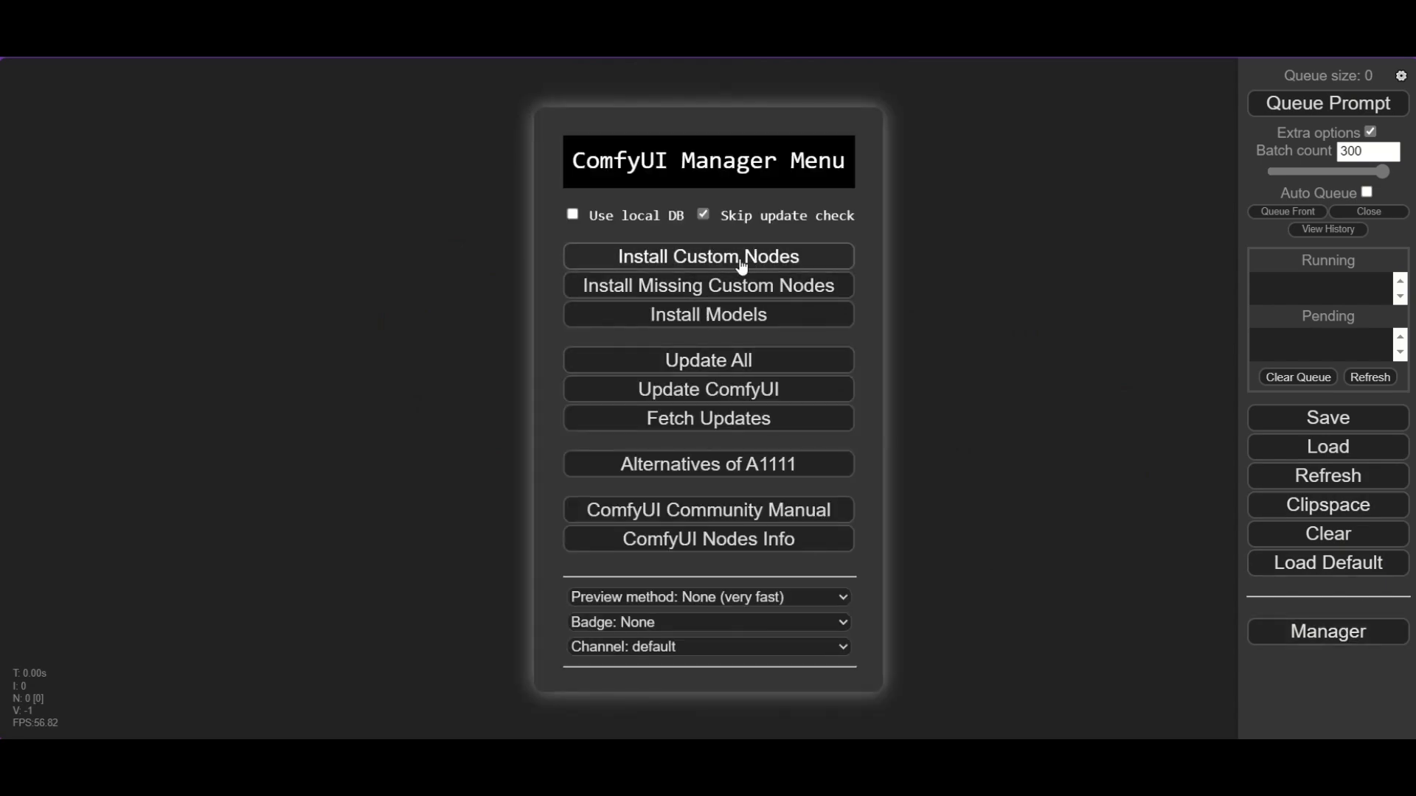
Search the Manager's custom node catalogue for 'video' and install a video node pack.
click(707, 257)
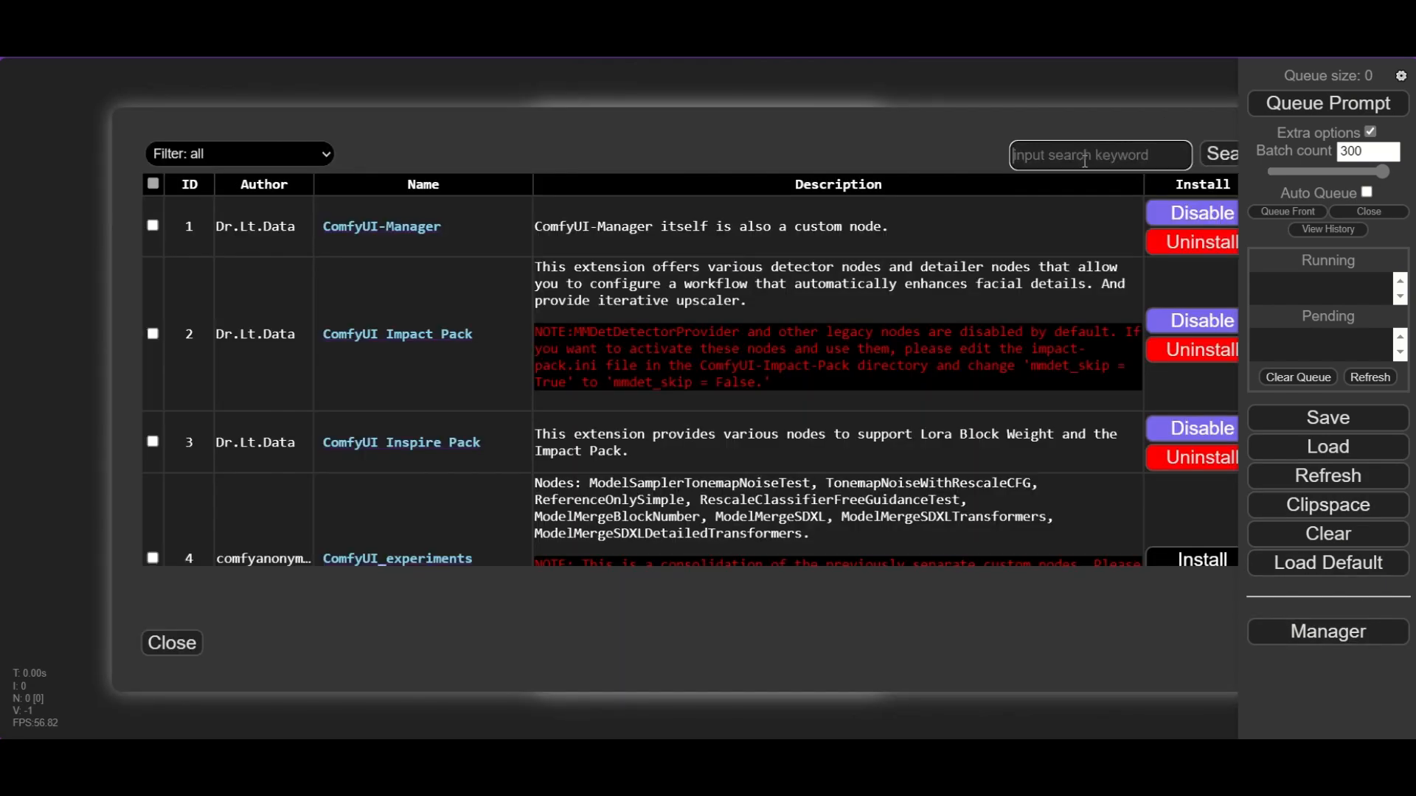
text(video)
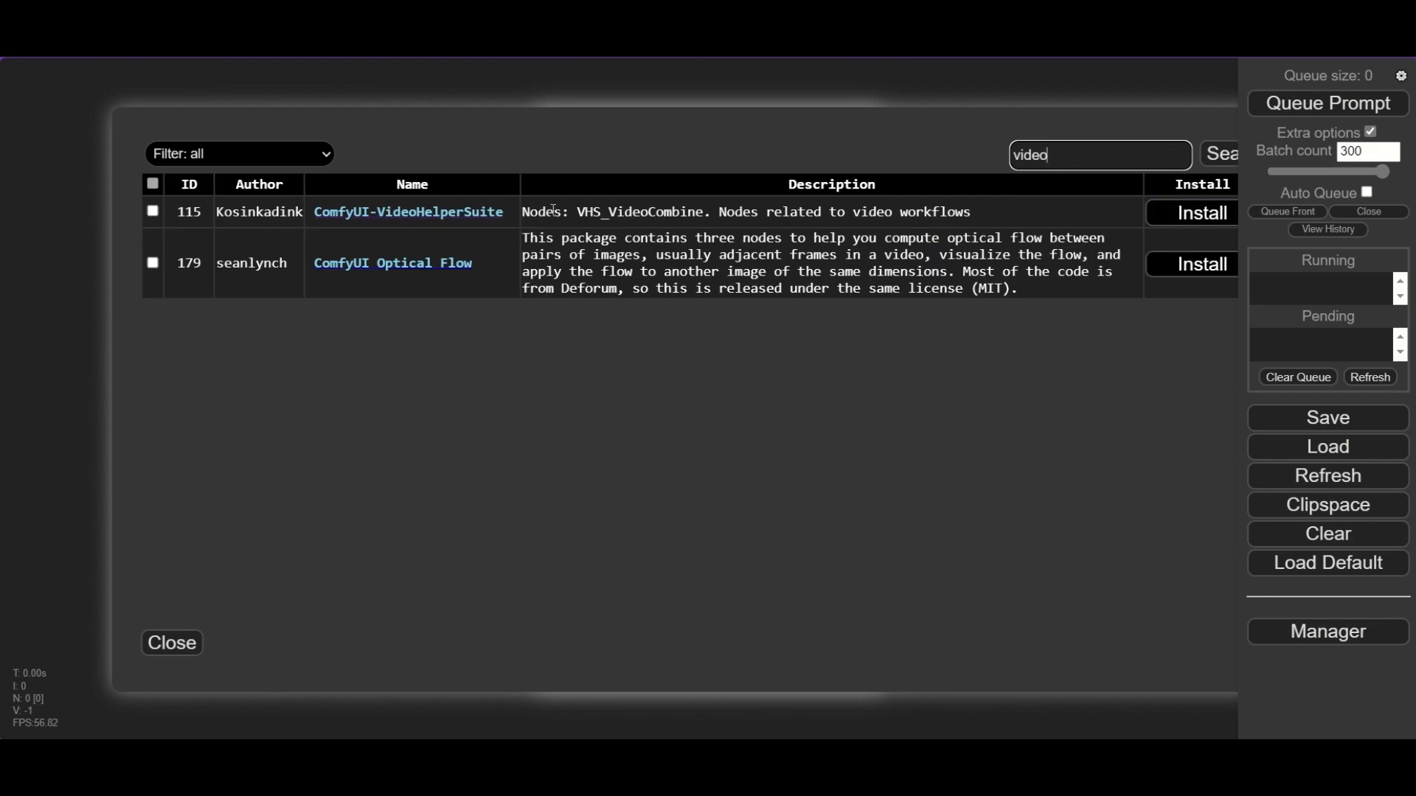
click(1192, 212)
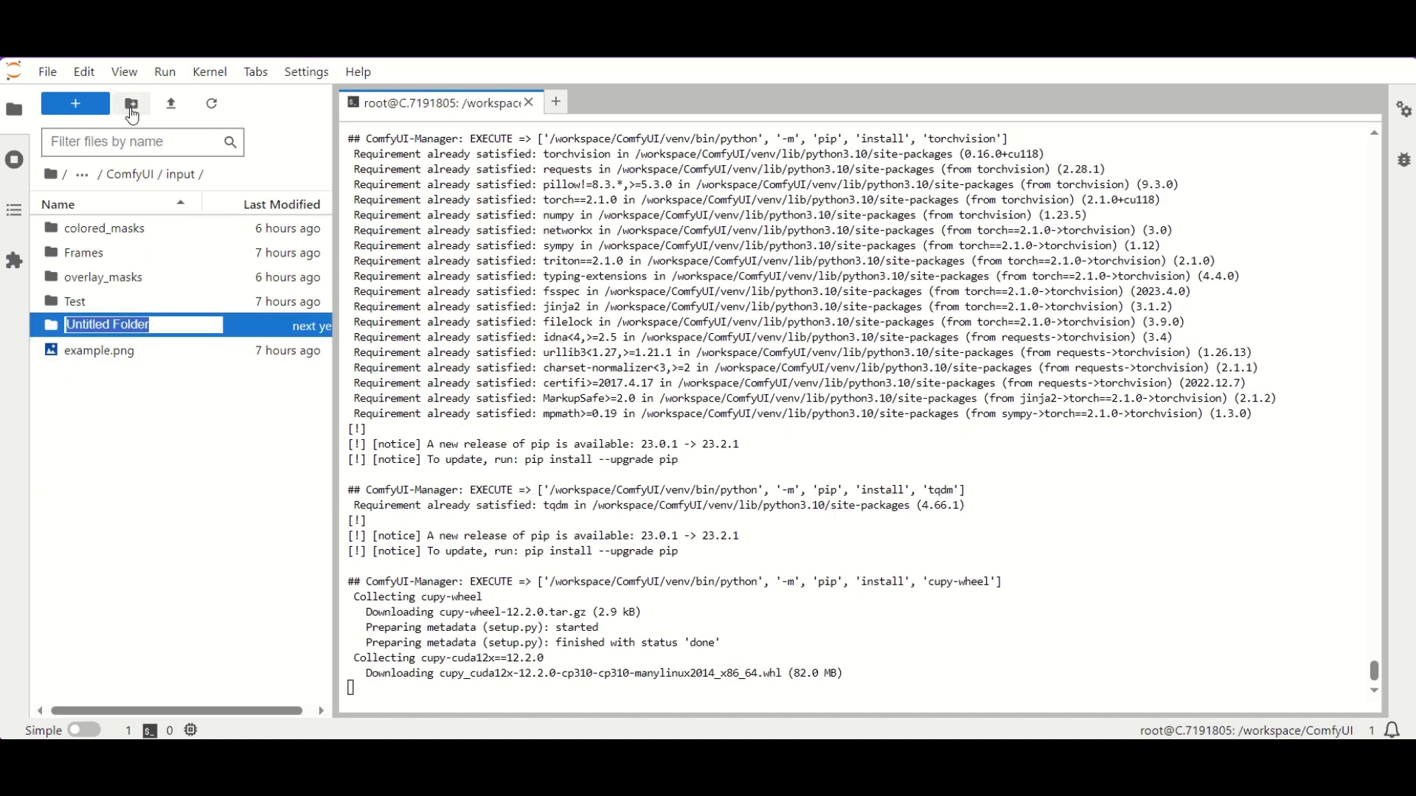
Create a folder named interpolation inside ComfyUI's input directory and open it.
text(interpolation)
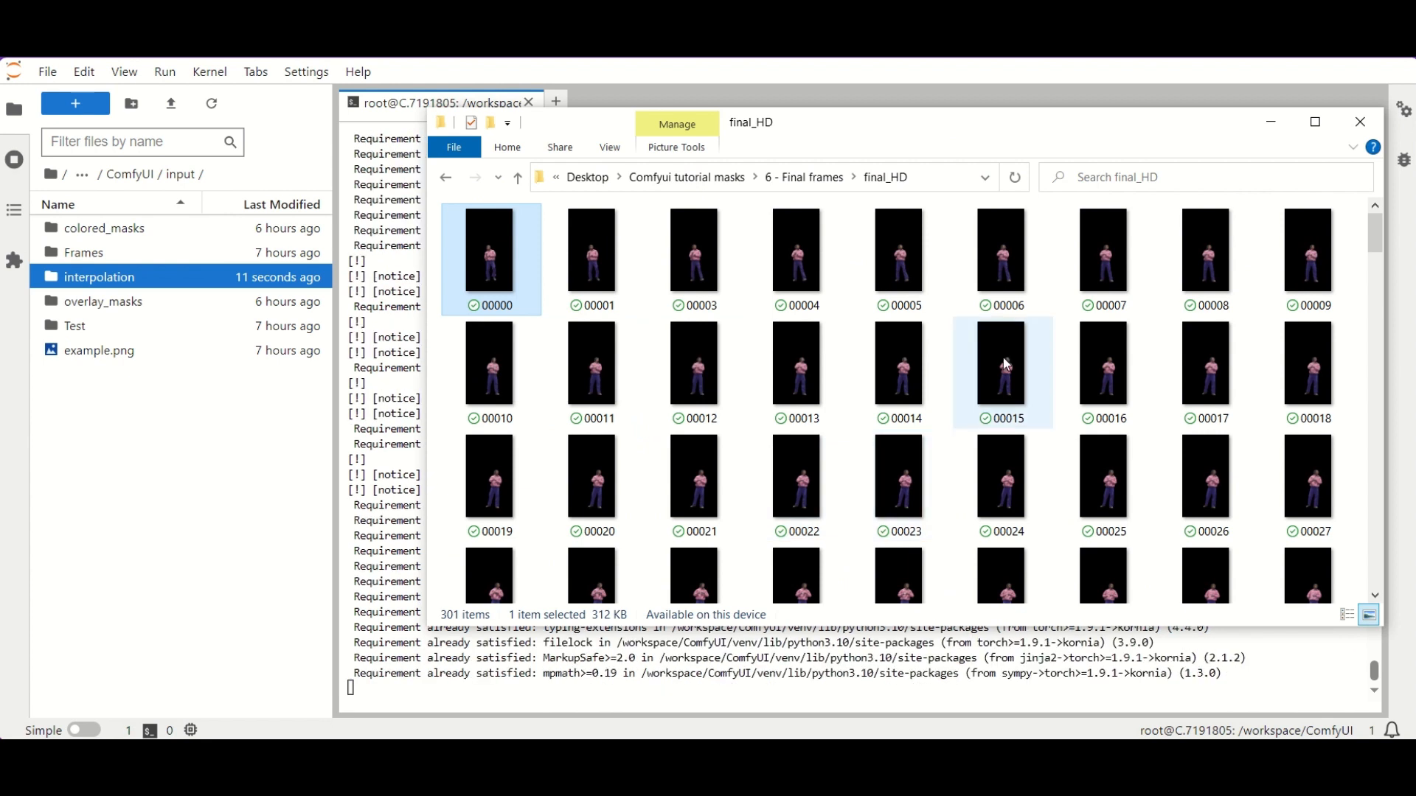
click(1103, 363)
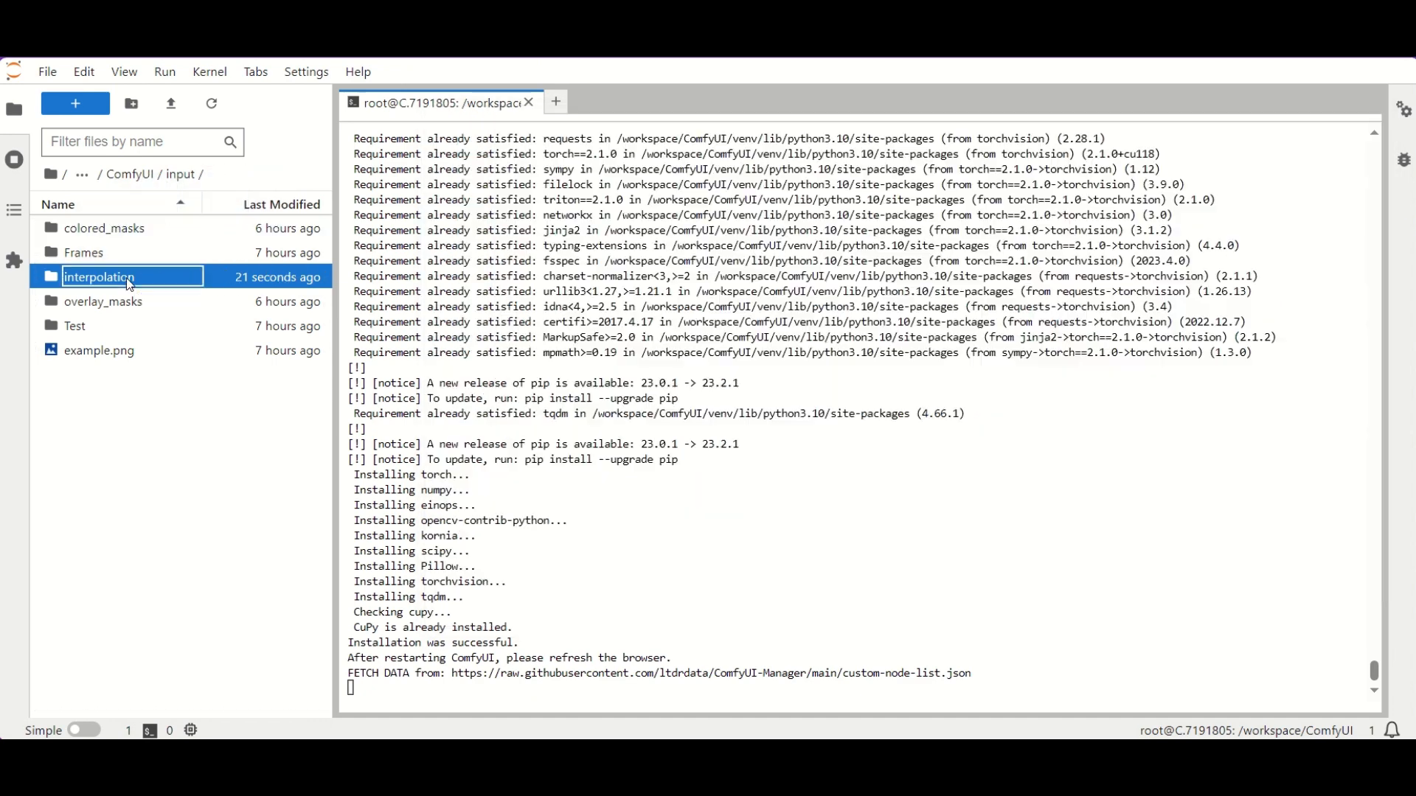
click(98, 351)
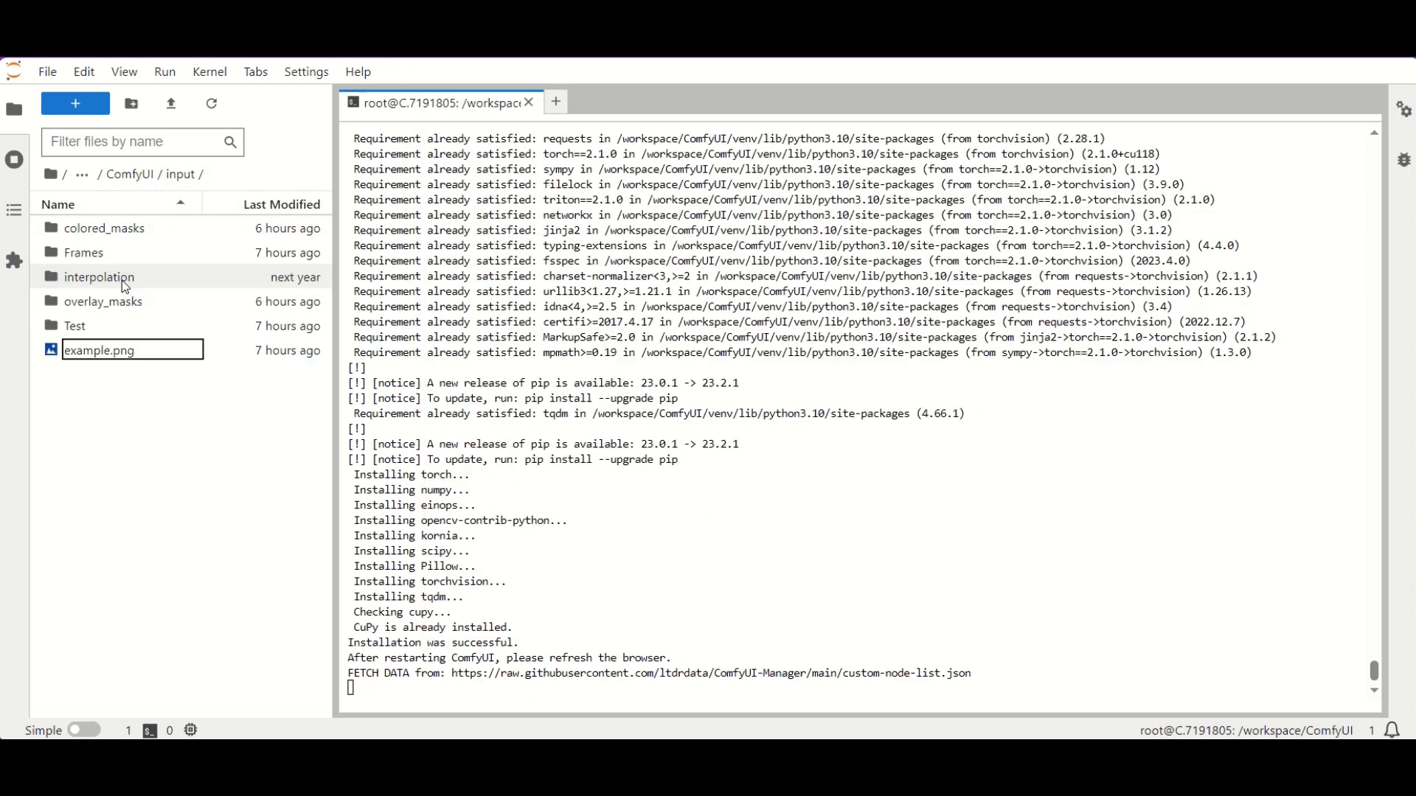
double_click(98, 277)
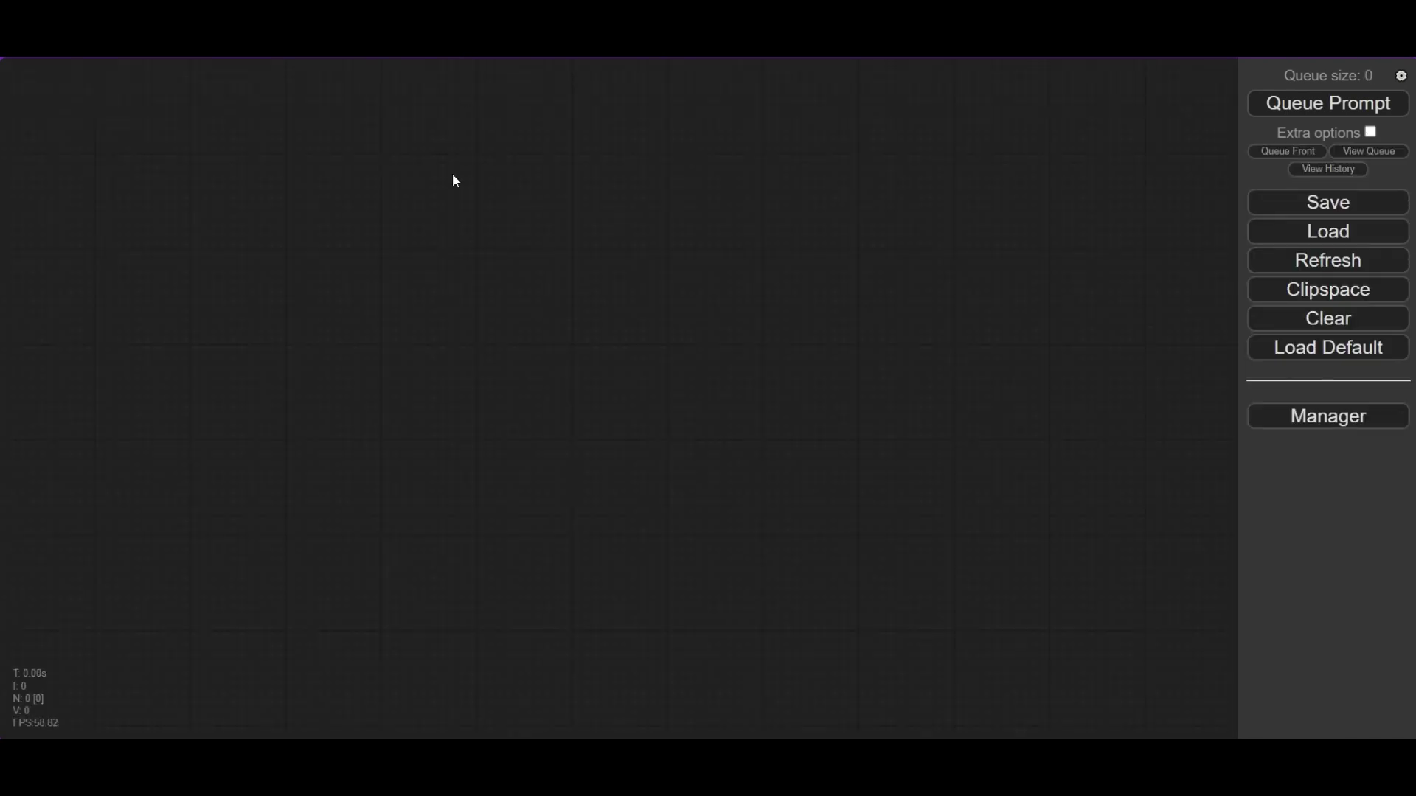
Build a Load Images (interpolation) → FILM VFI → Preview/Image Save chain to interpolate_results and queue it.
right_click(453, 181)
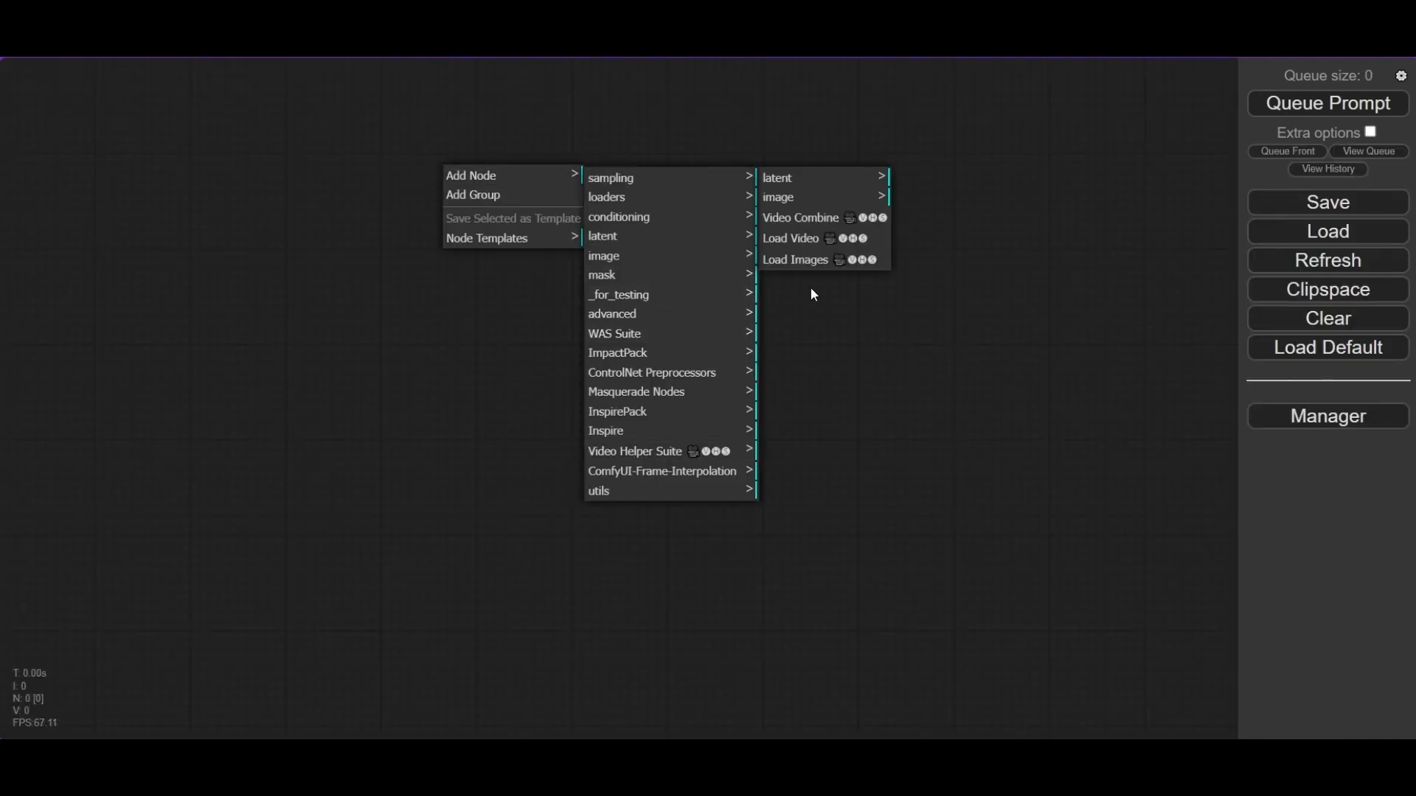
click(794, 260)
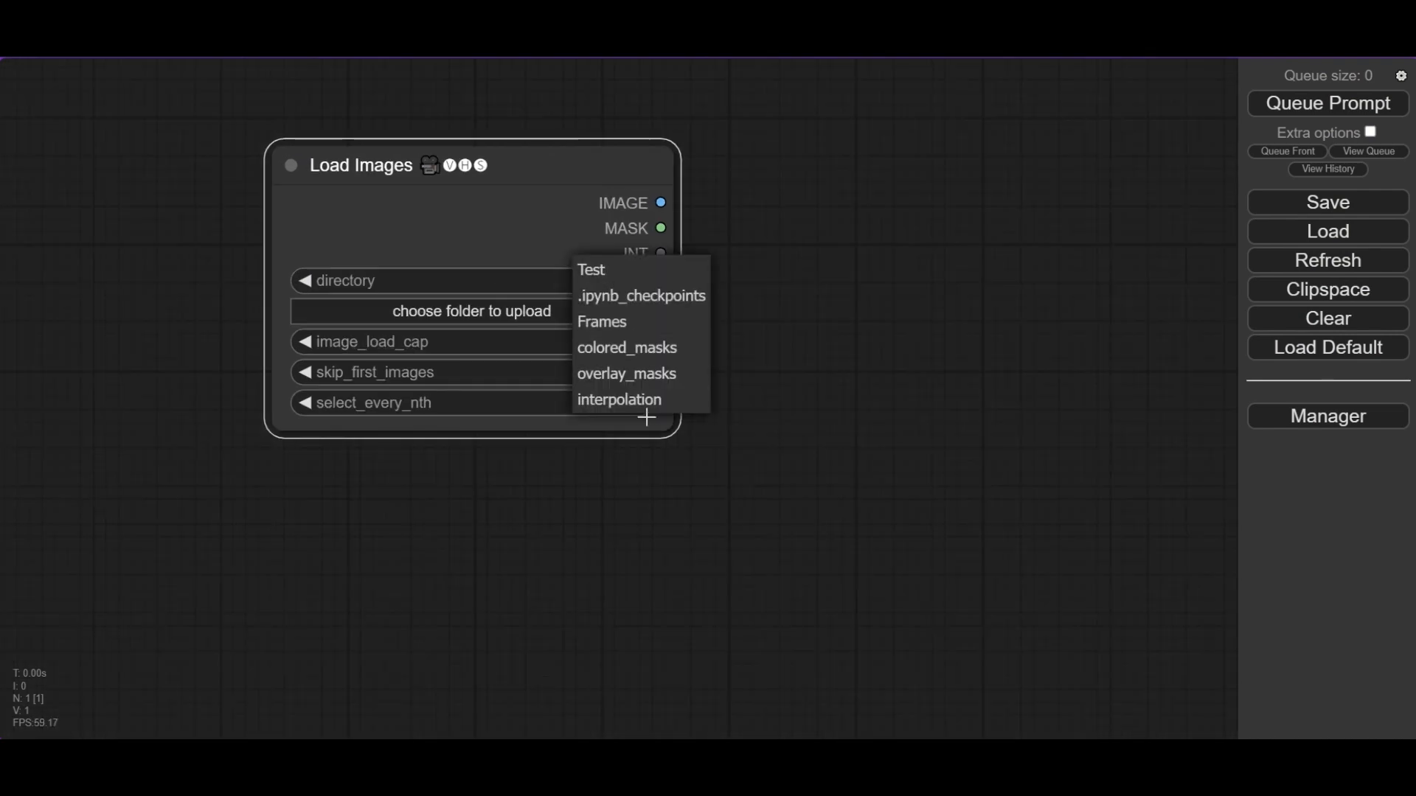
click(618, 400)
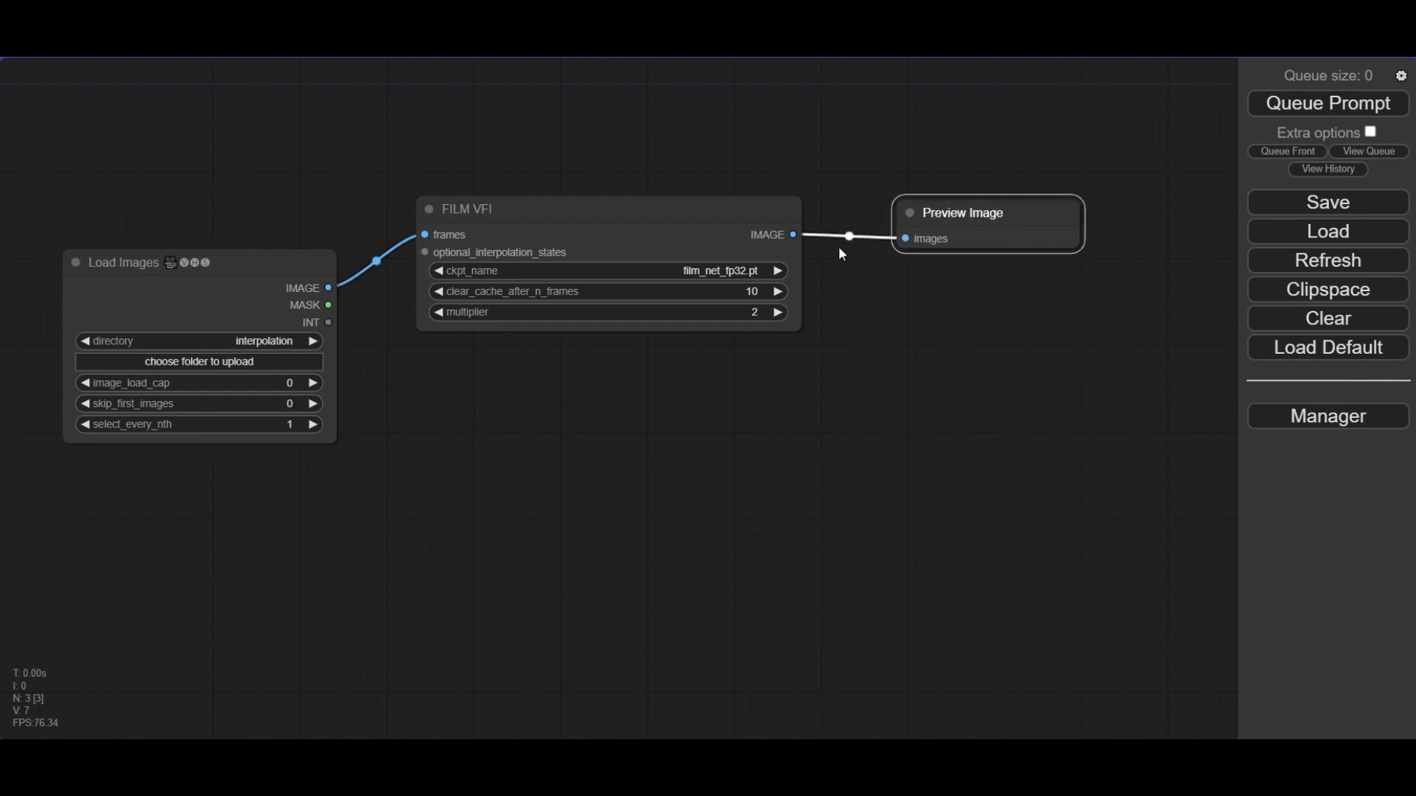
text(image s)
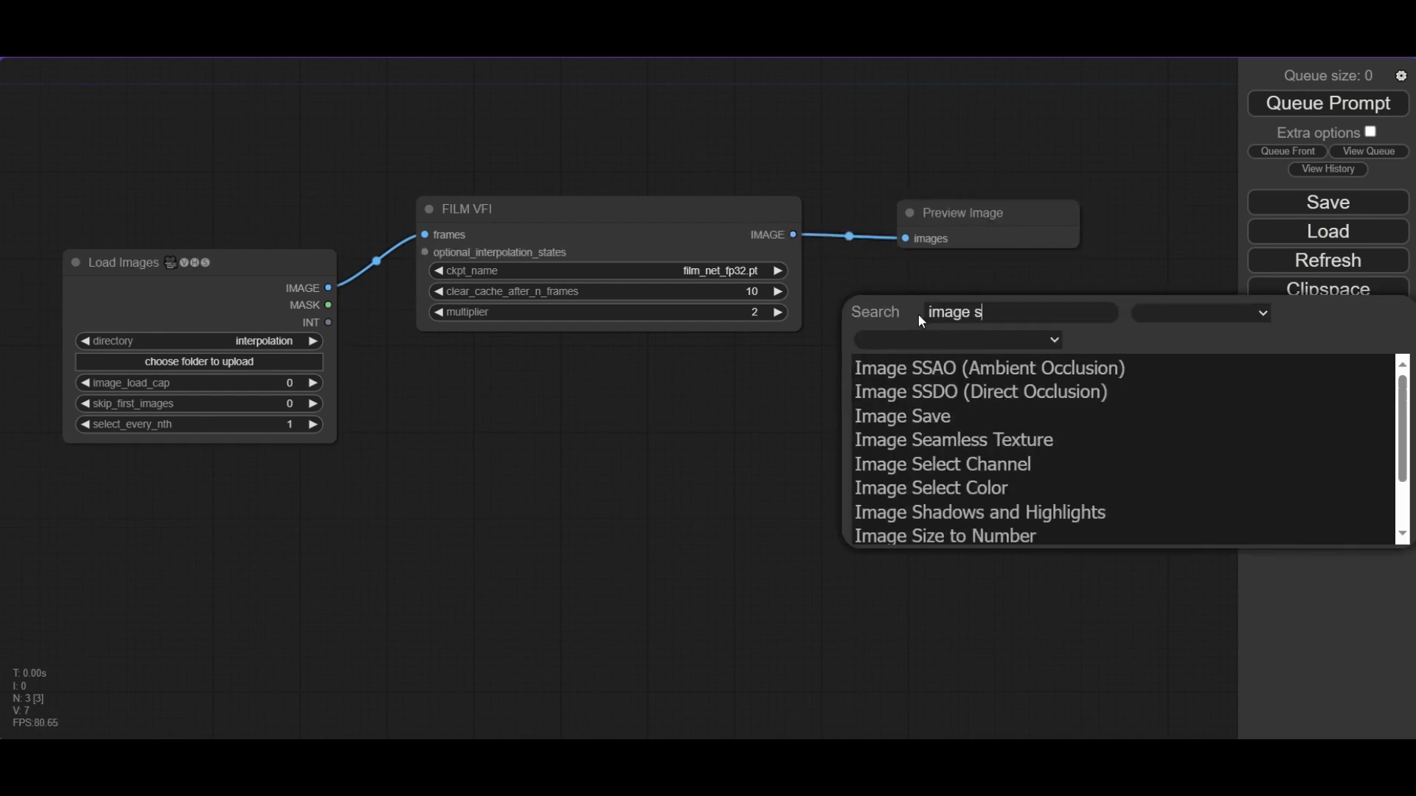
click(903, 416)
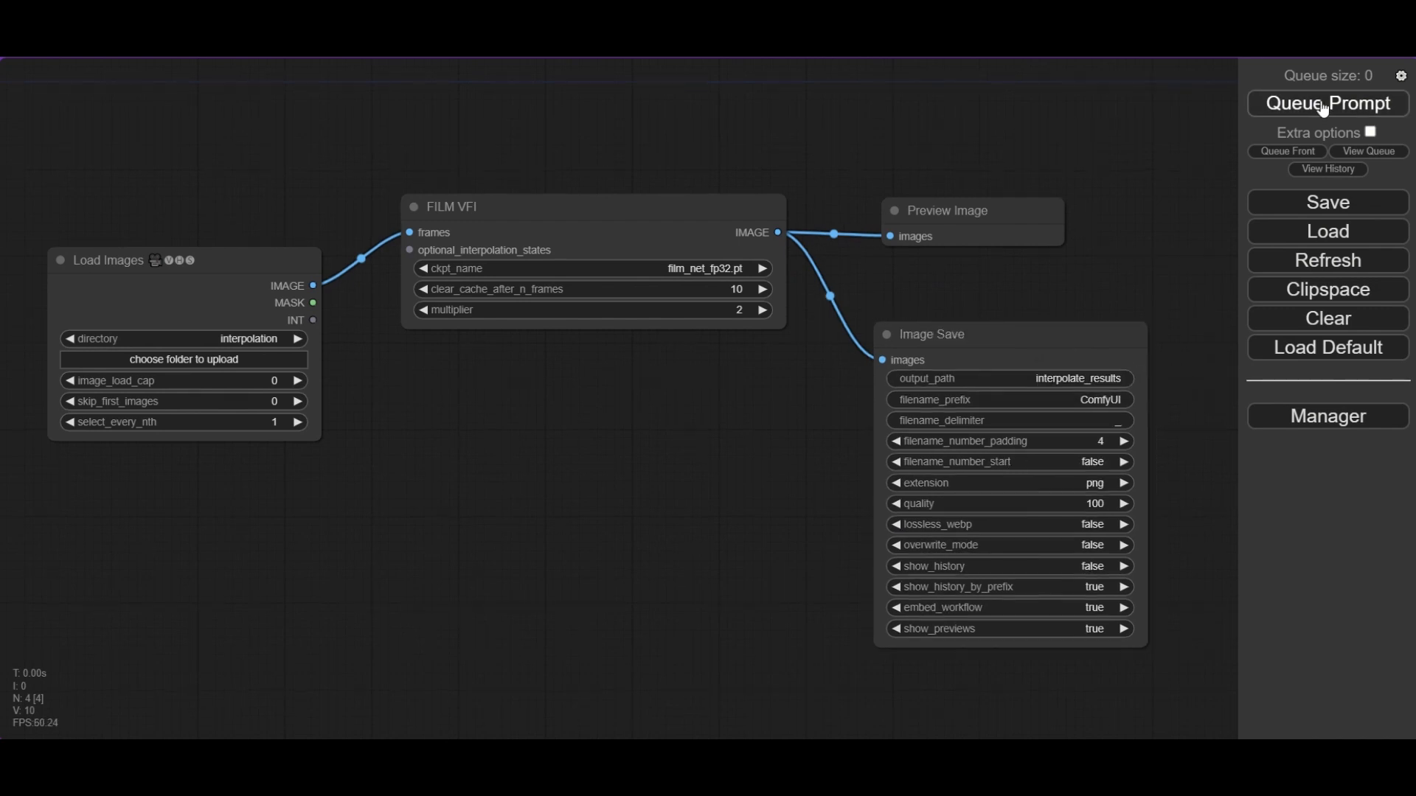
click(1328, 103)
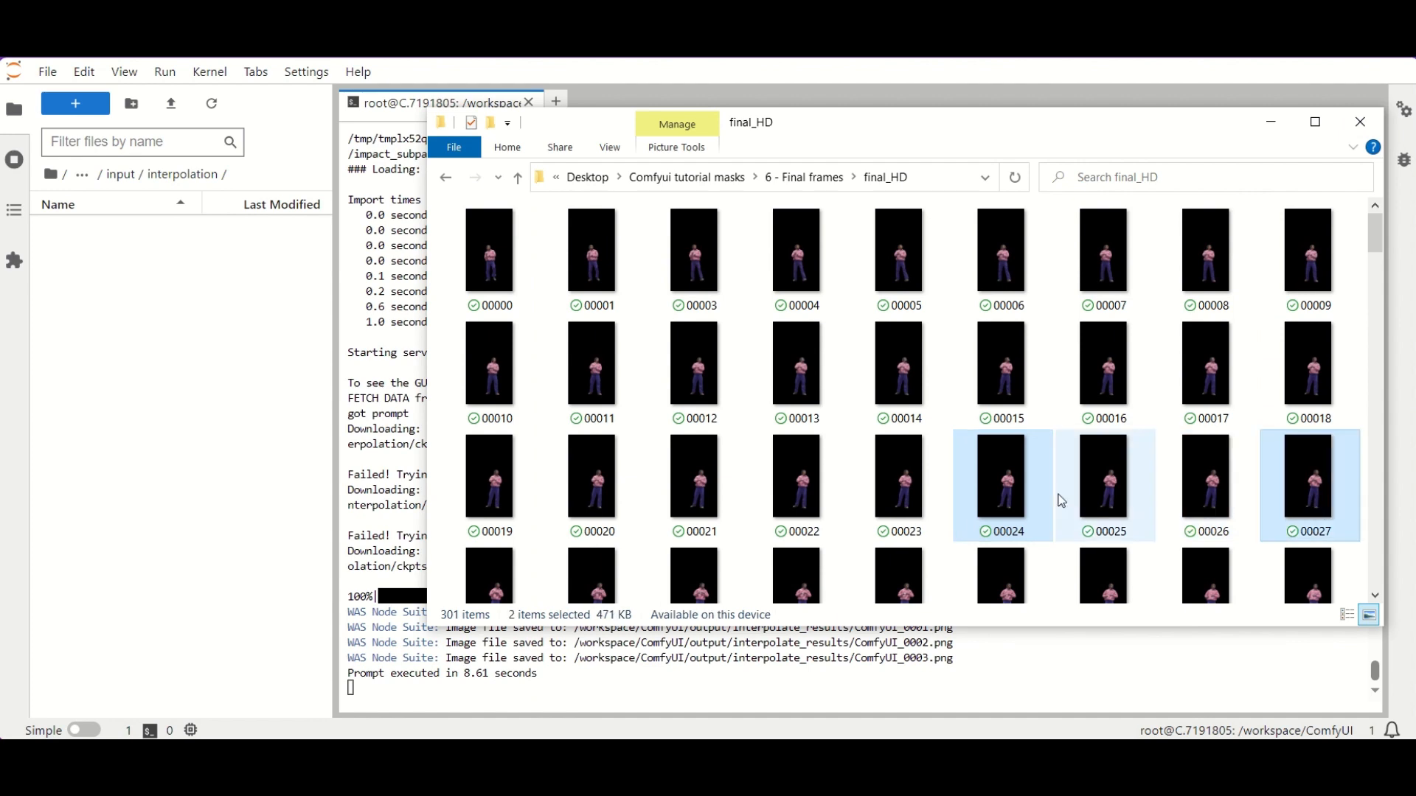
Reselect the frames to interpolate and rerun FILM VFI with multiplier 3.
click(1360, 121)
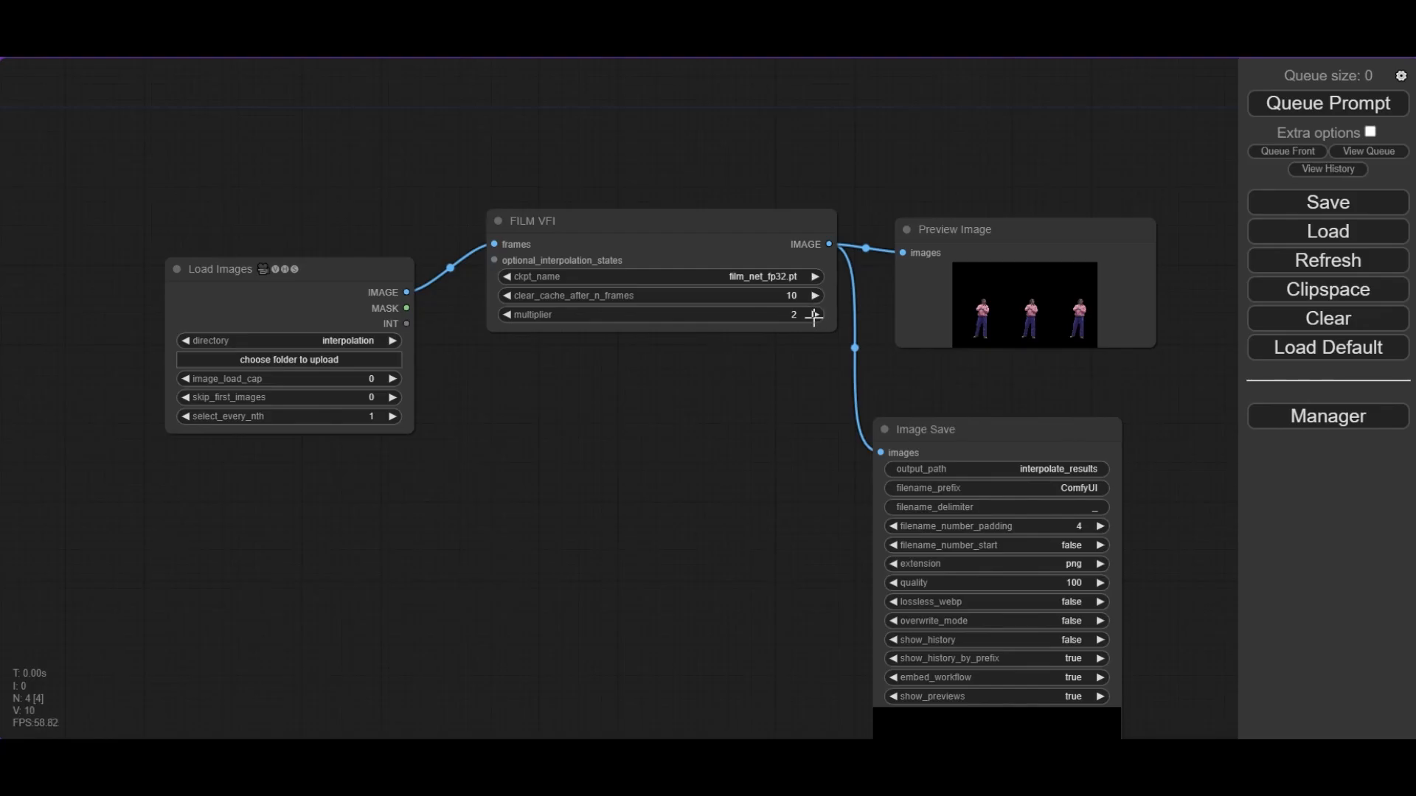
click(814, 314)
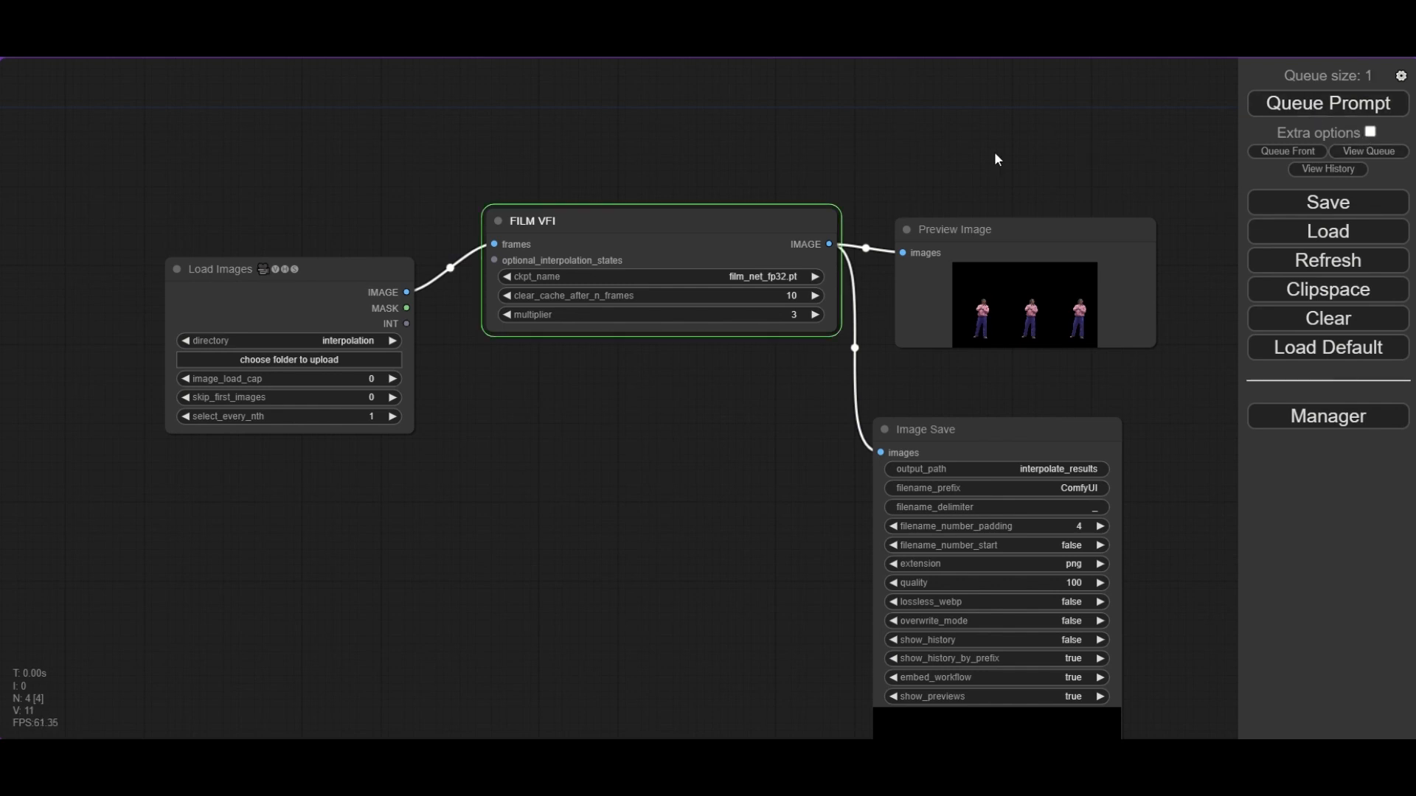